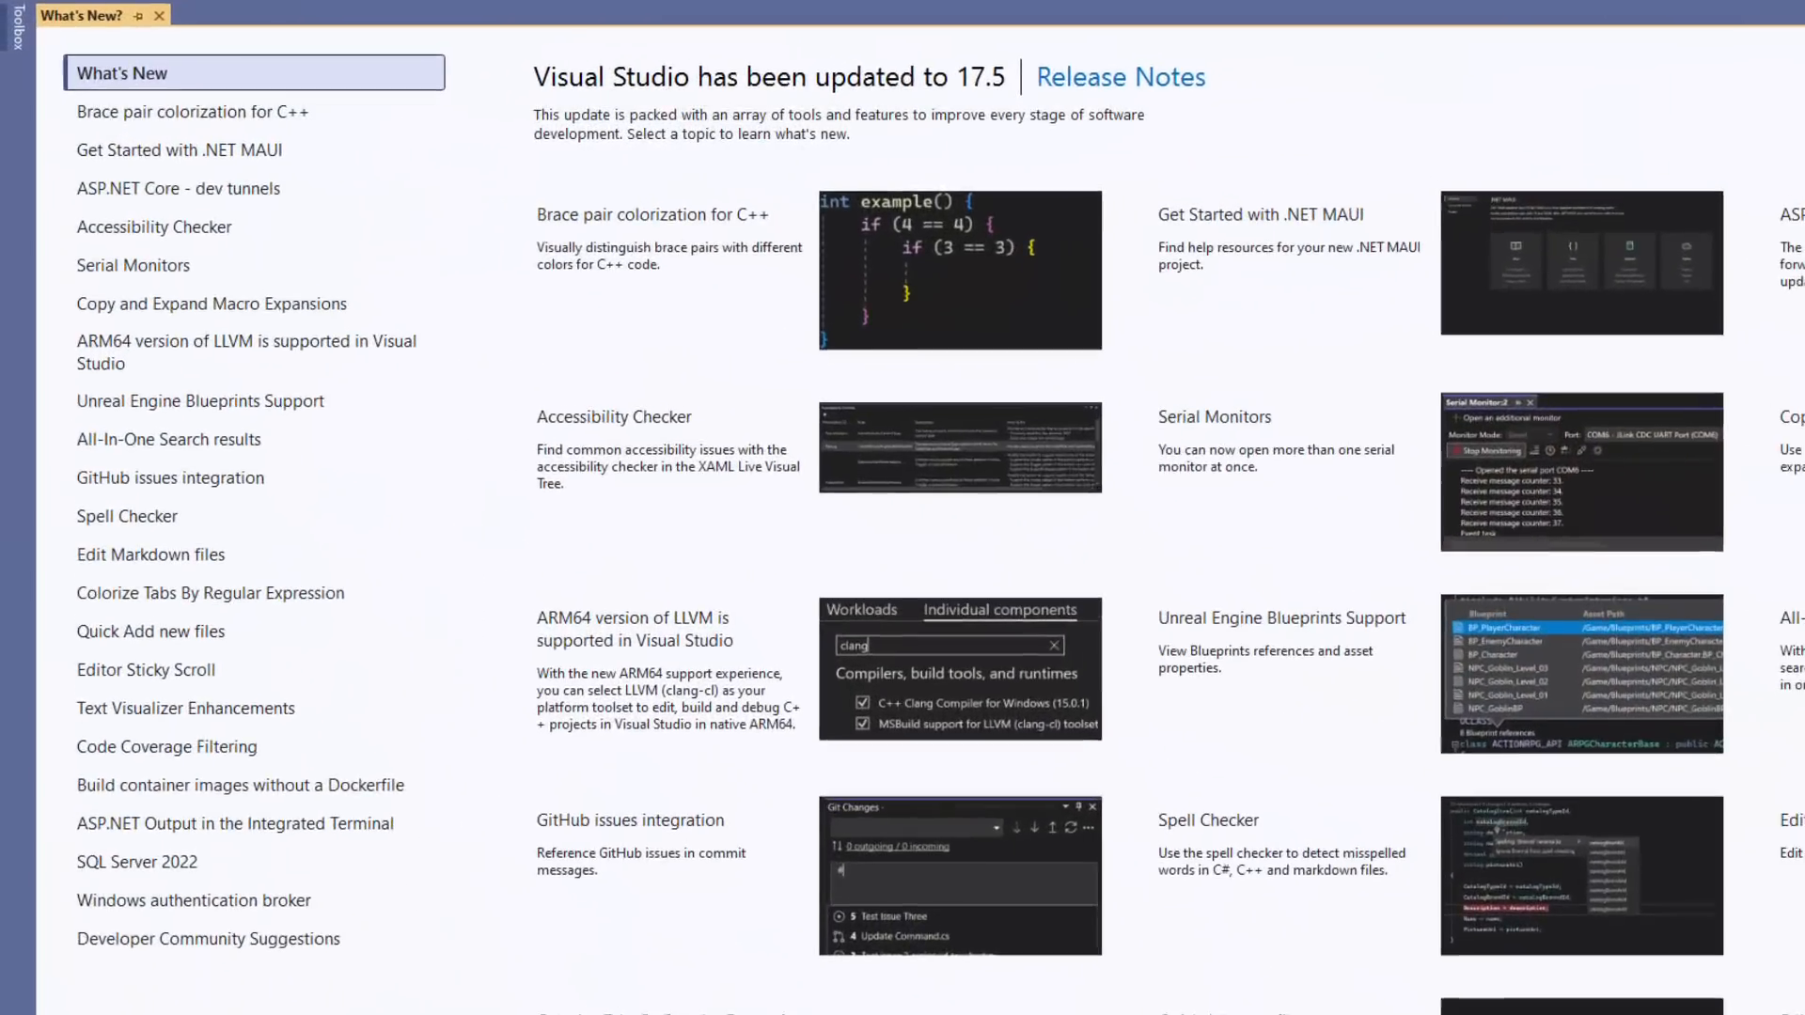
- Open ClassLibrary1's Add New Item dialog, show all templates, then return to compact view
scroll(down, 3)
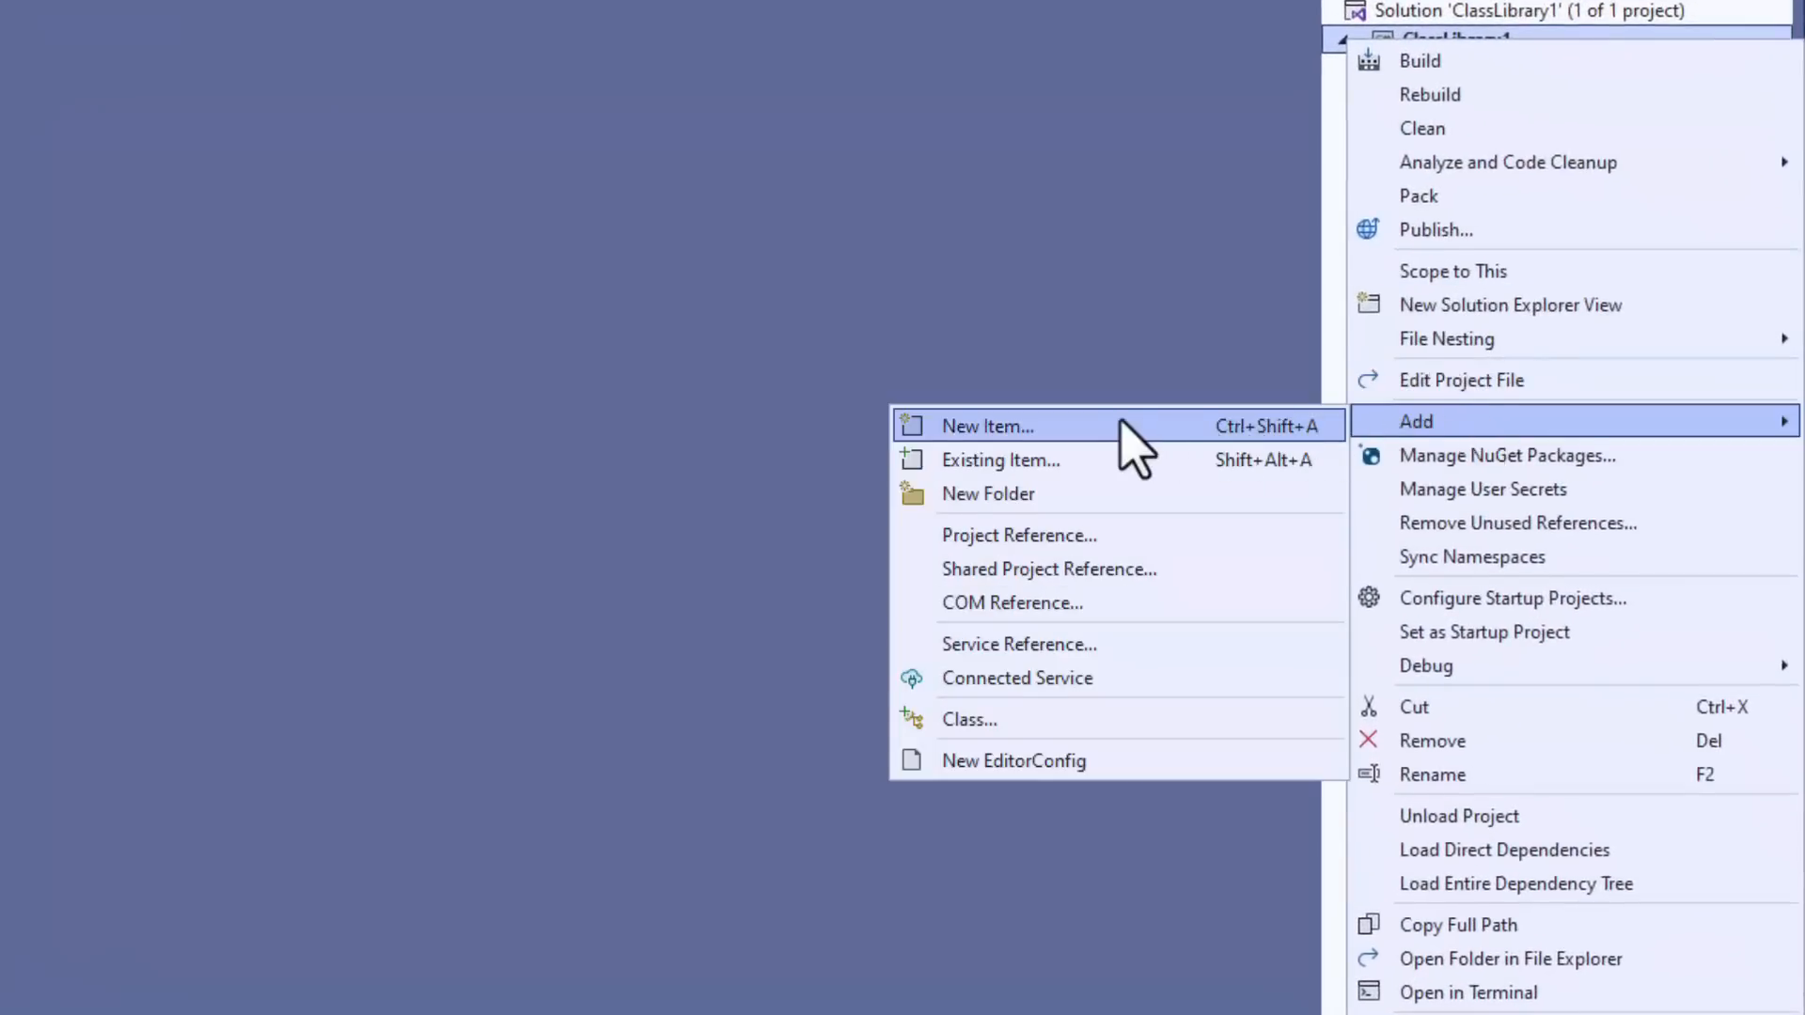
click(986, 426)
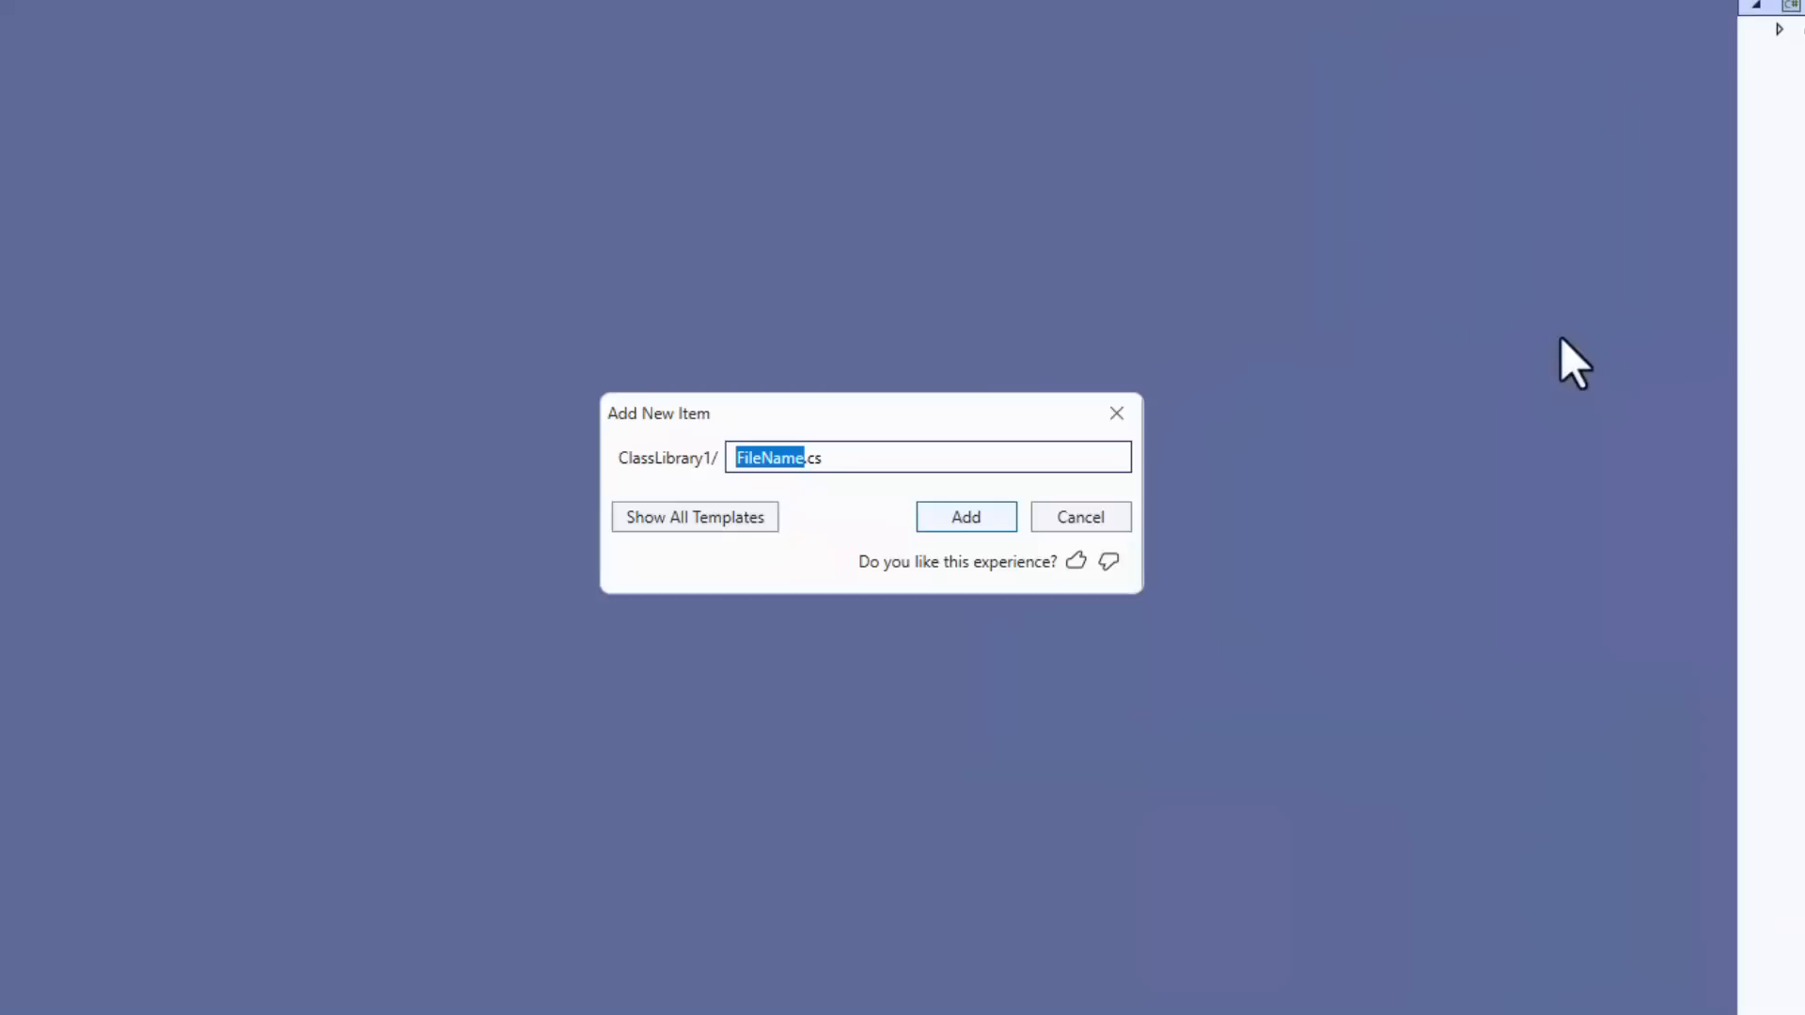
mouse_move(1533, 397)
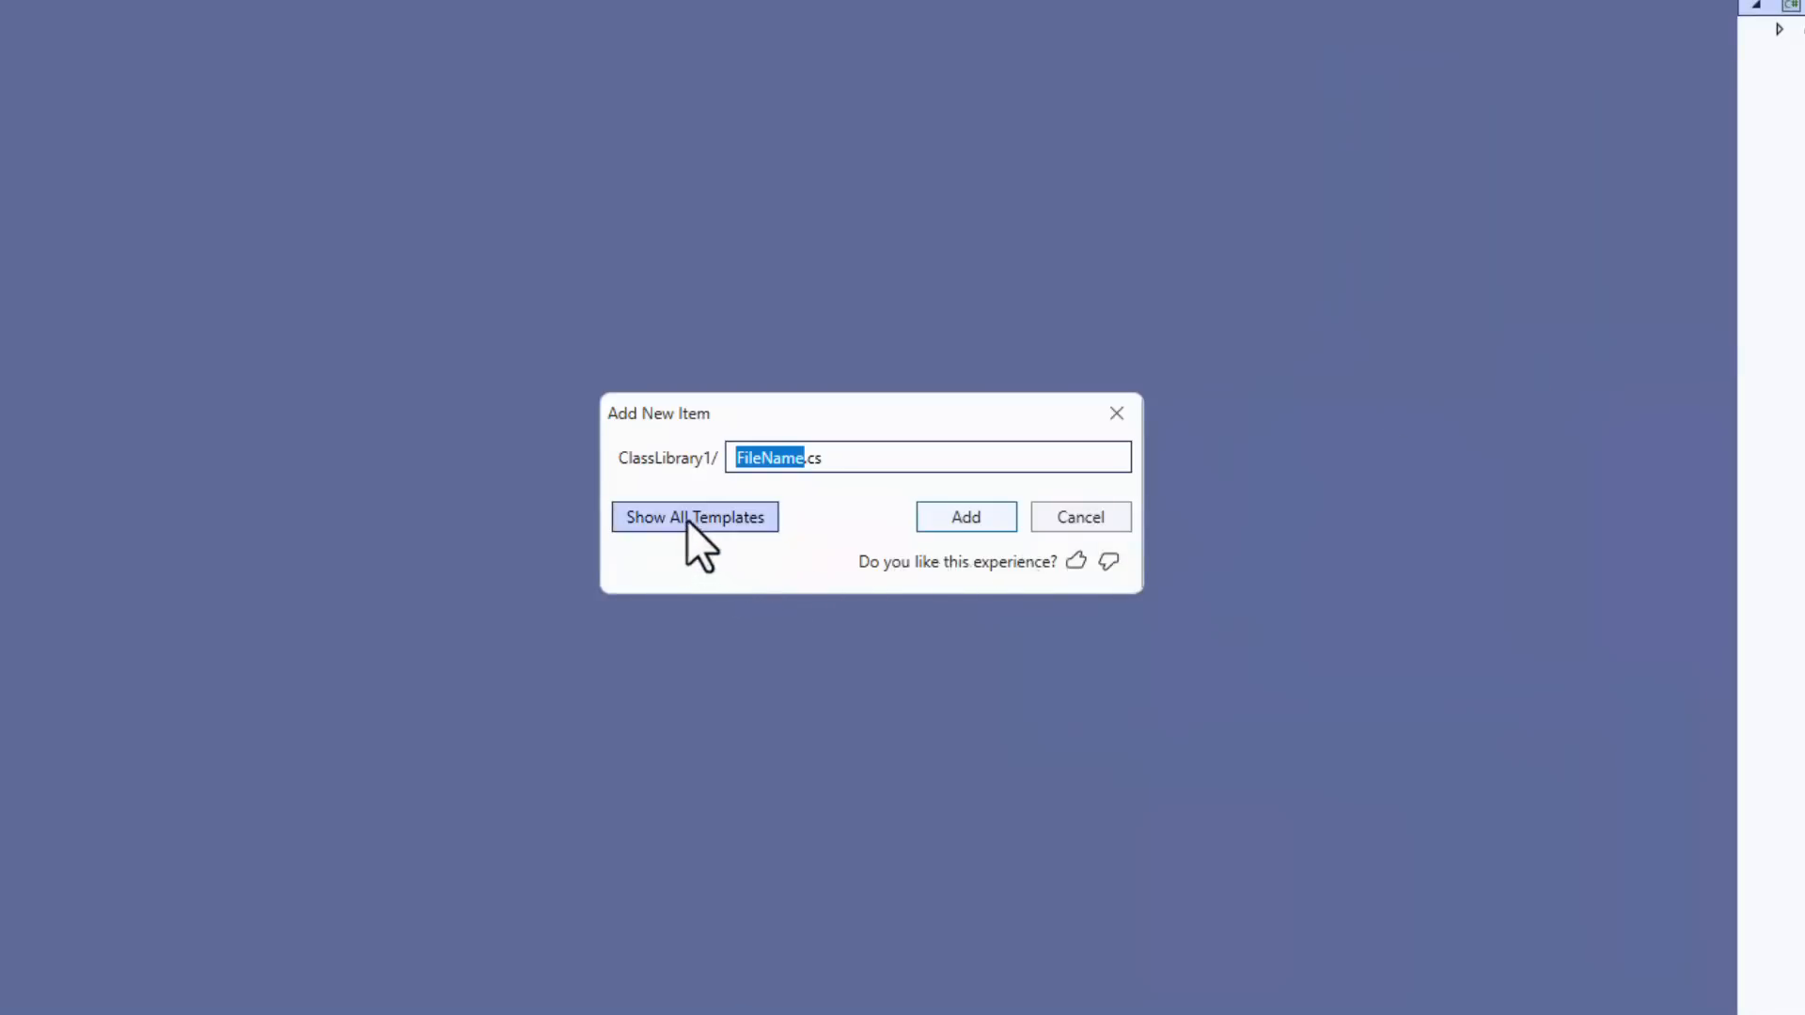
click(694, 516)
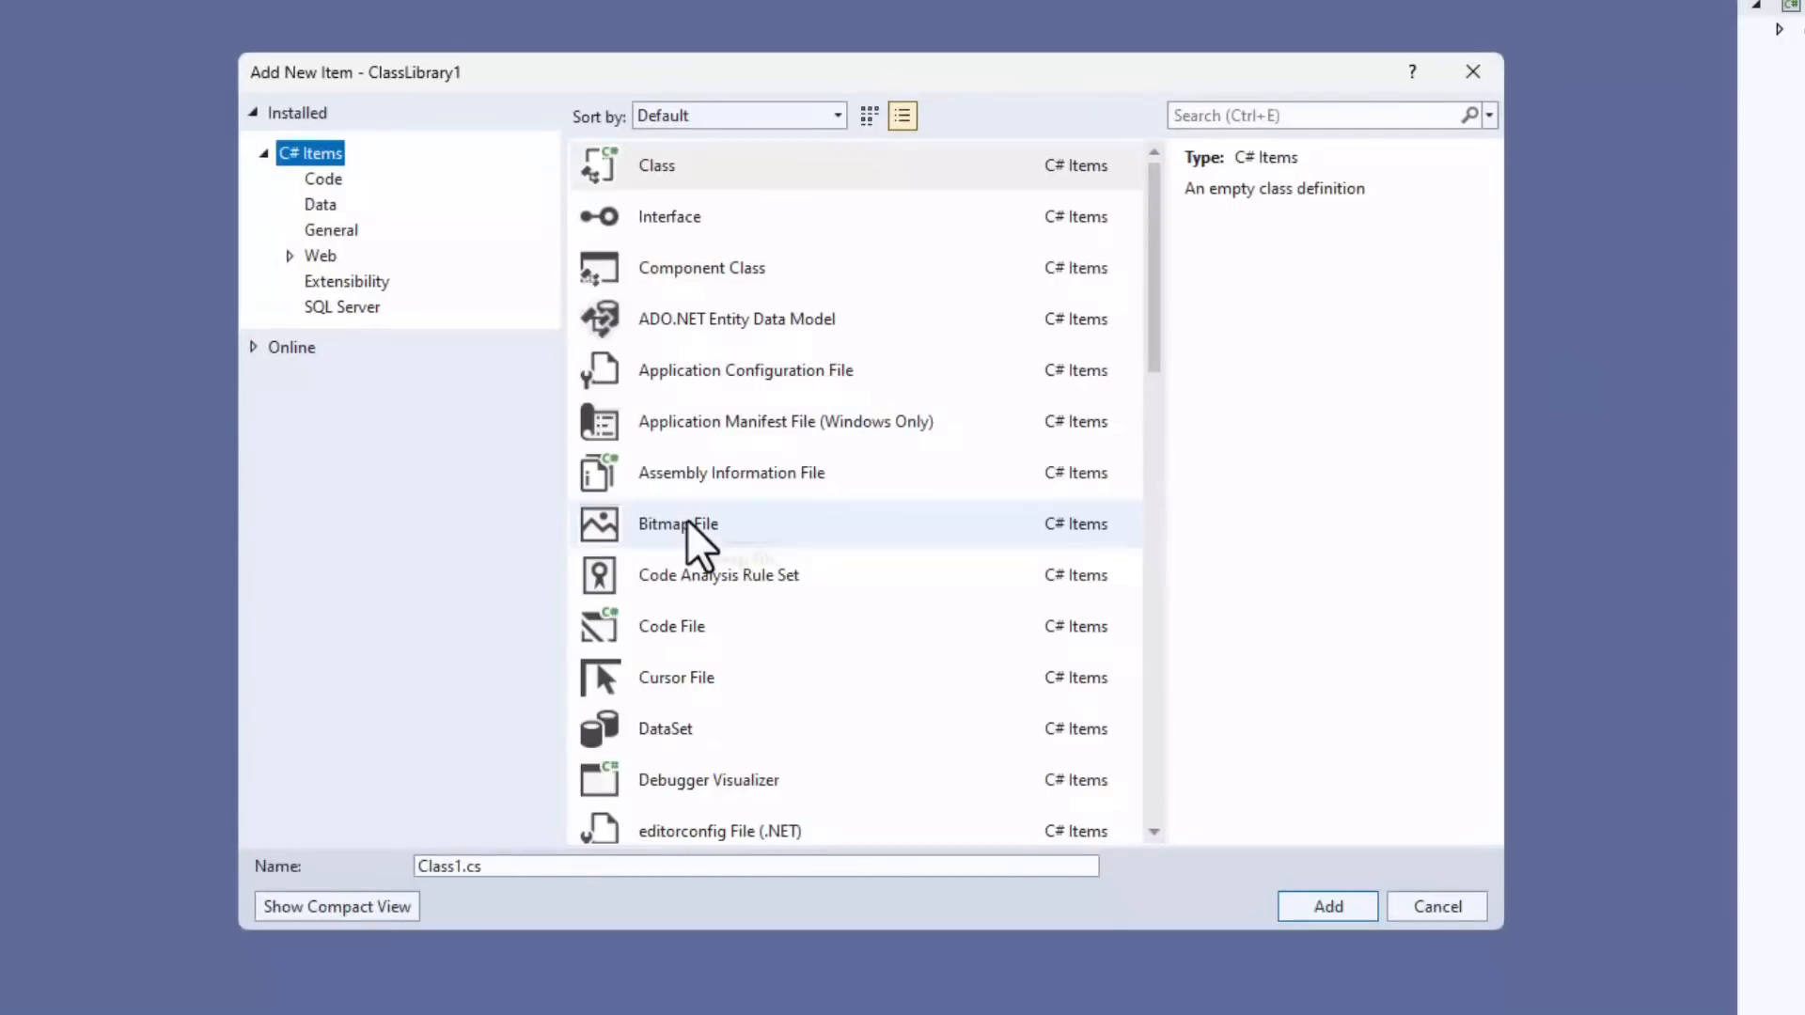
mouse_move(345, 881)
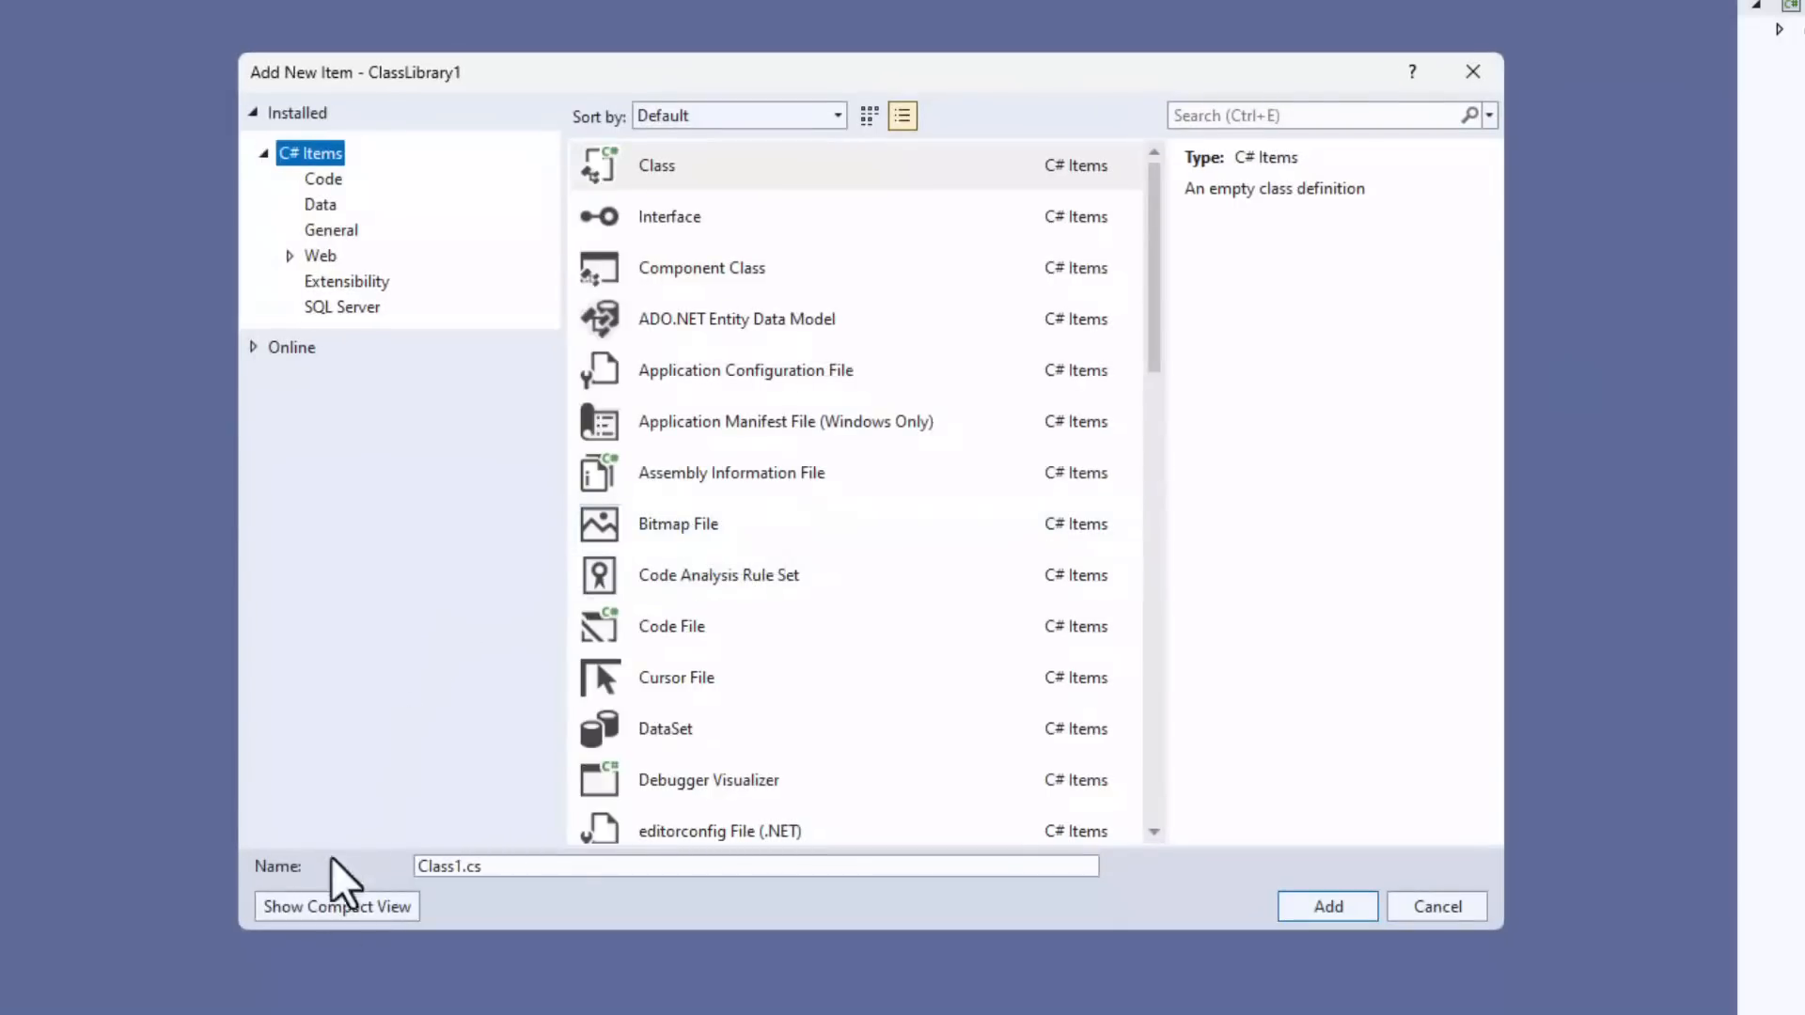
click(337, 906)
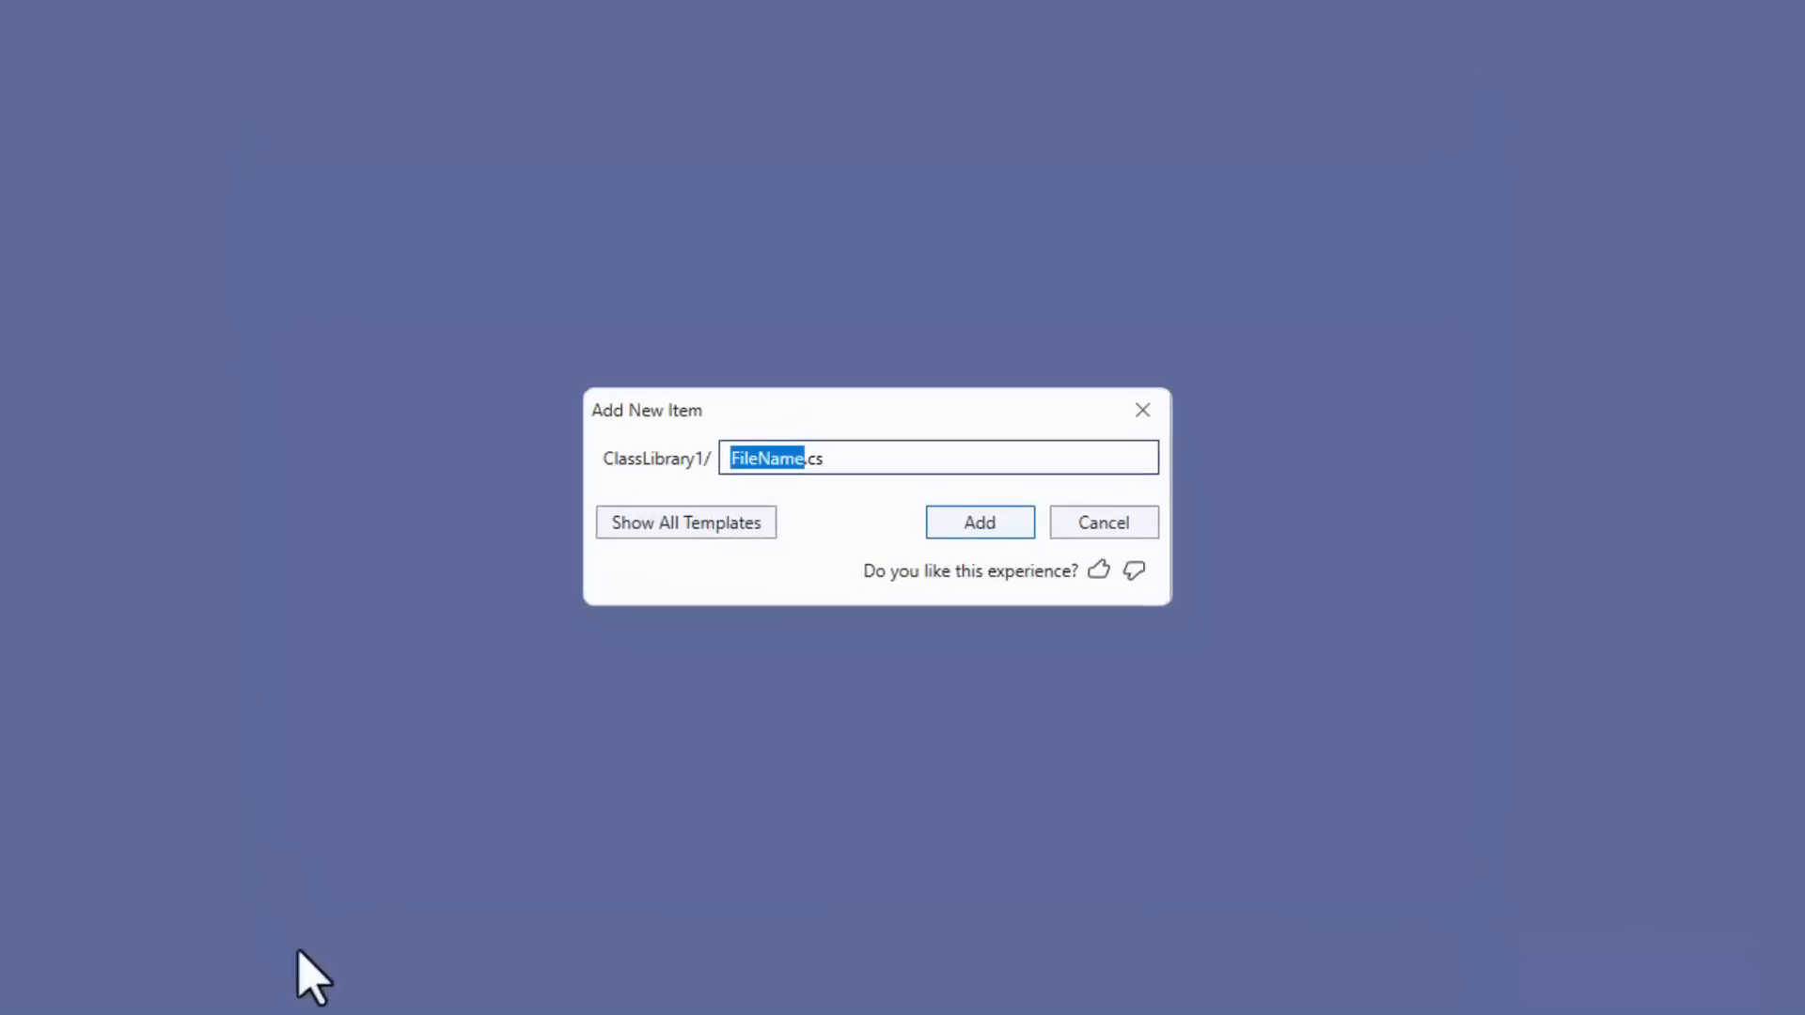
- Name the new item Demo and add Demo.cs to ClassLibrary1
text(D.cs)
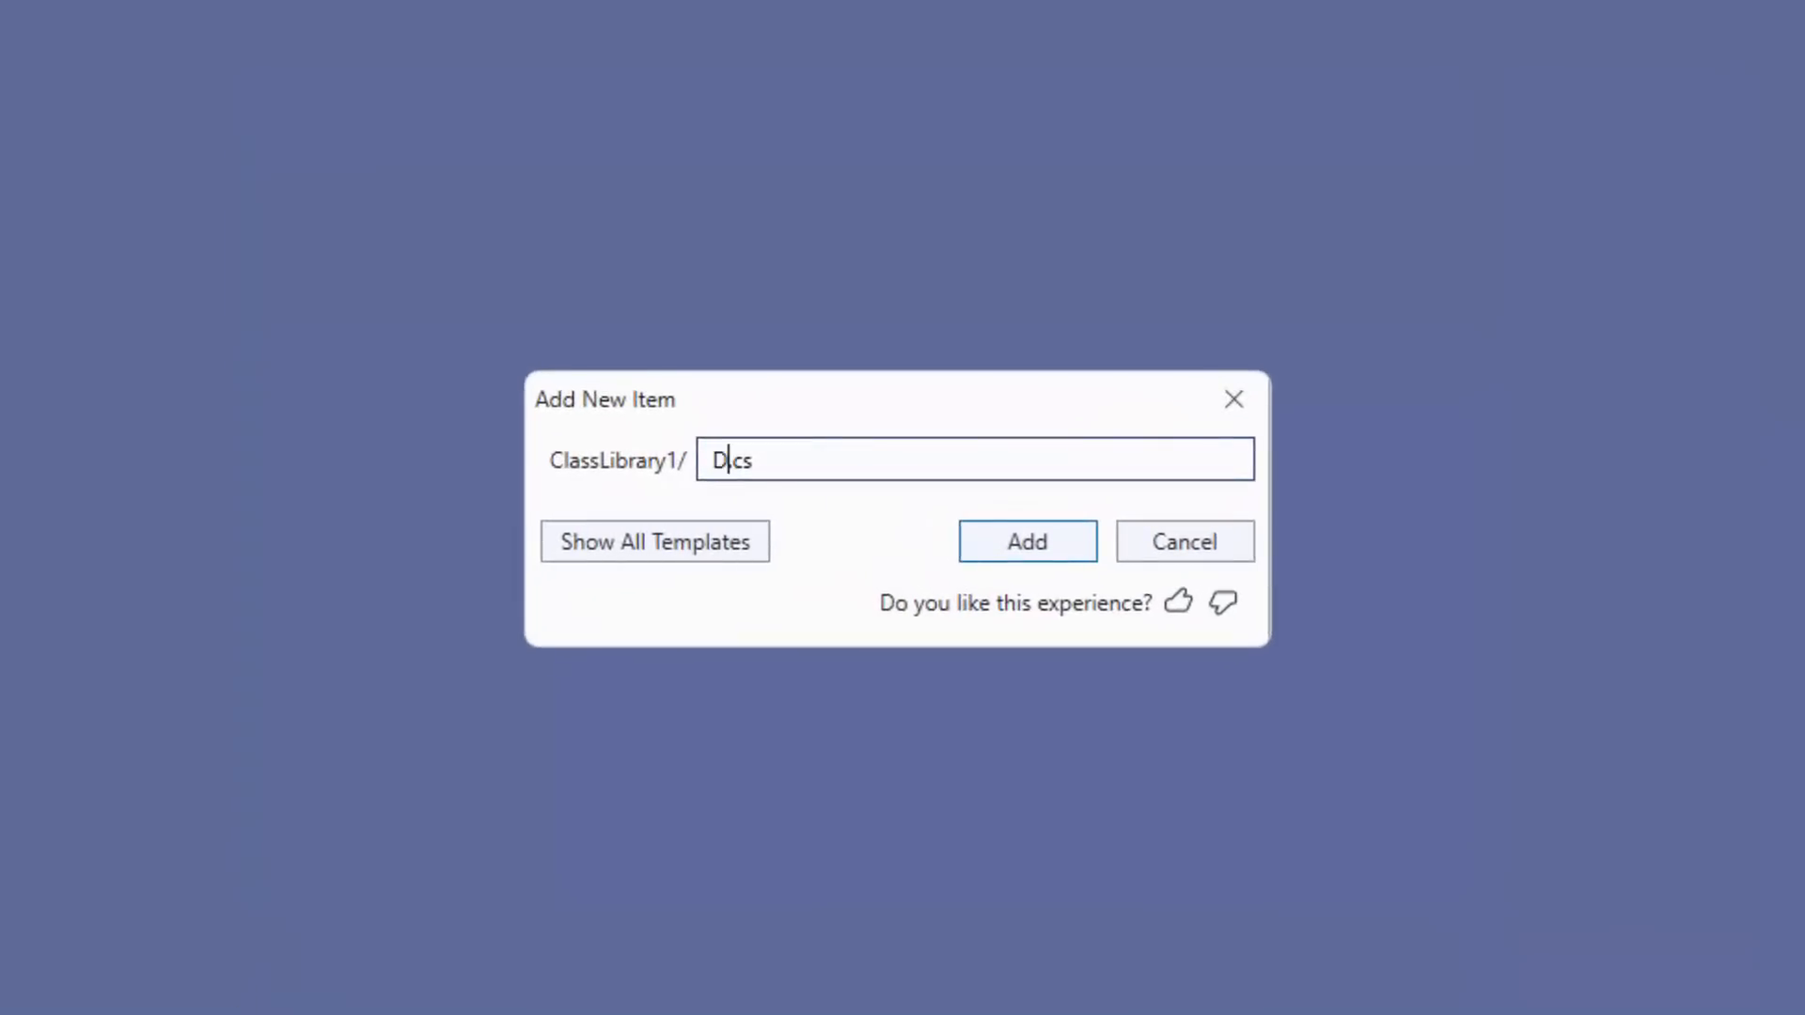
text(emo)
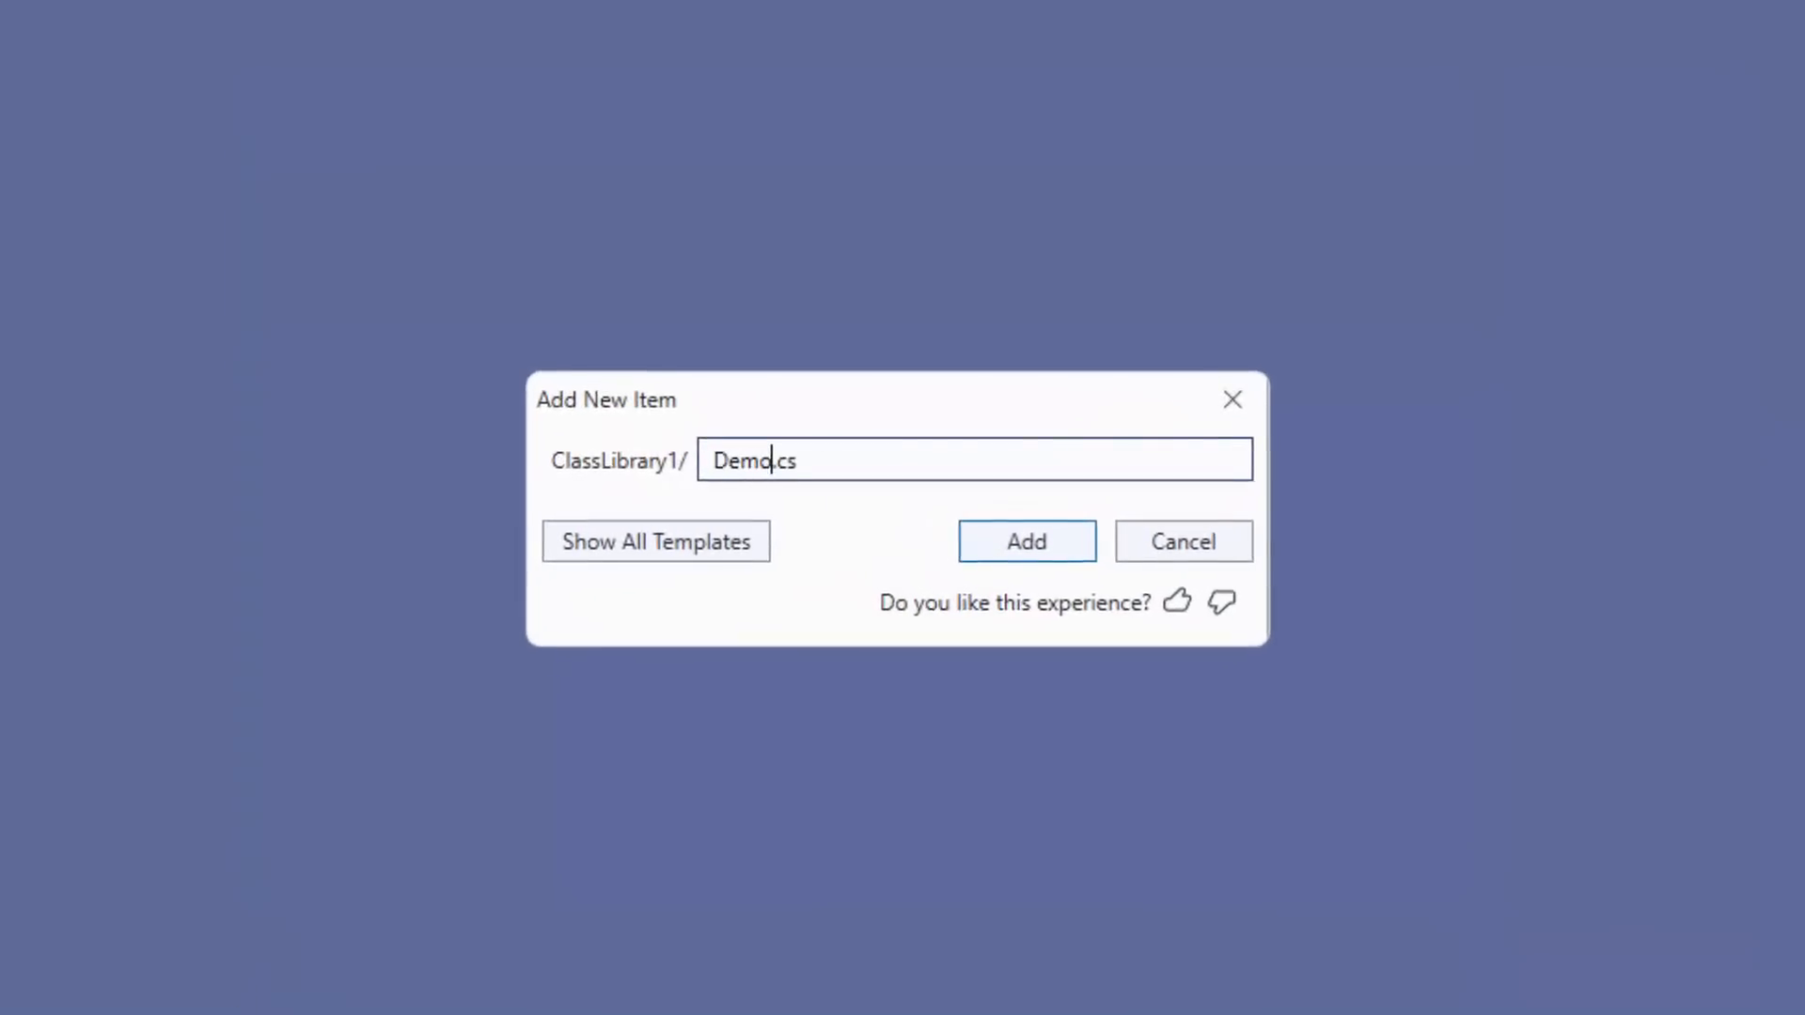
click(1024, 541)
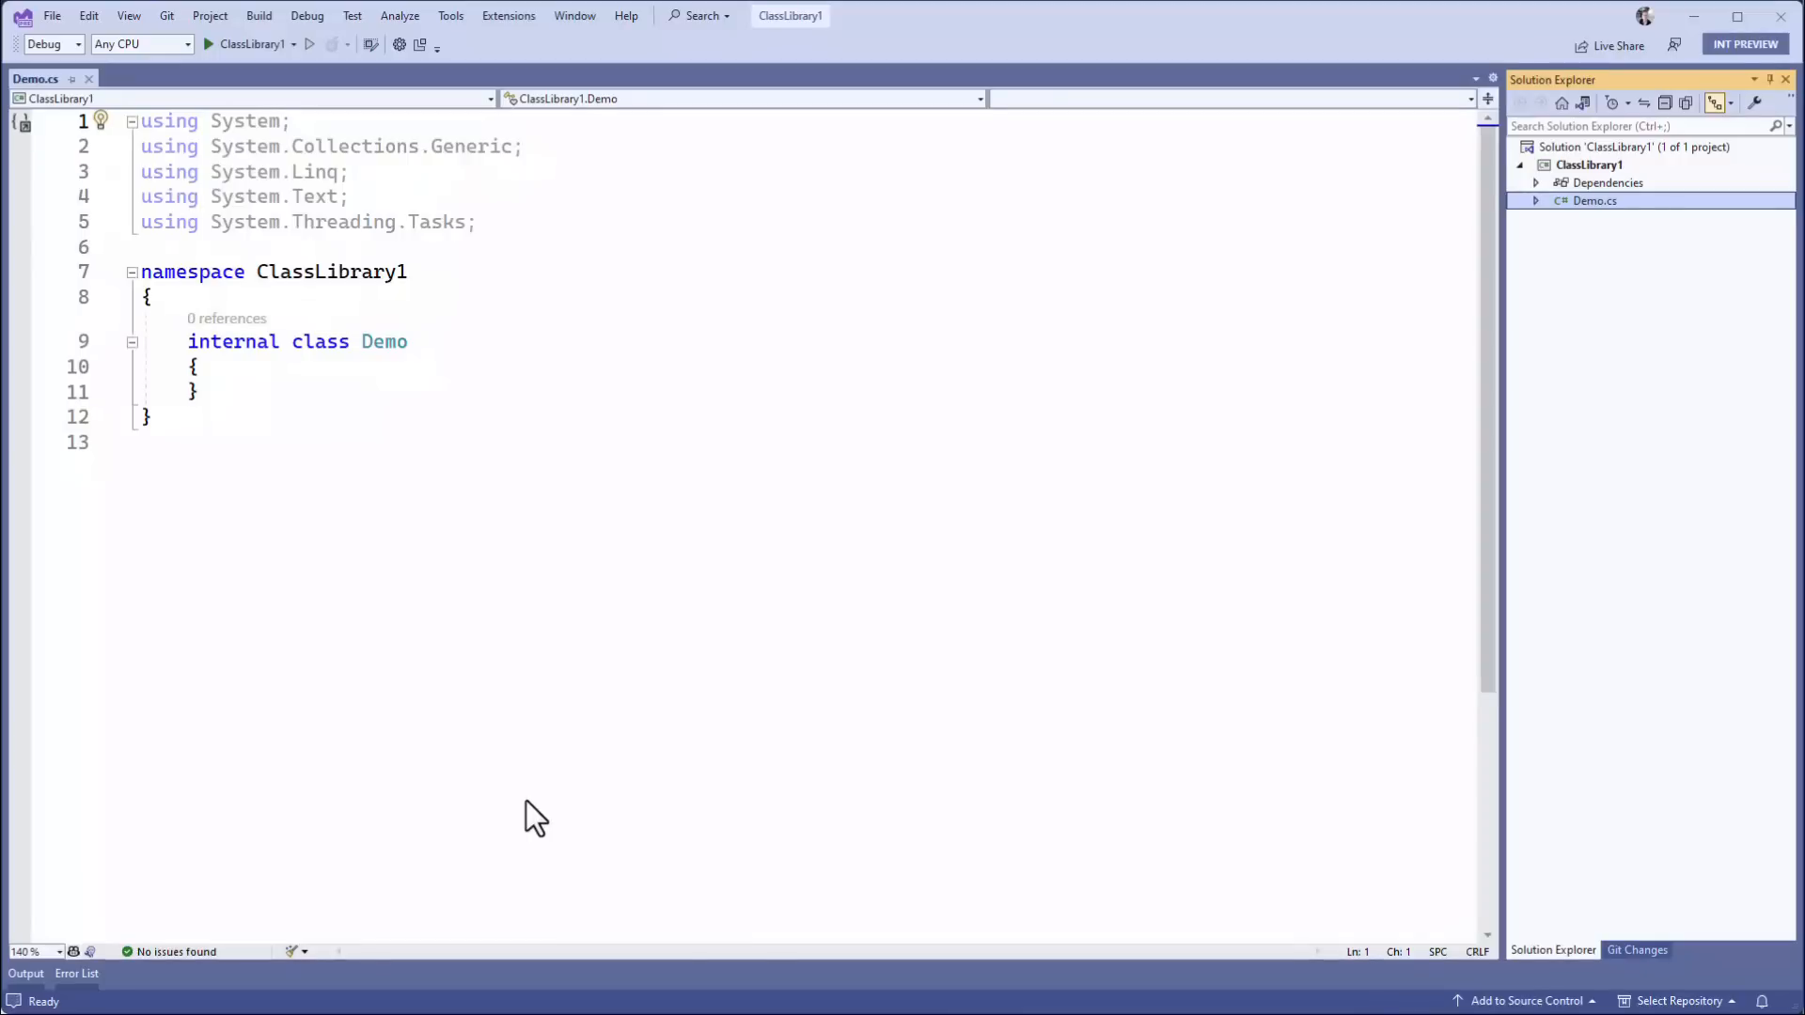
- Enter 'Test.html, Test.html.css' in the quick Add New Item prompt and add both files
key(ctrl+shift+a)
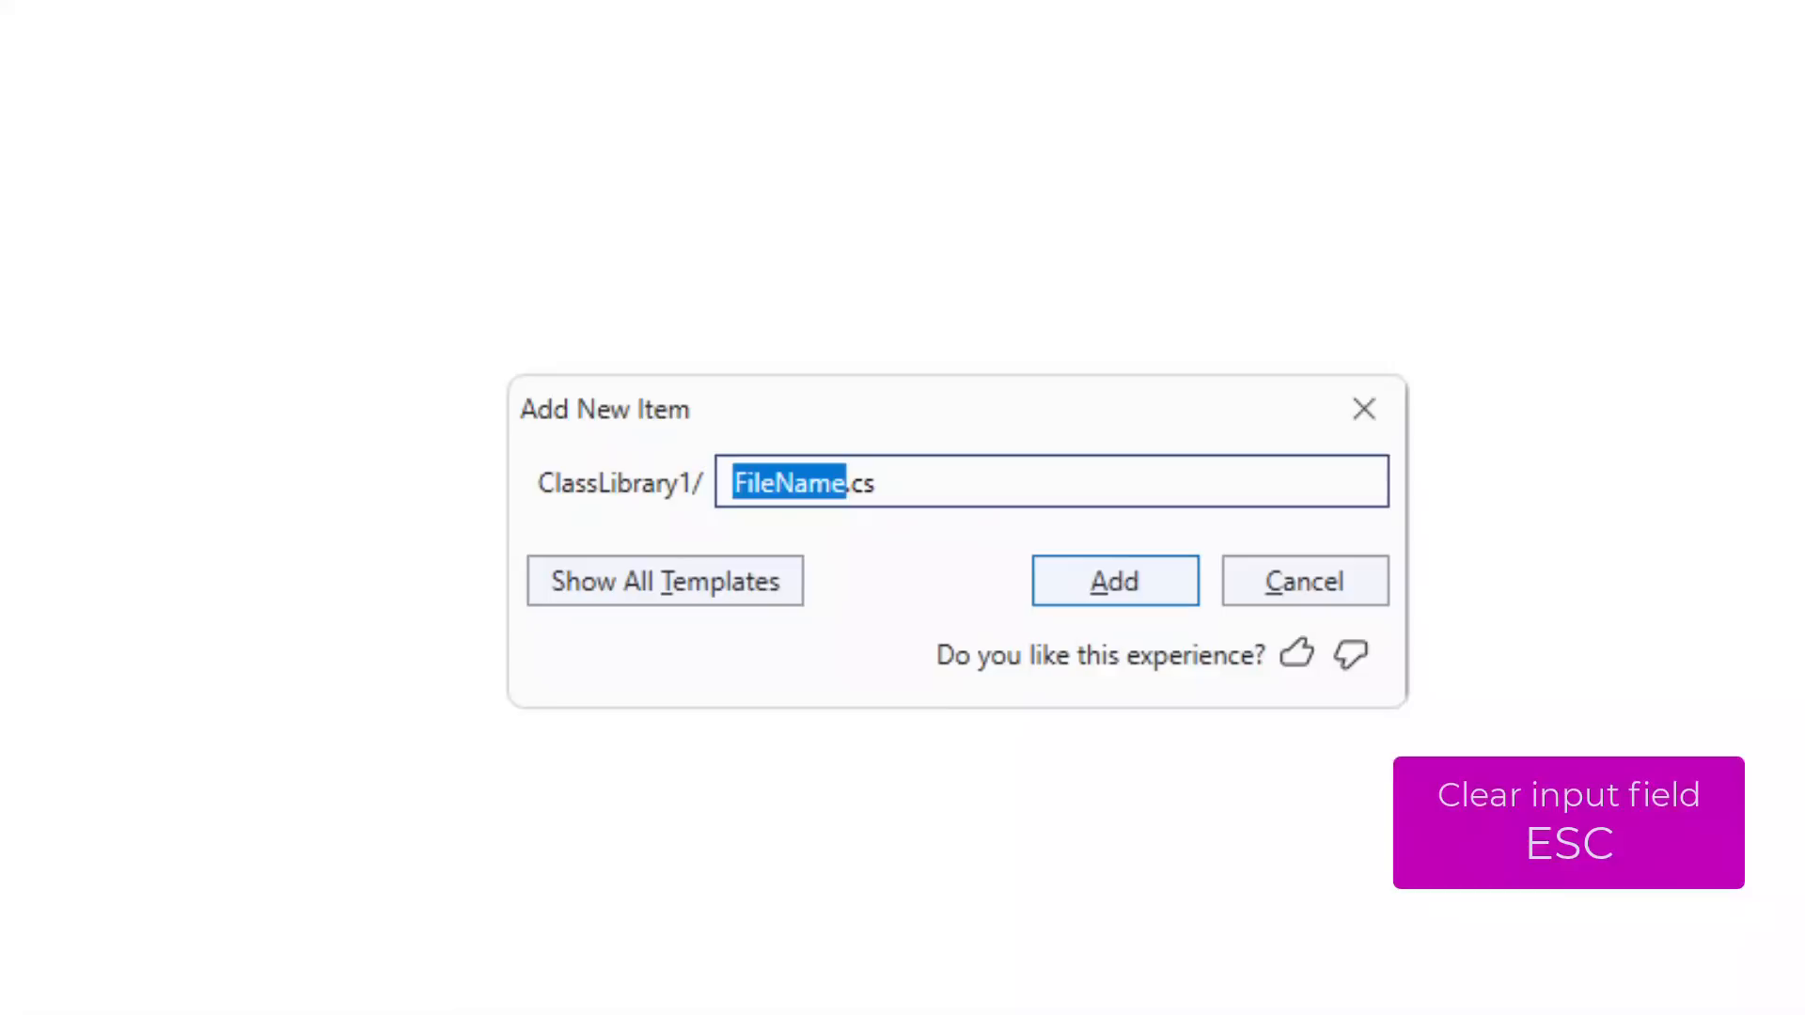
key(Escape)
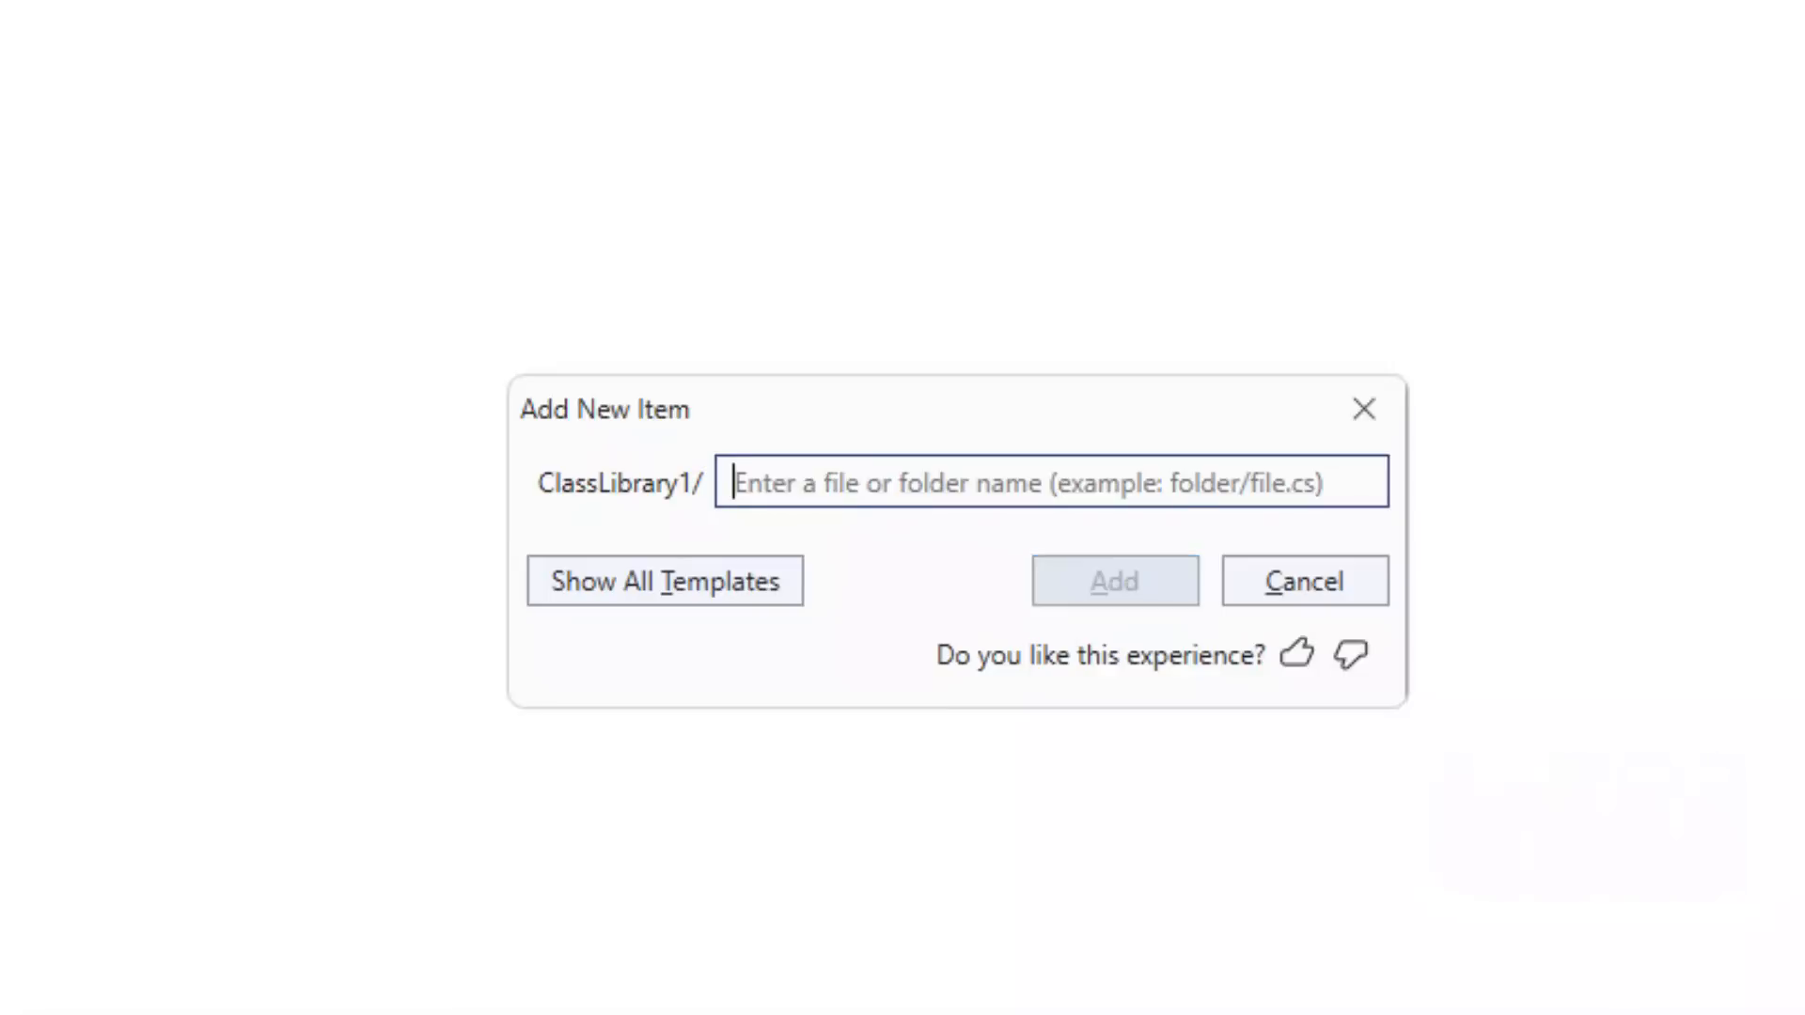
text(Test.h)
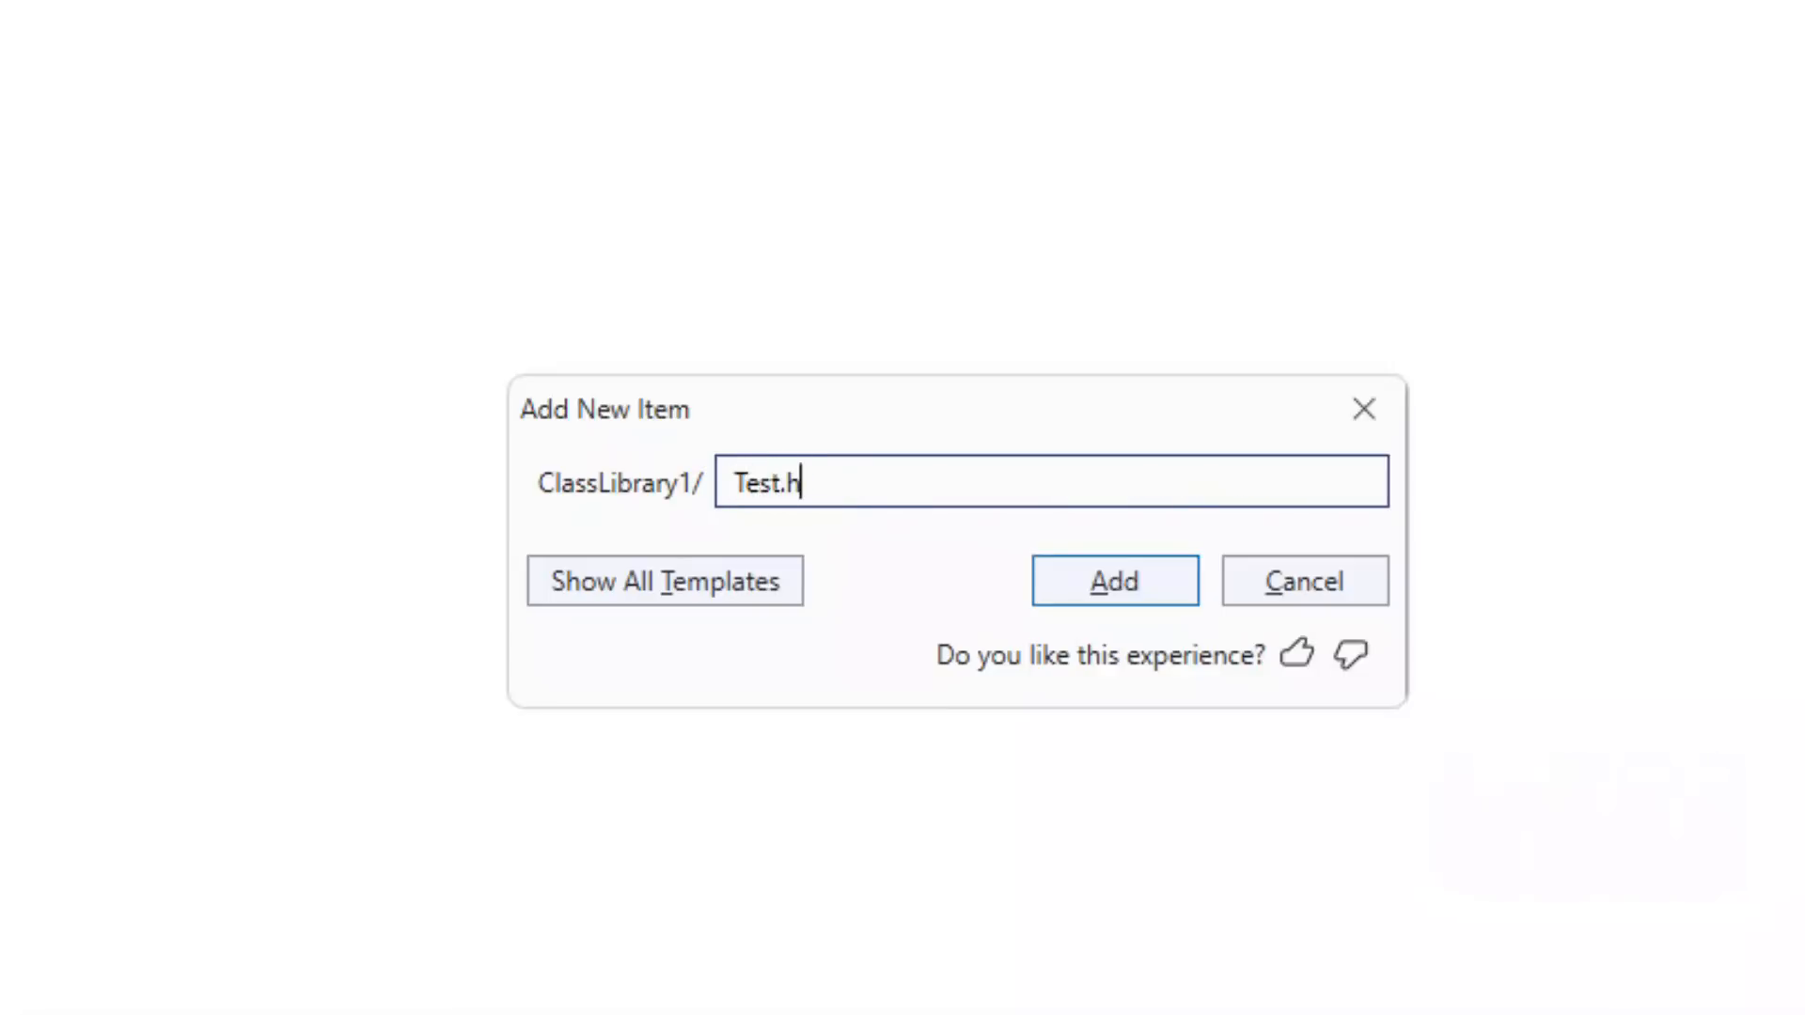
text(ml,)
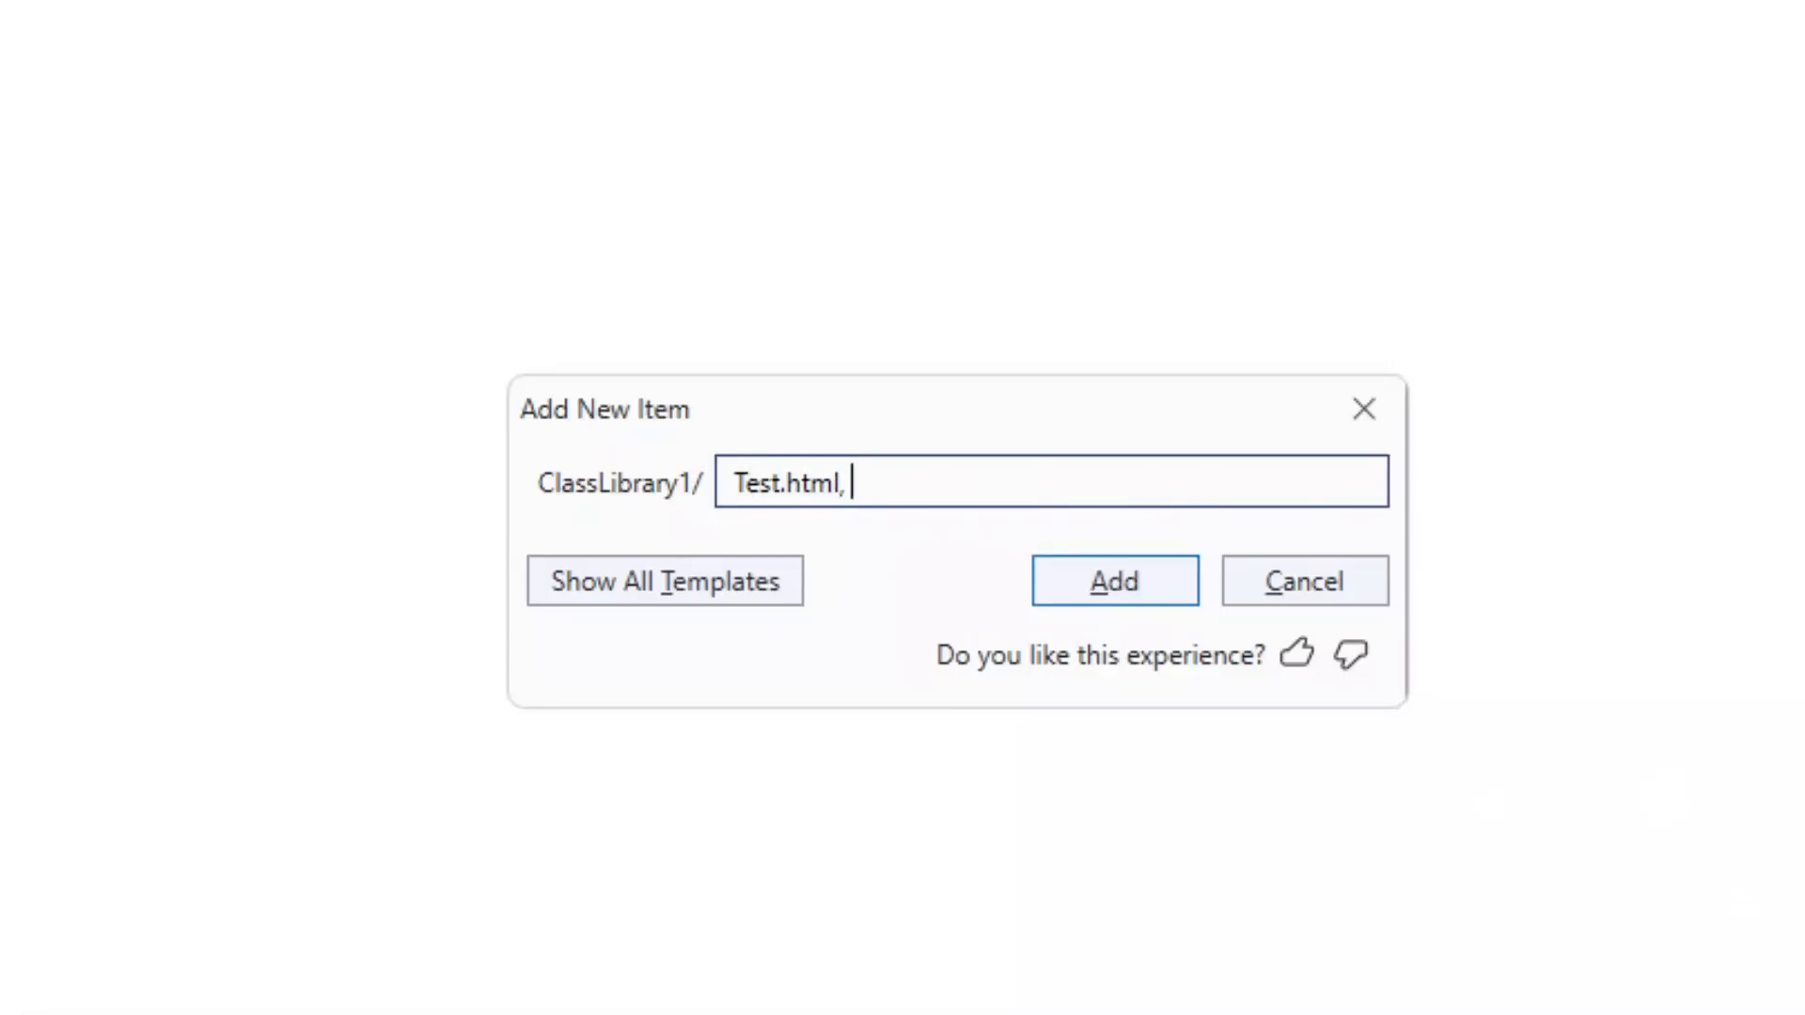
text(Test.html.css)
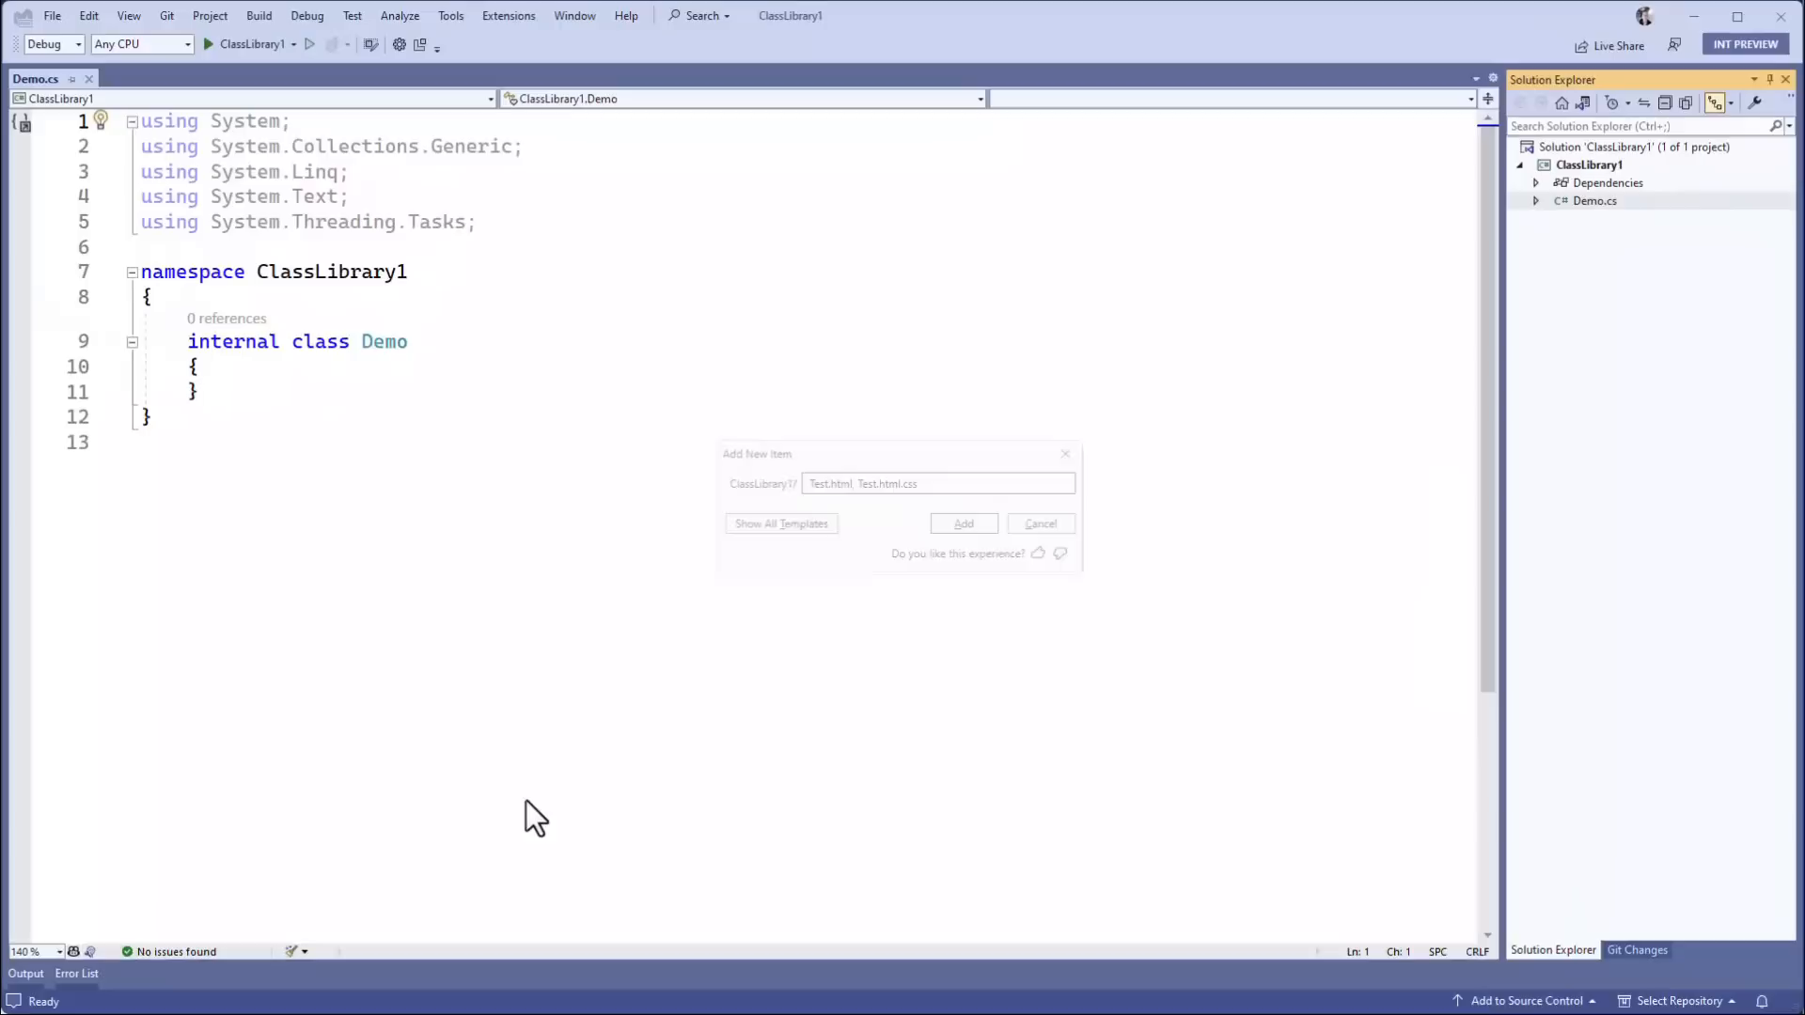
click(962, 524)
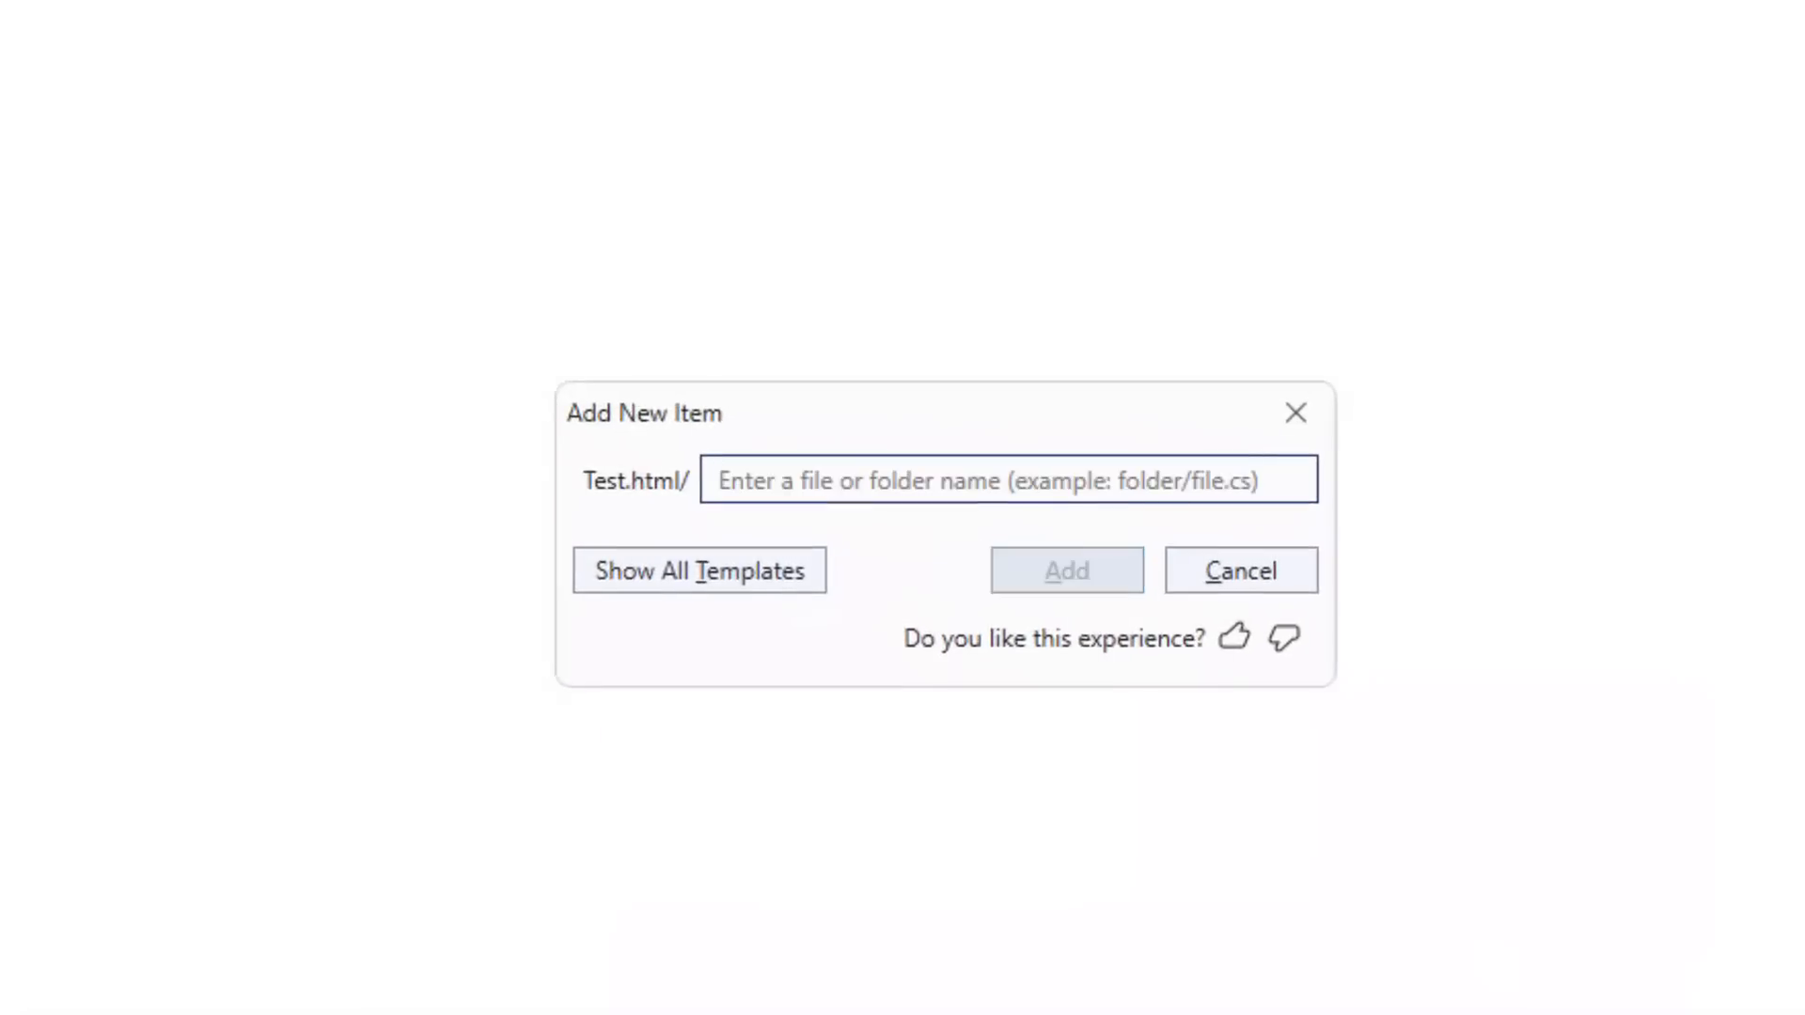
- Create an empty folder named Folder via 'Folder/' and open a new-item prompt inside it
text(Folder)
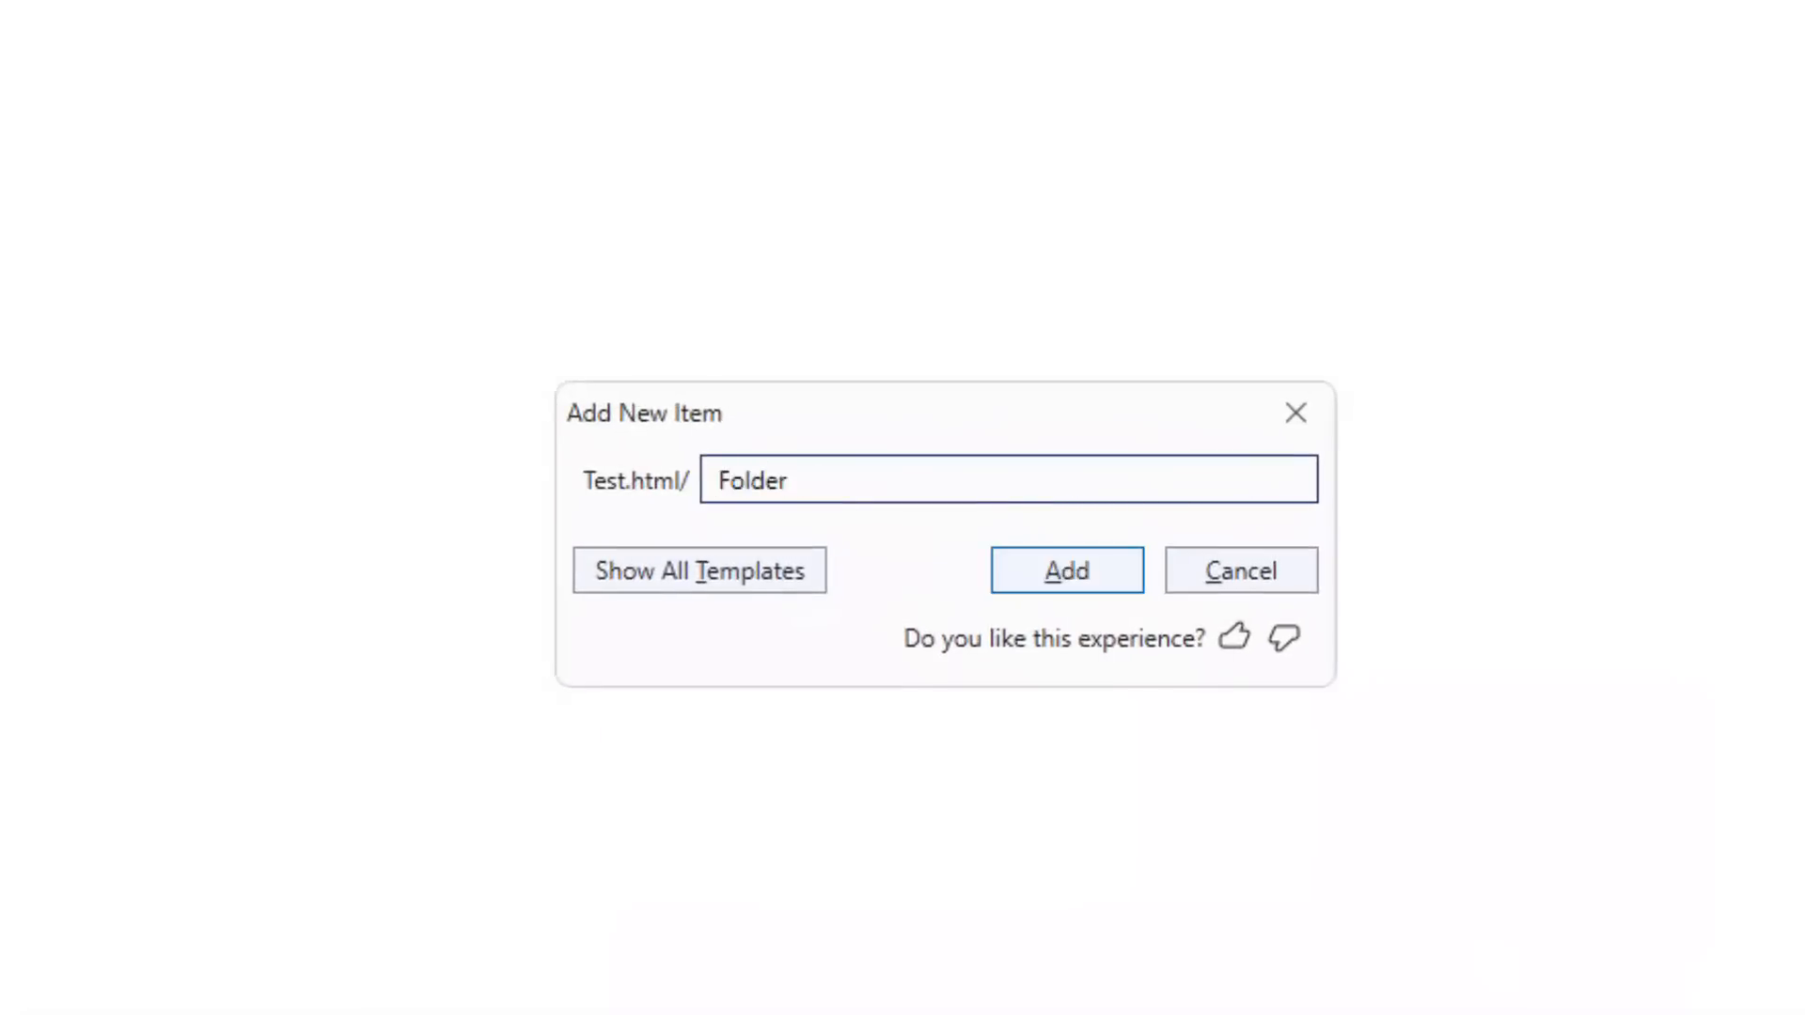
text(/)
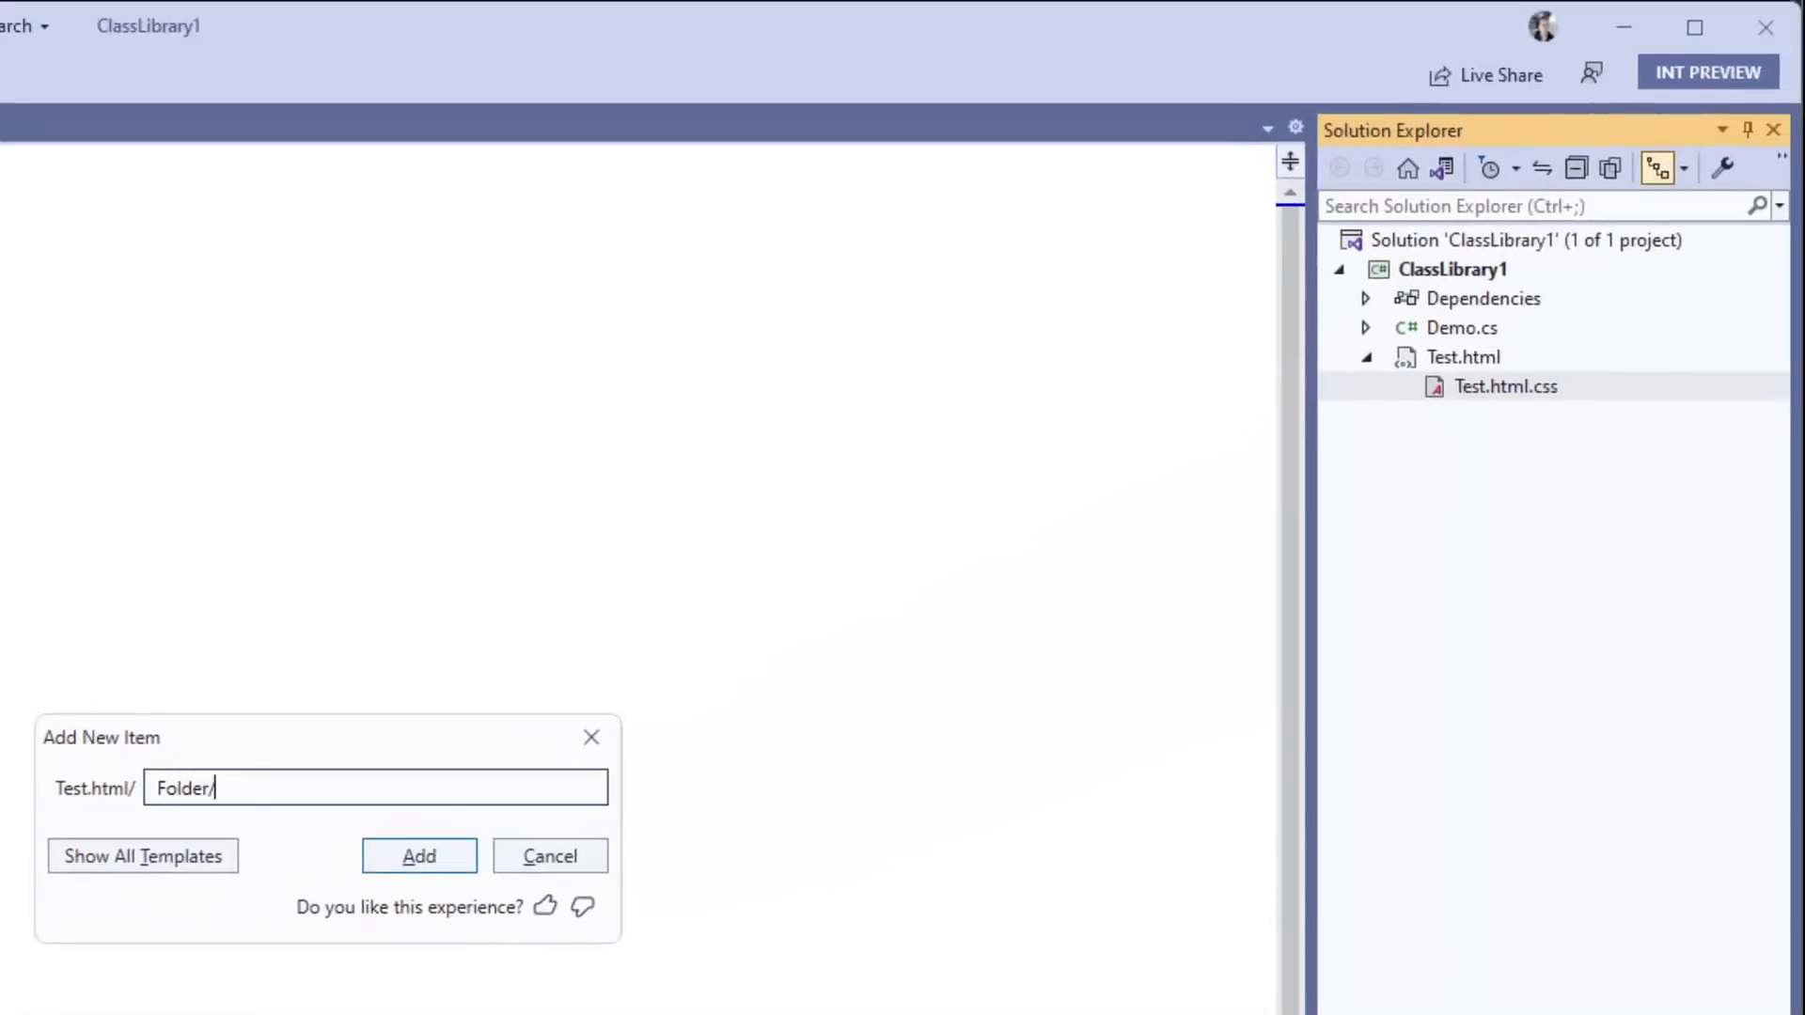
click(419, 855)
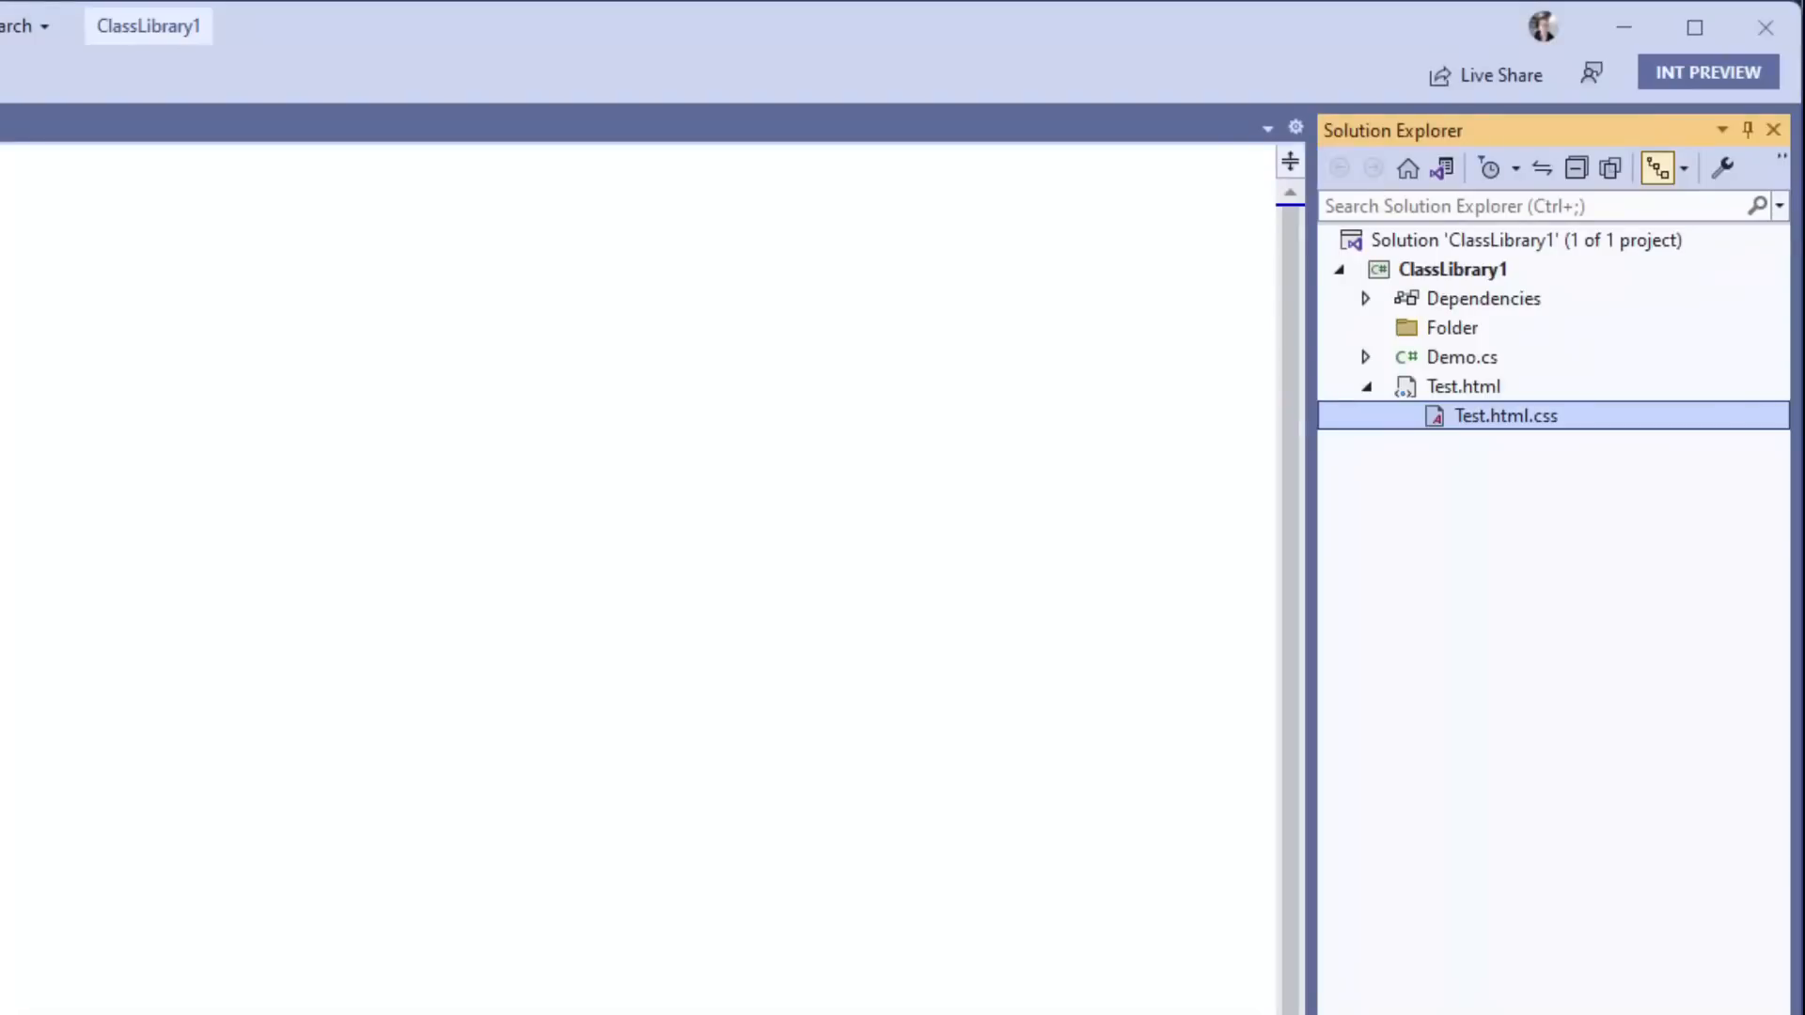
click(1452, 327)
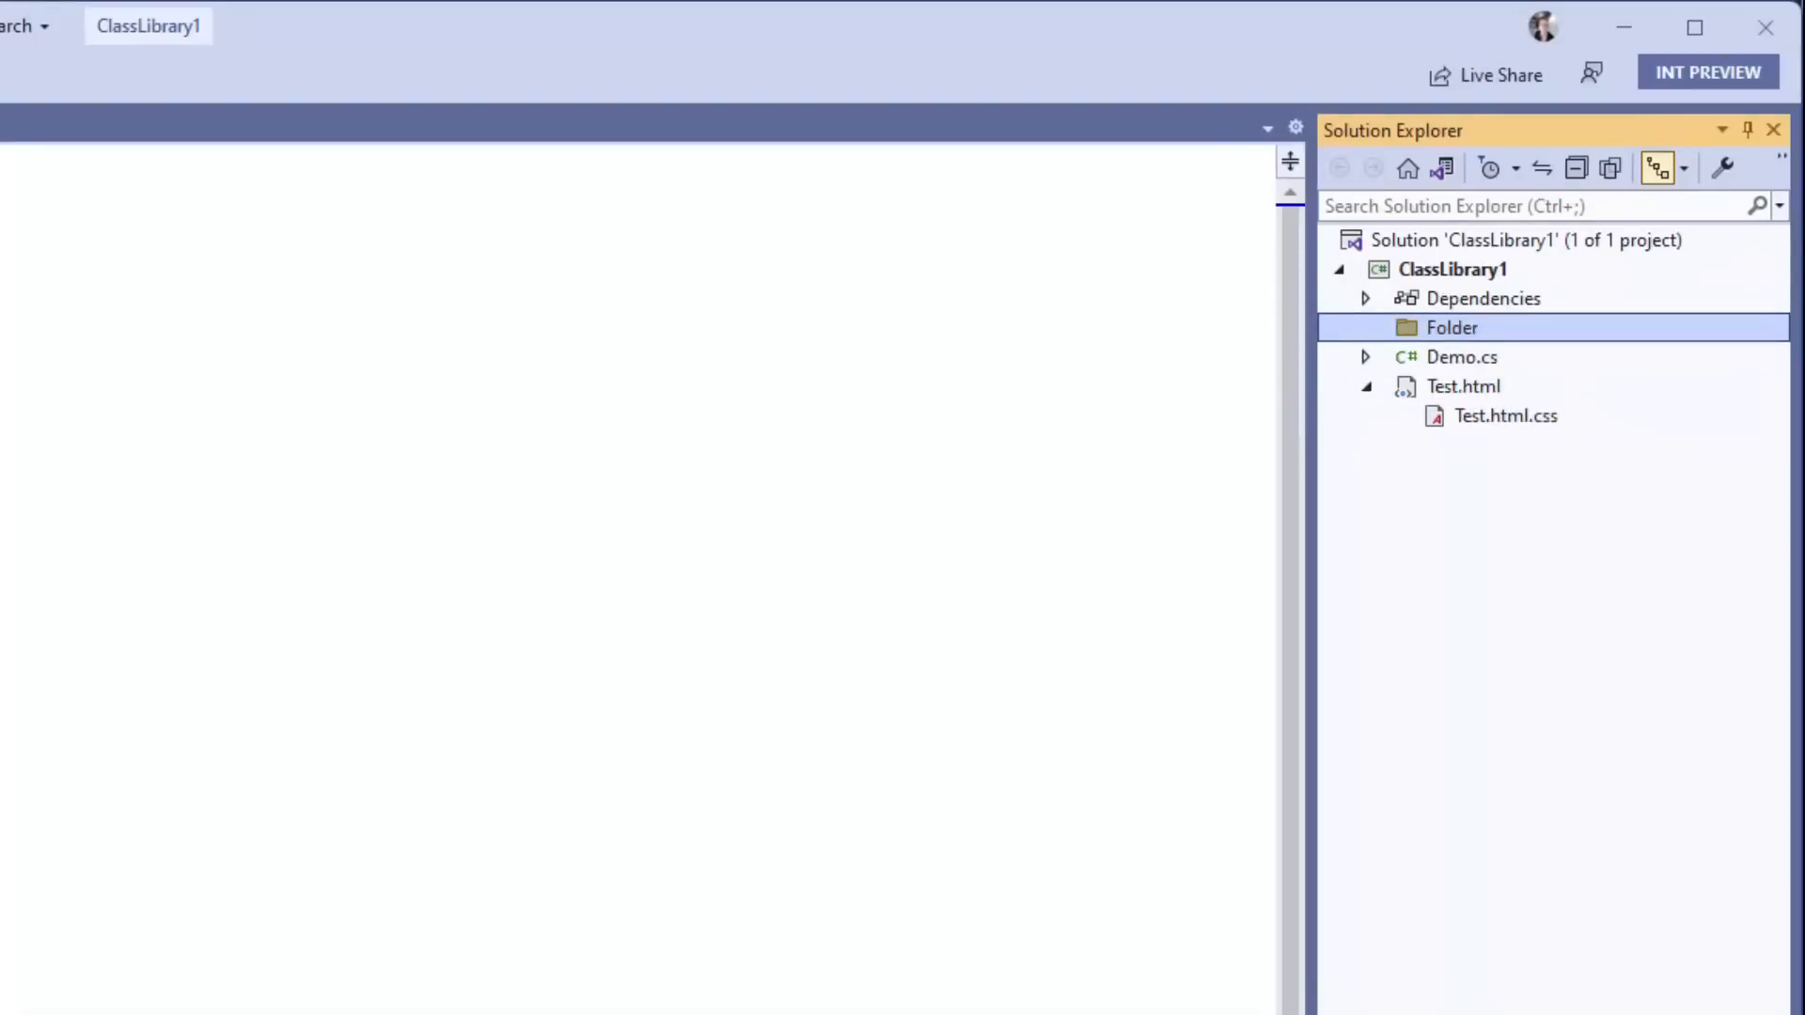
key(ctrl+shift+a)
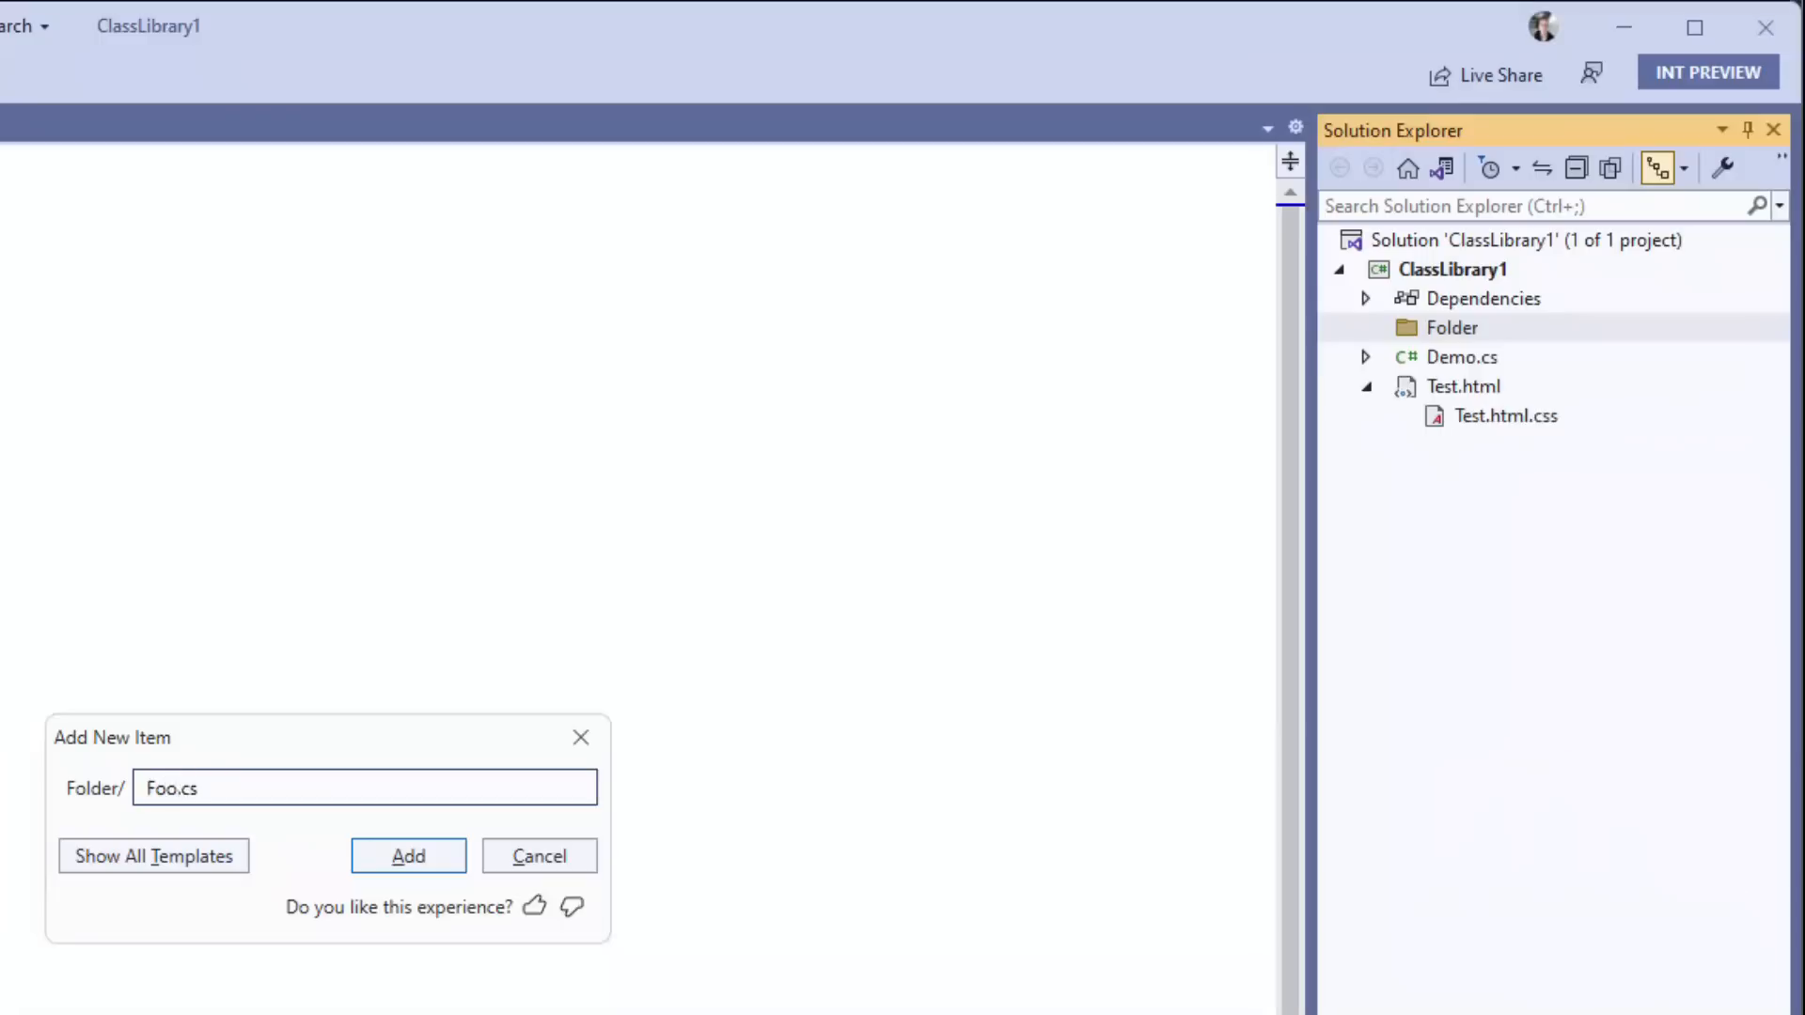
- Name the item Folder2/Bar.cs and add it inside Folder
click(407, 855)
text(lder)
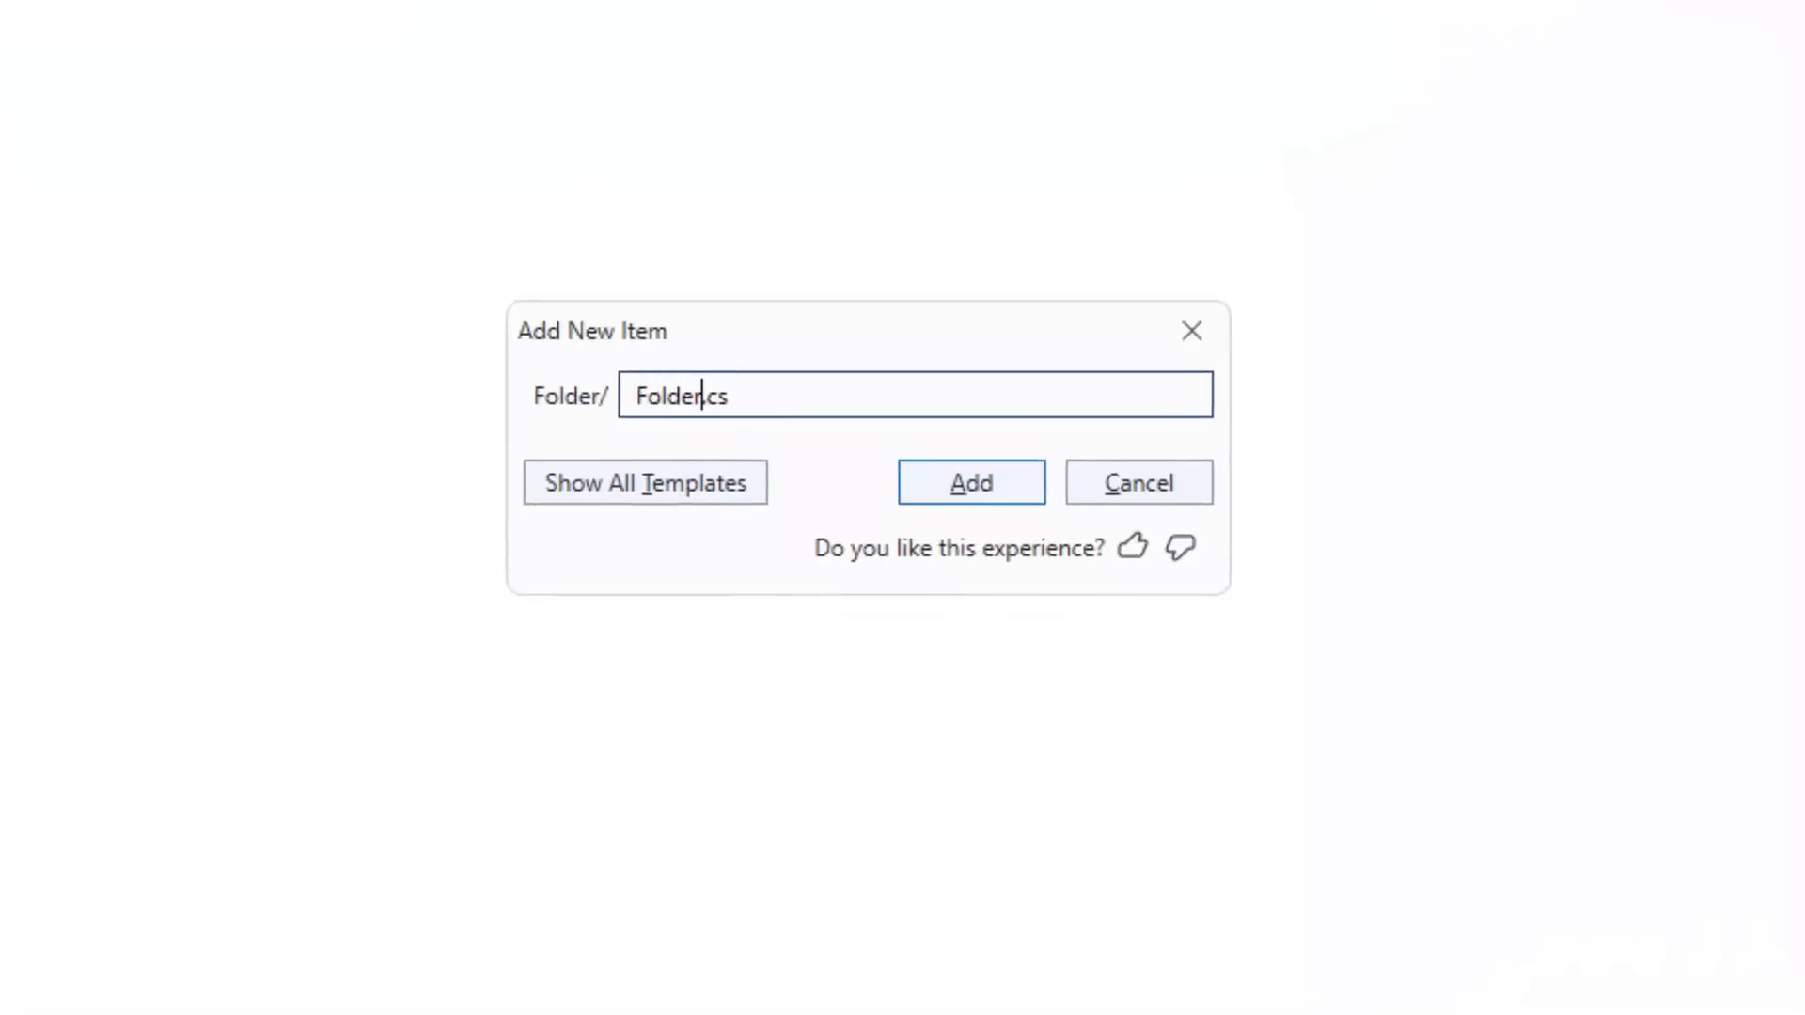
text(2/)
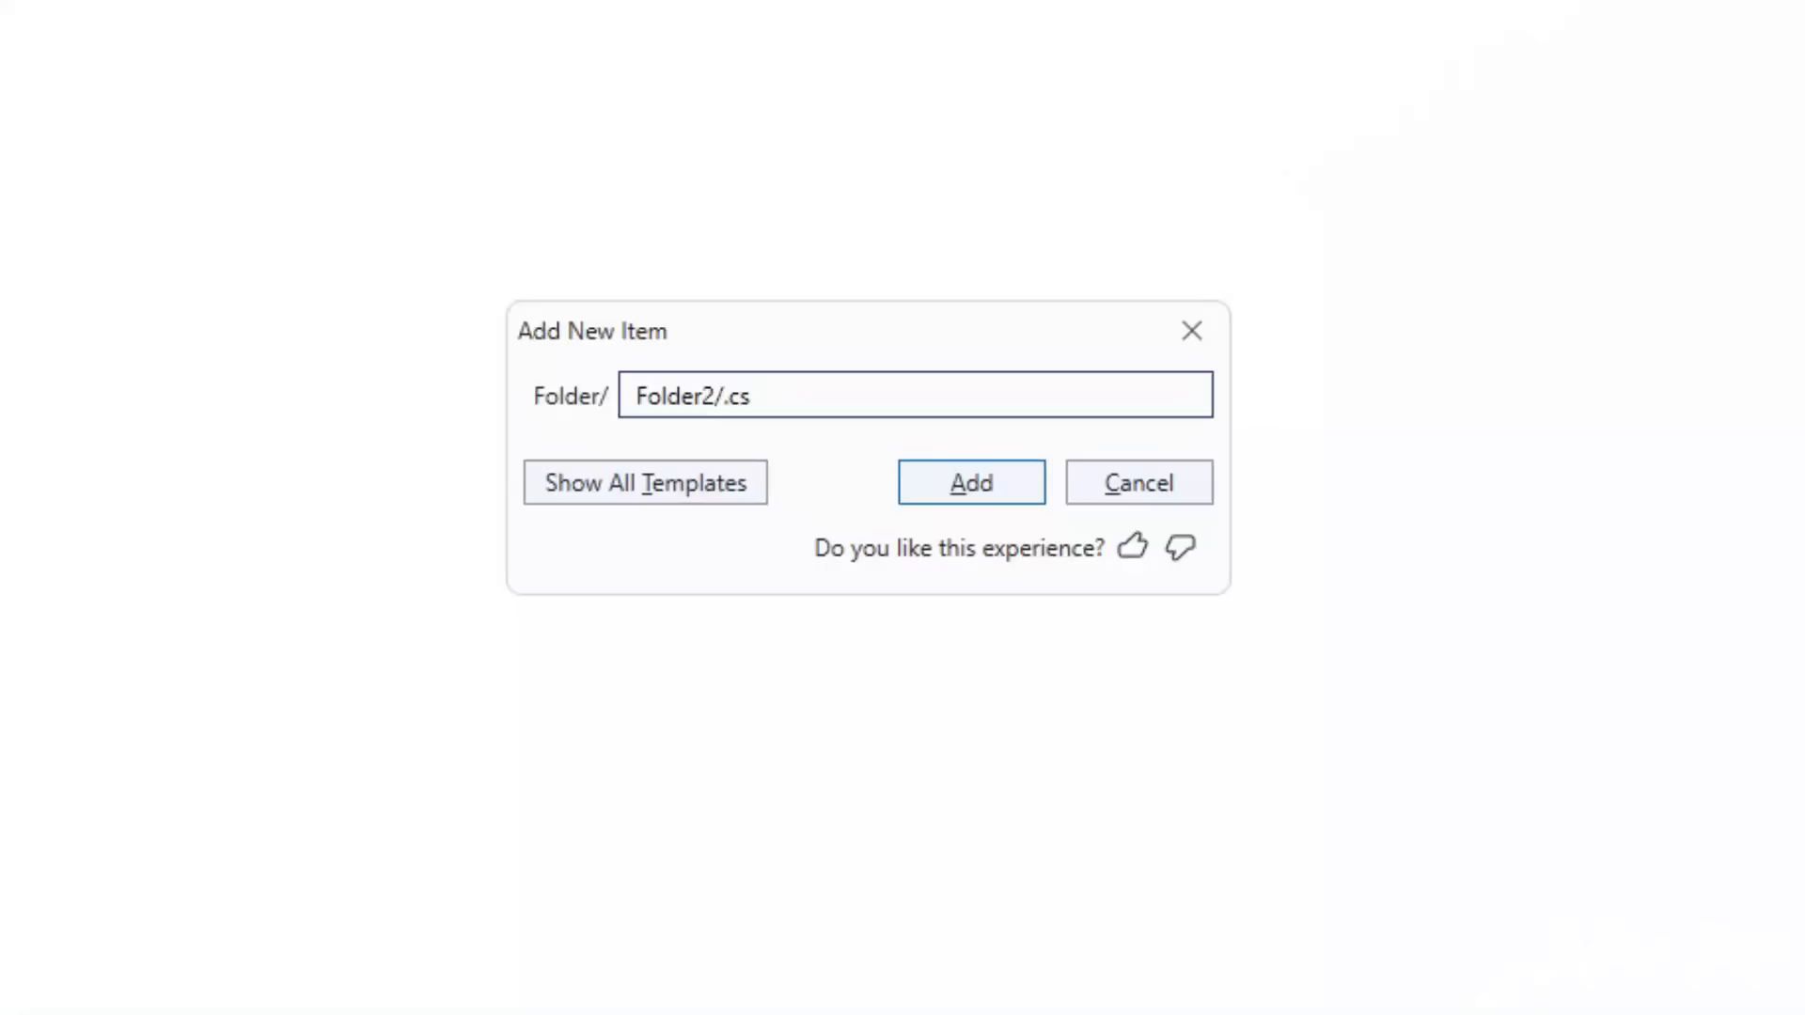
text(Bar)
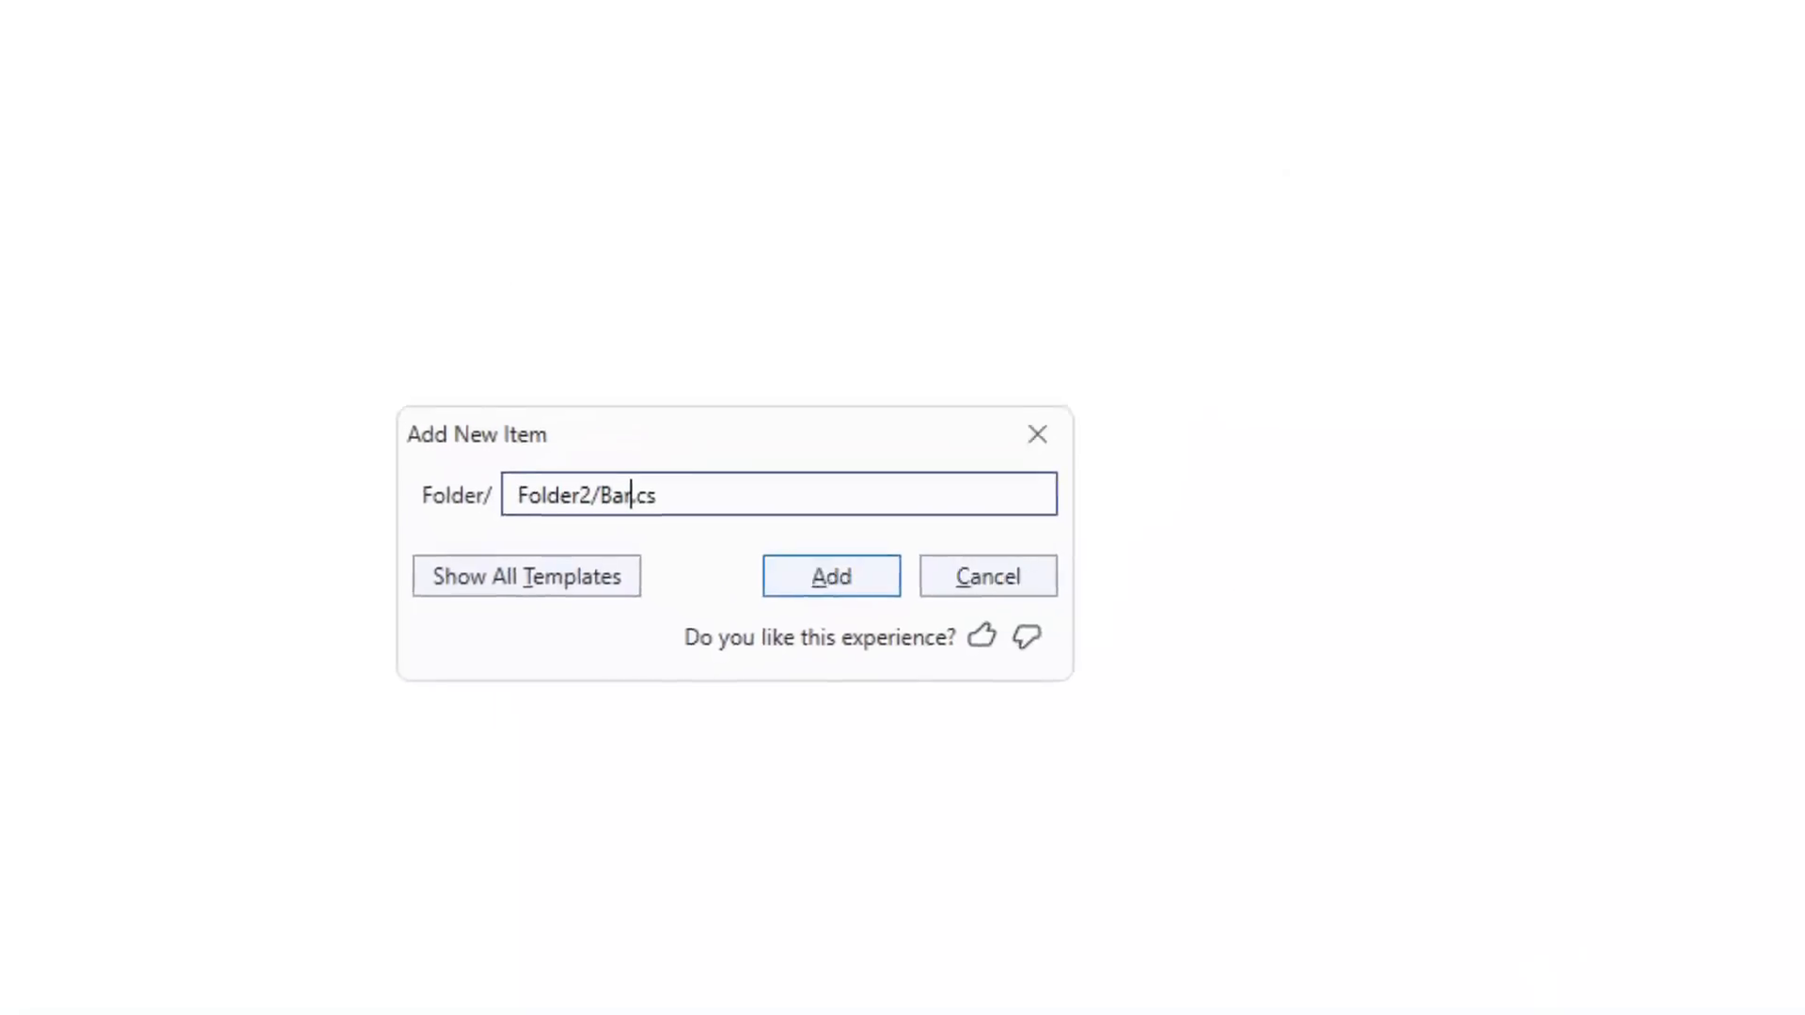
click(830, 575)
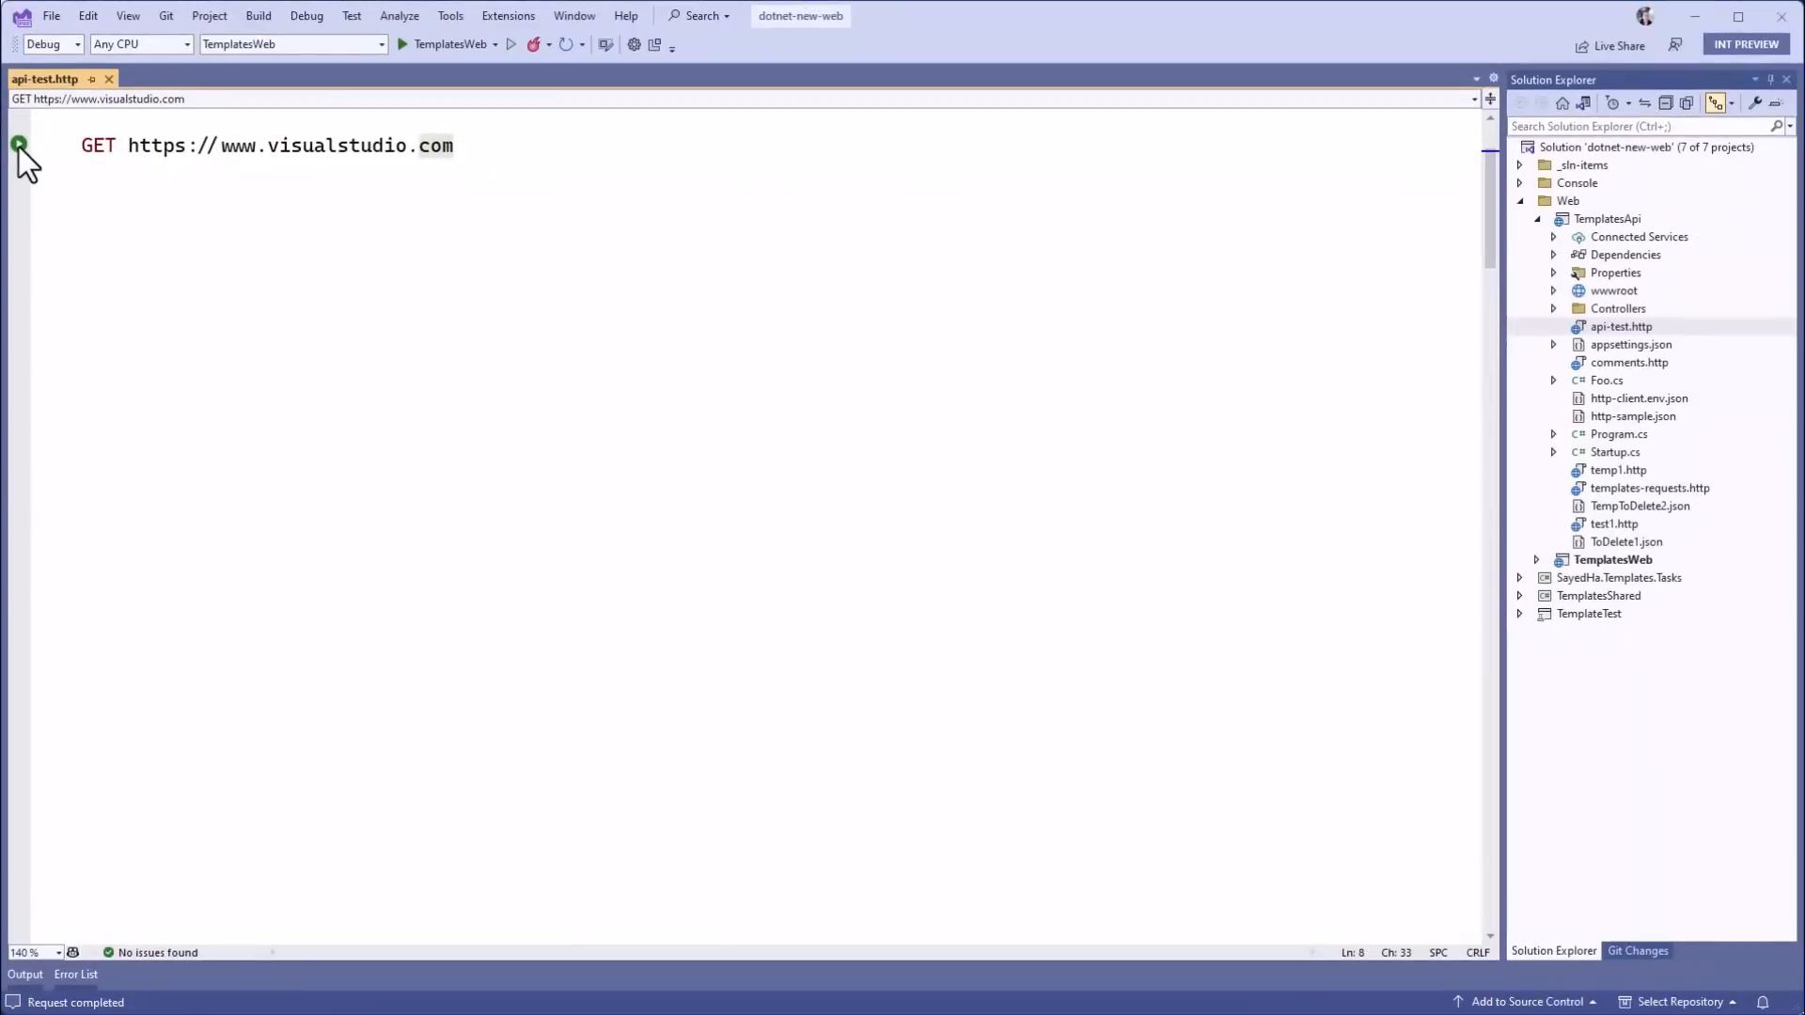
- Send the GET request to localhost:44320/api/search/tool and view the 200 OK JSON list
click(19, 147)
text(localhost:44320/api/search/tool)
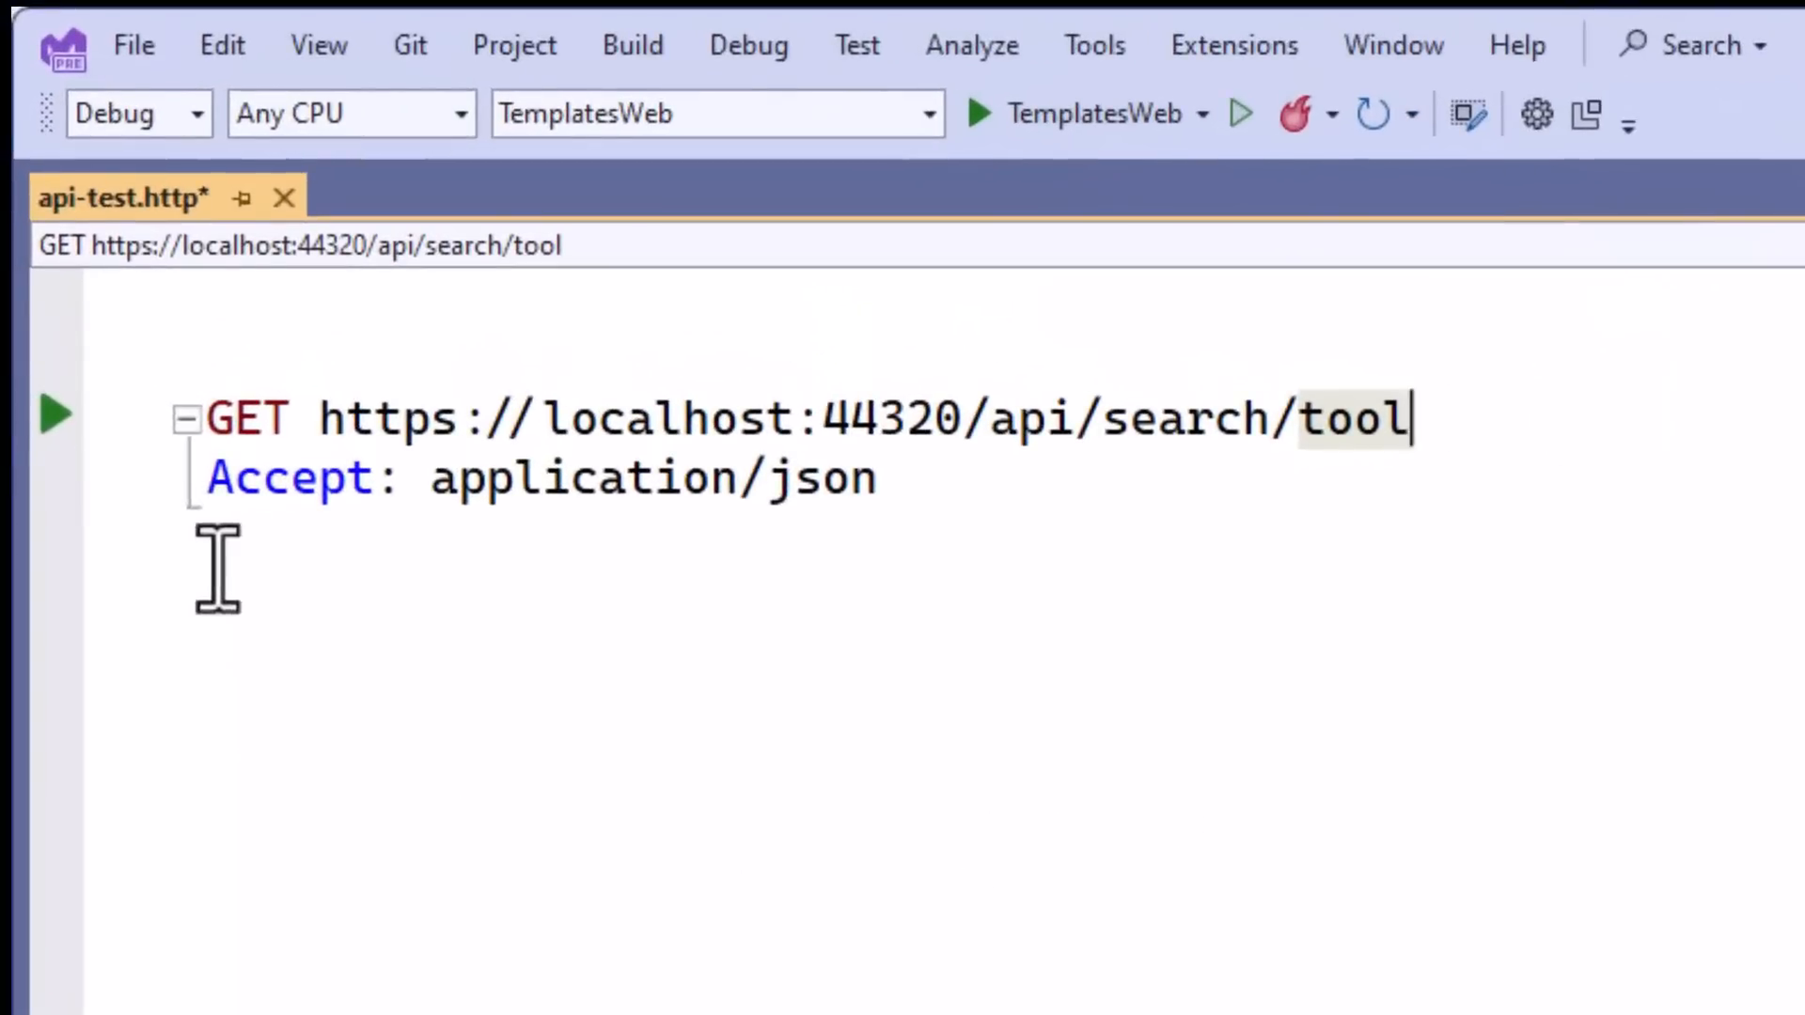
mouse_move(168, 569)
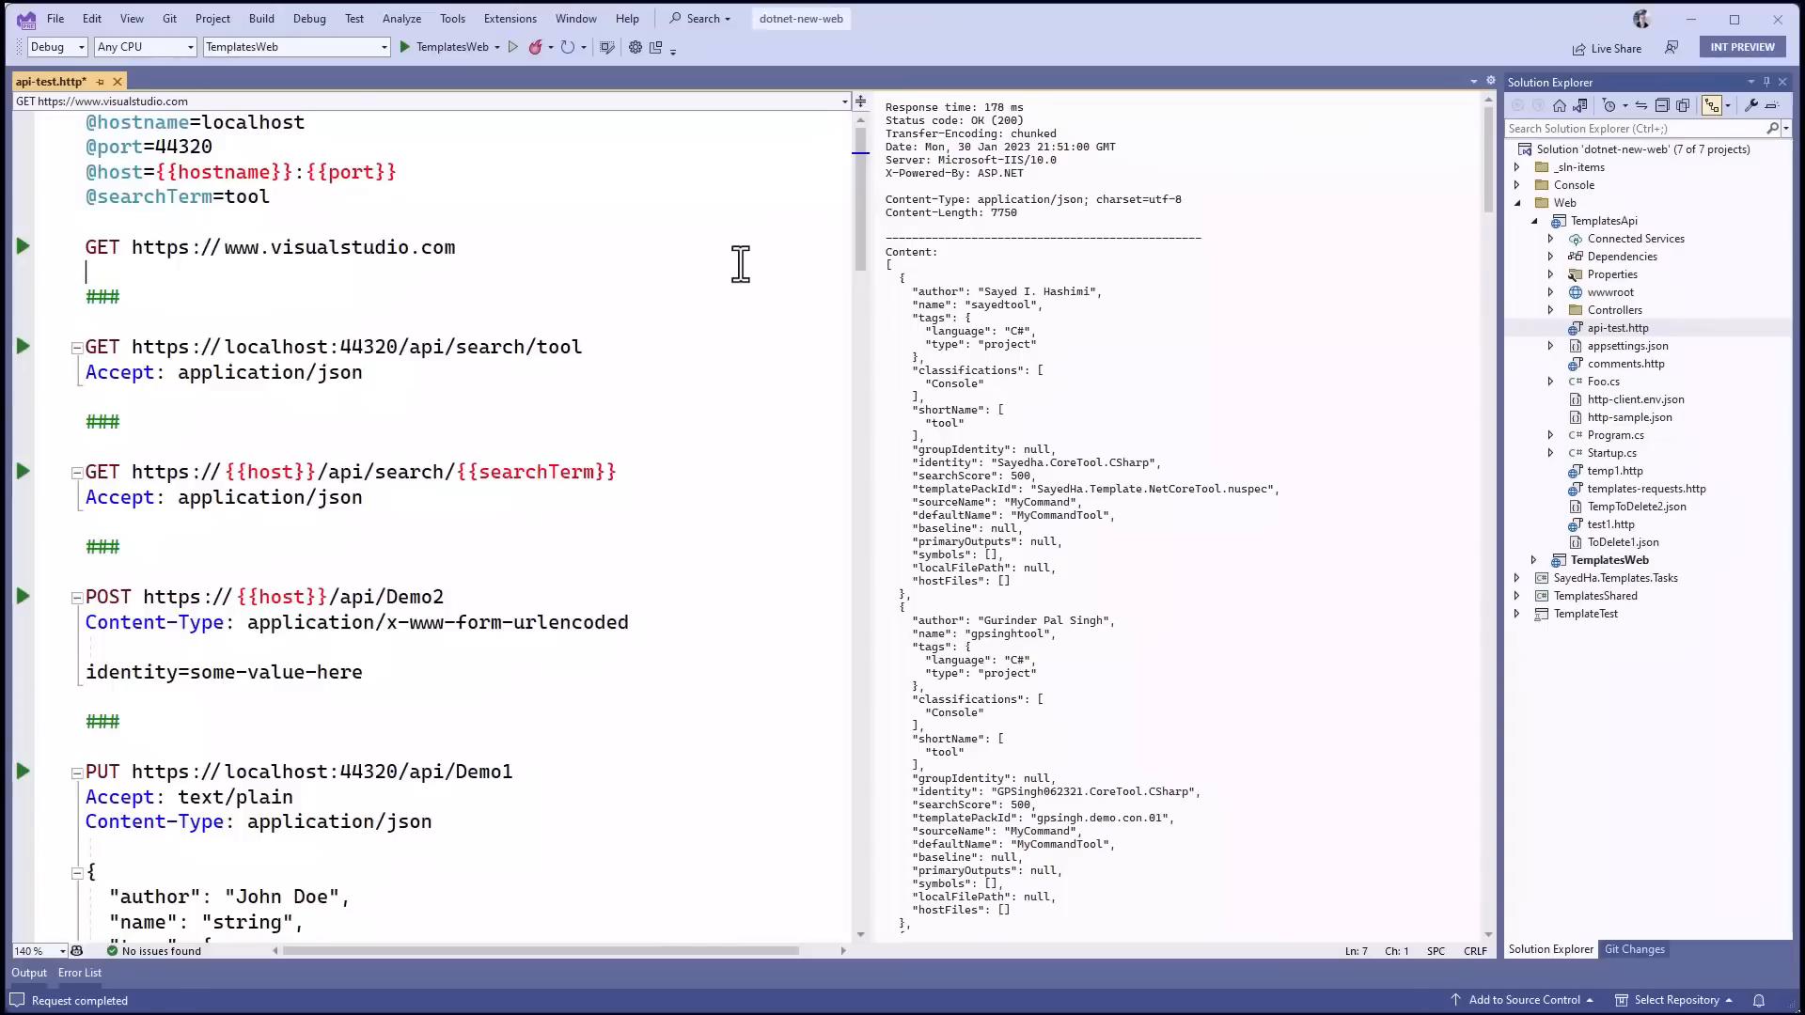
mouse_move(881, 273)
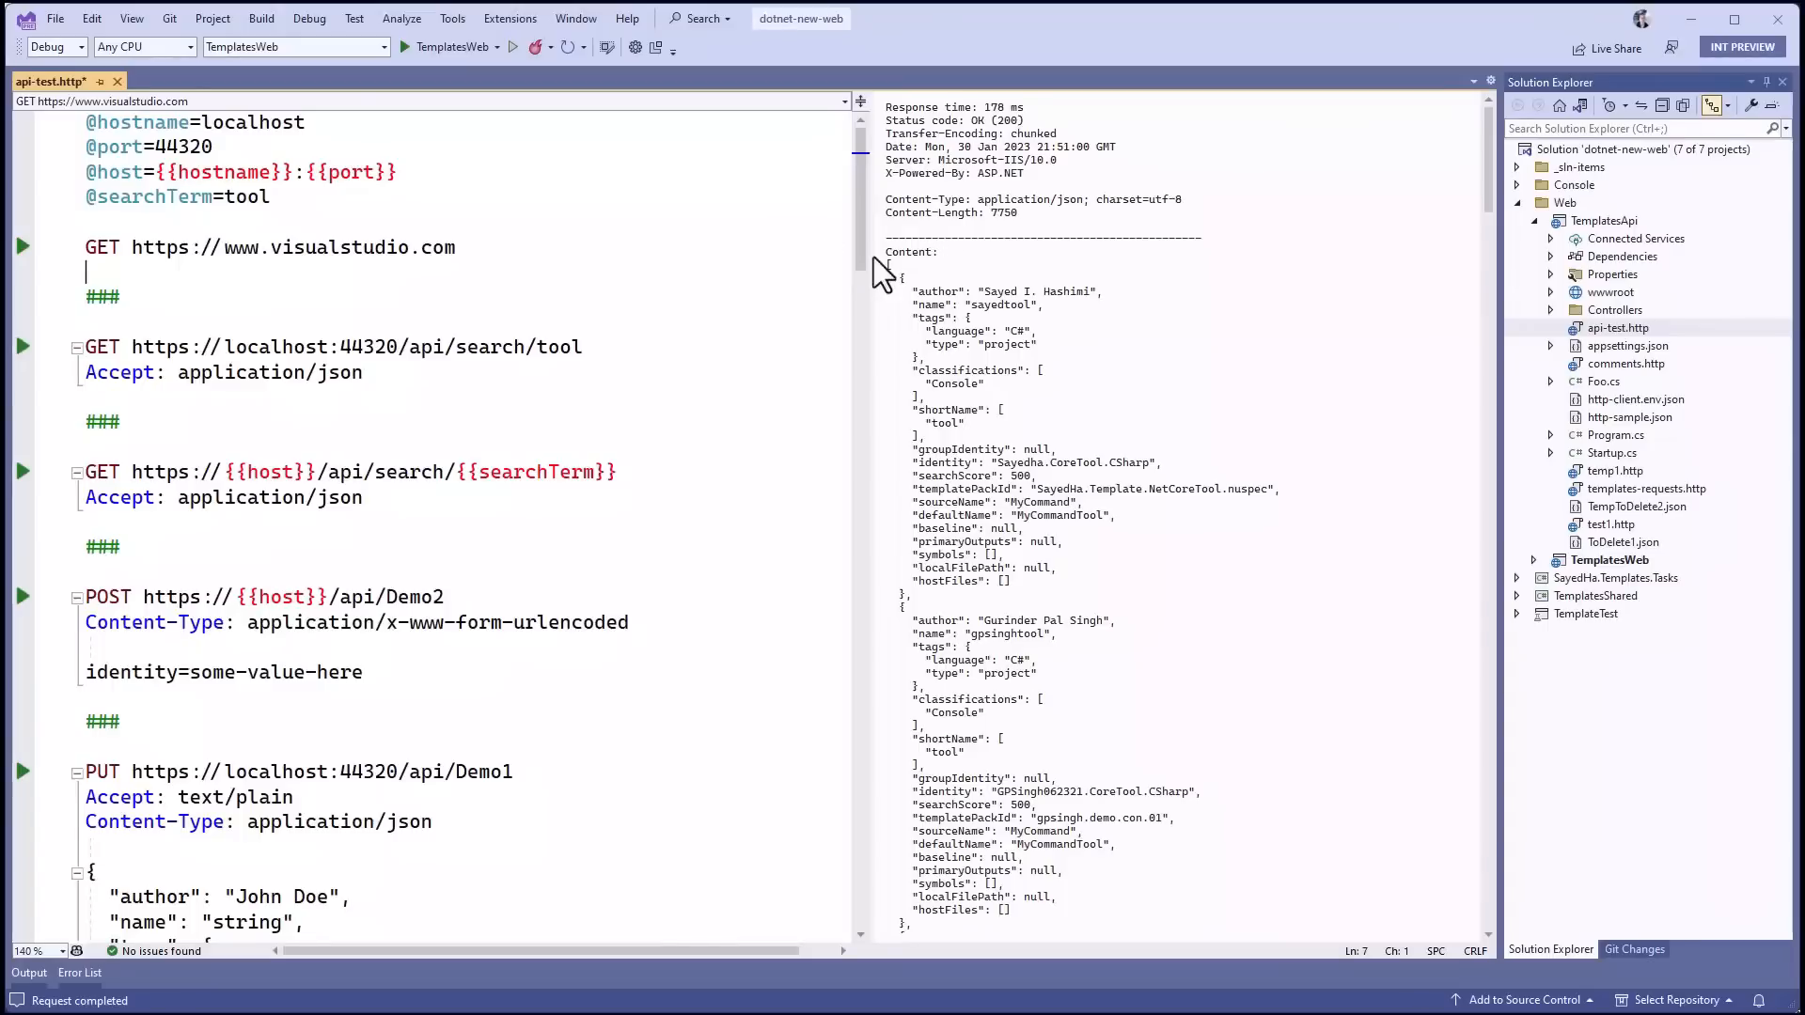
mouse_move(292, 422)
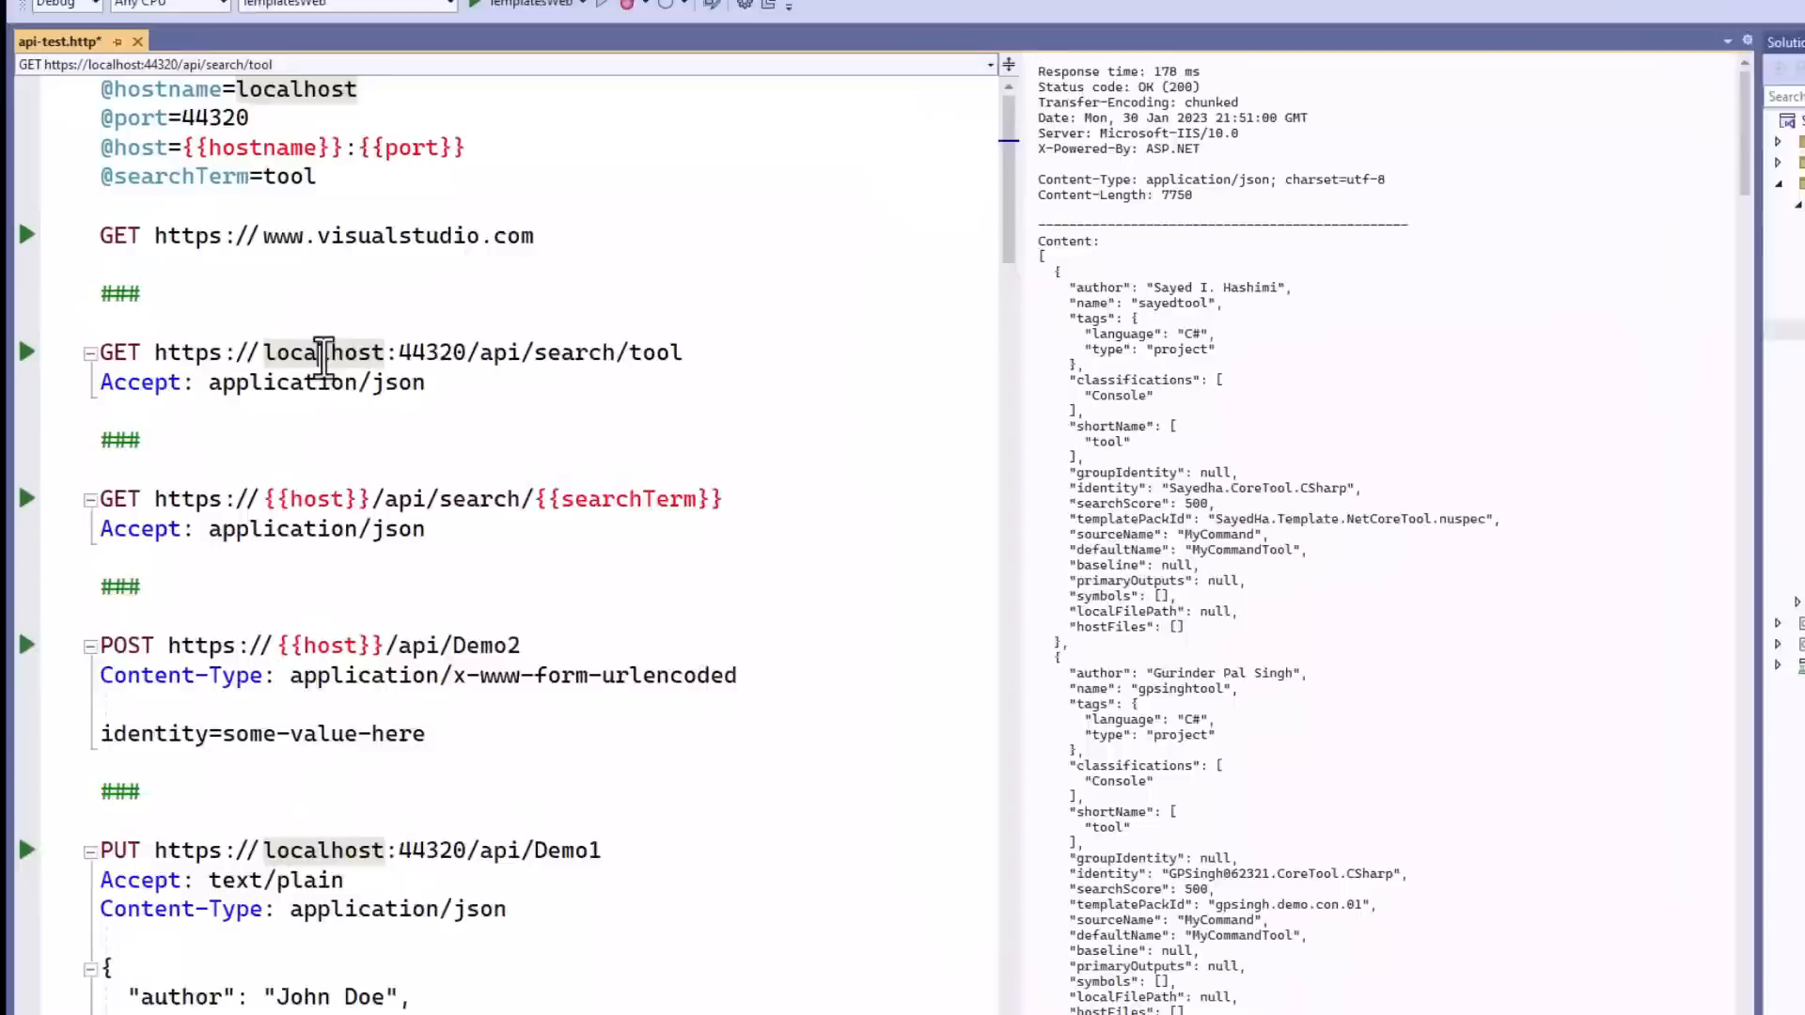
right_click(323, 352)
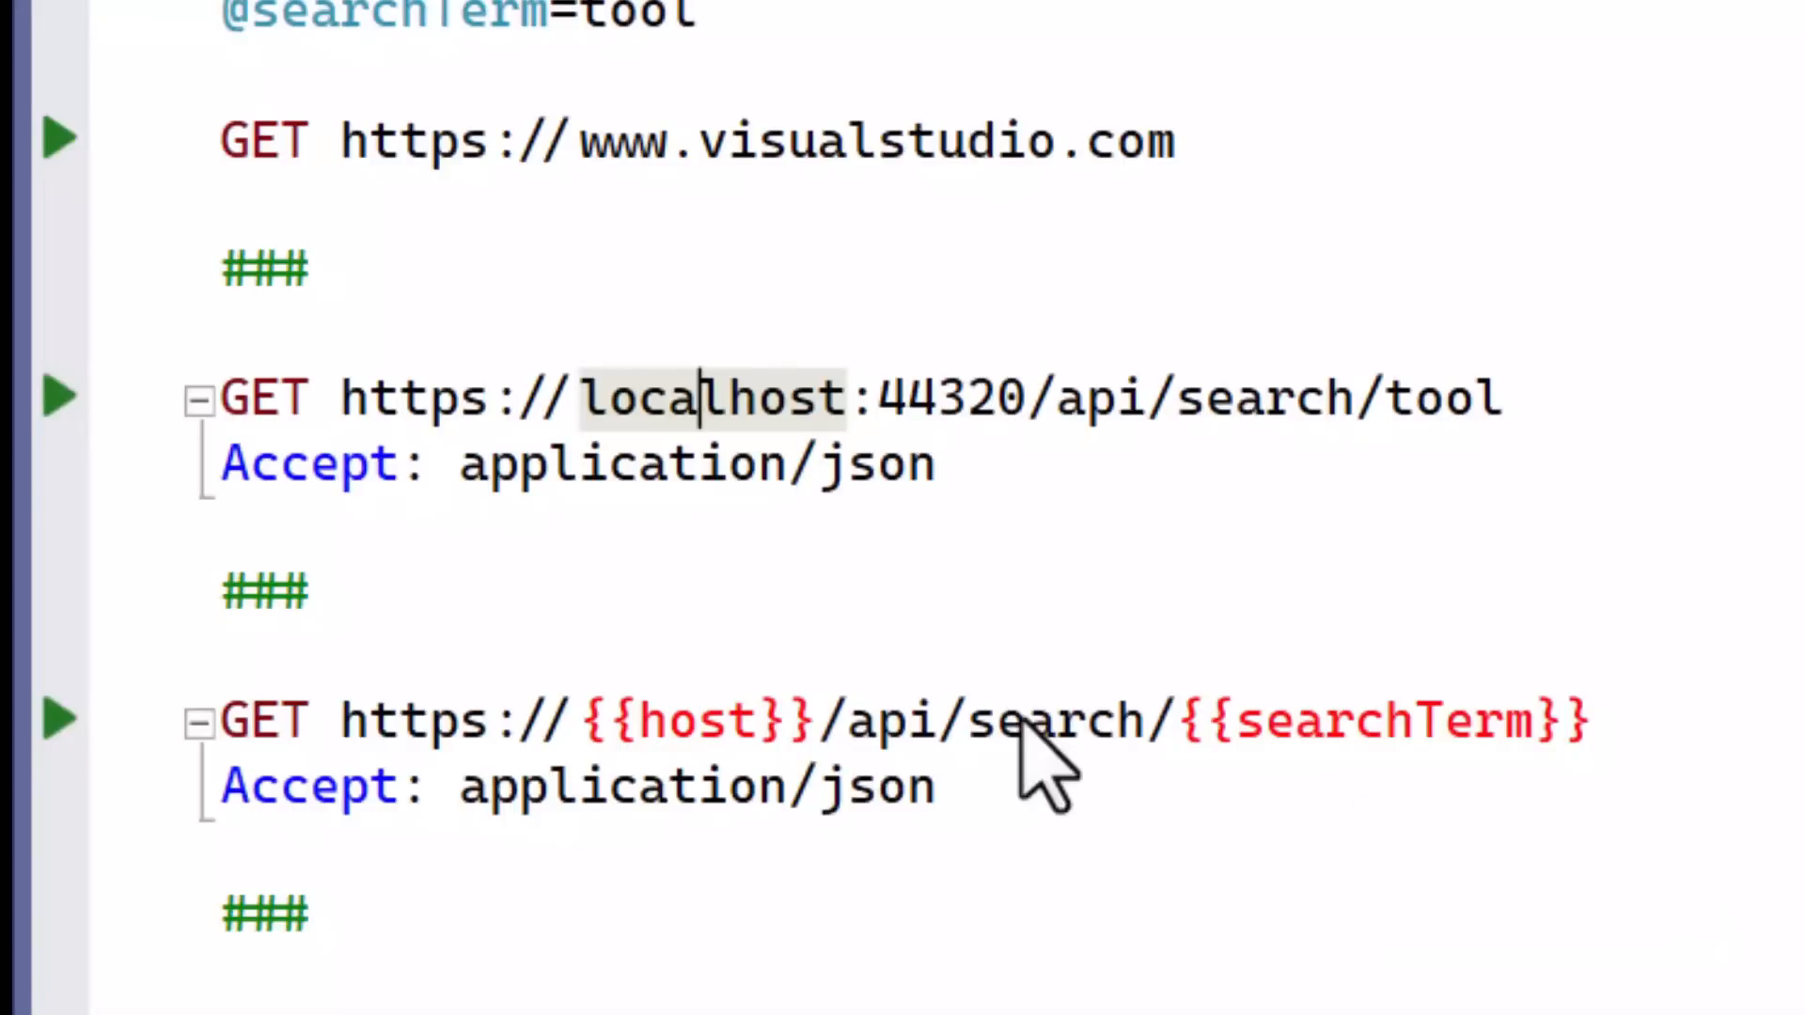
mouse_move(1022, 141)
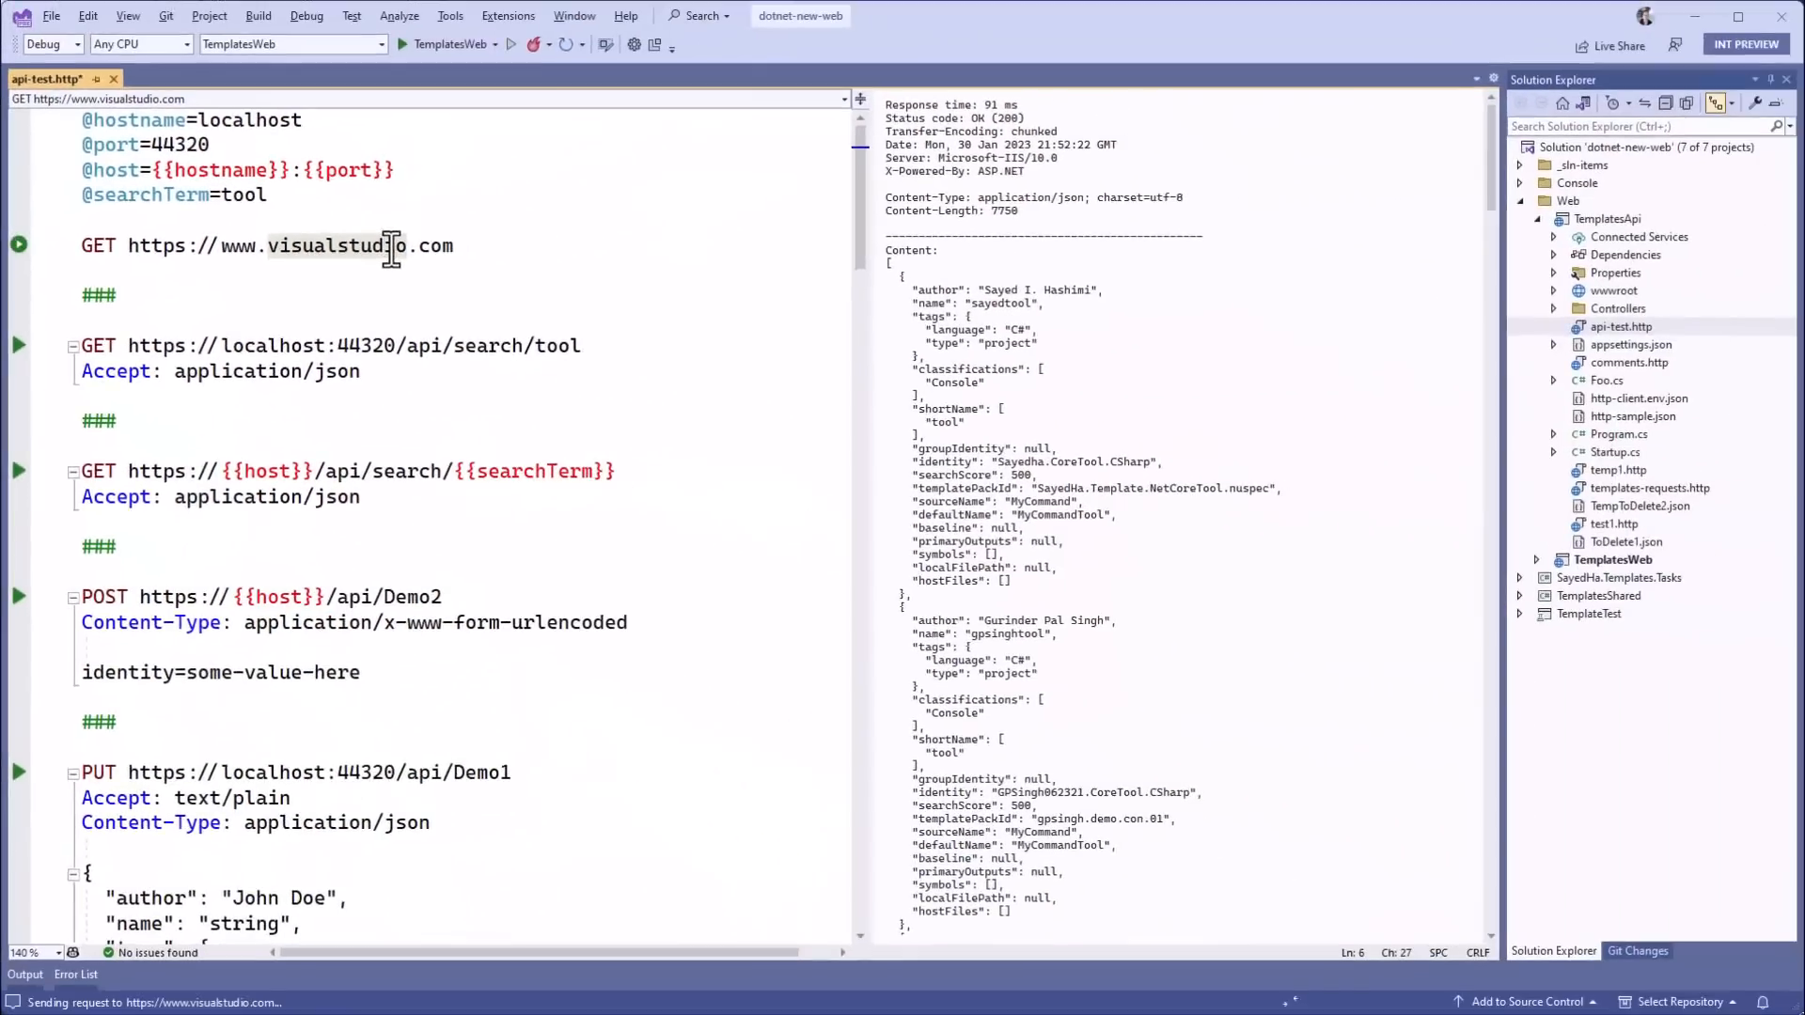
click(18, 246)
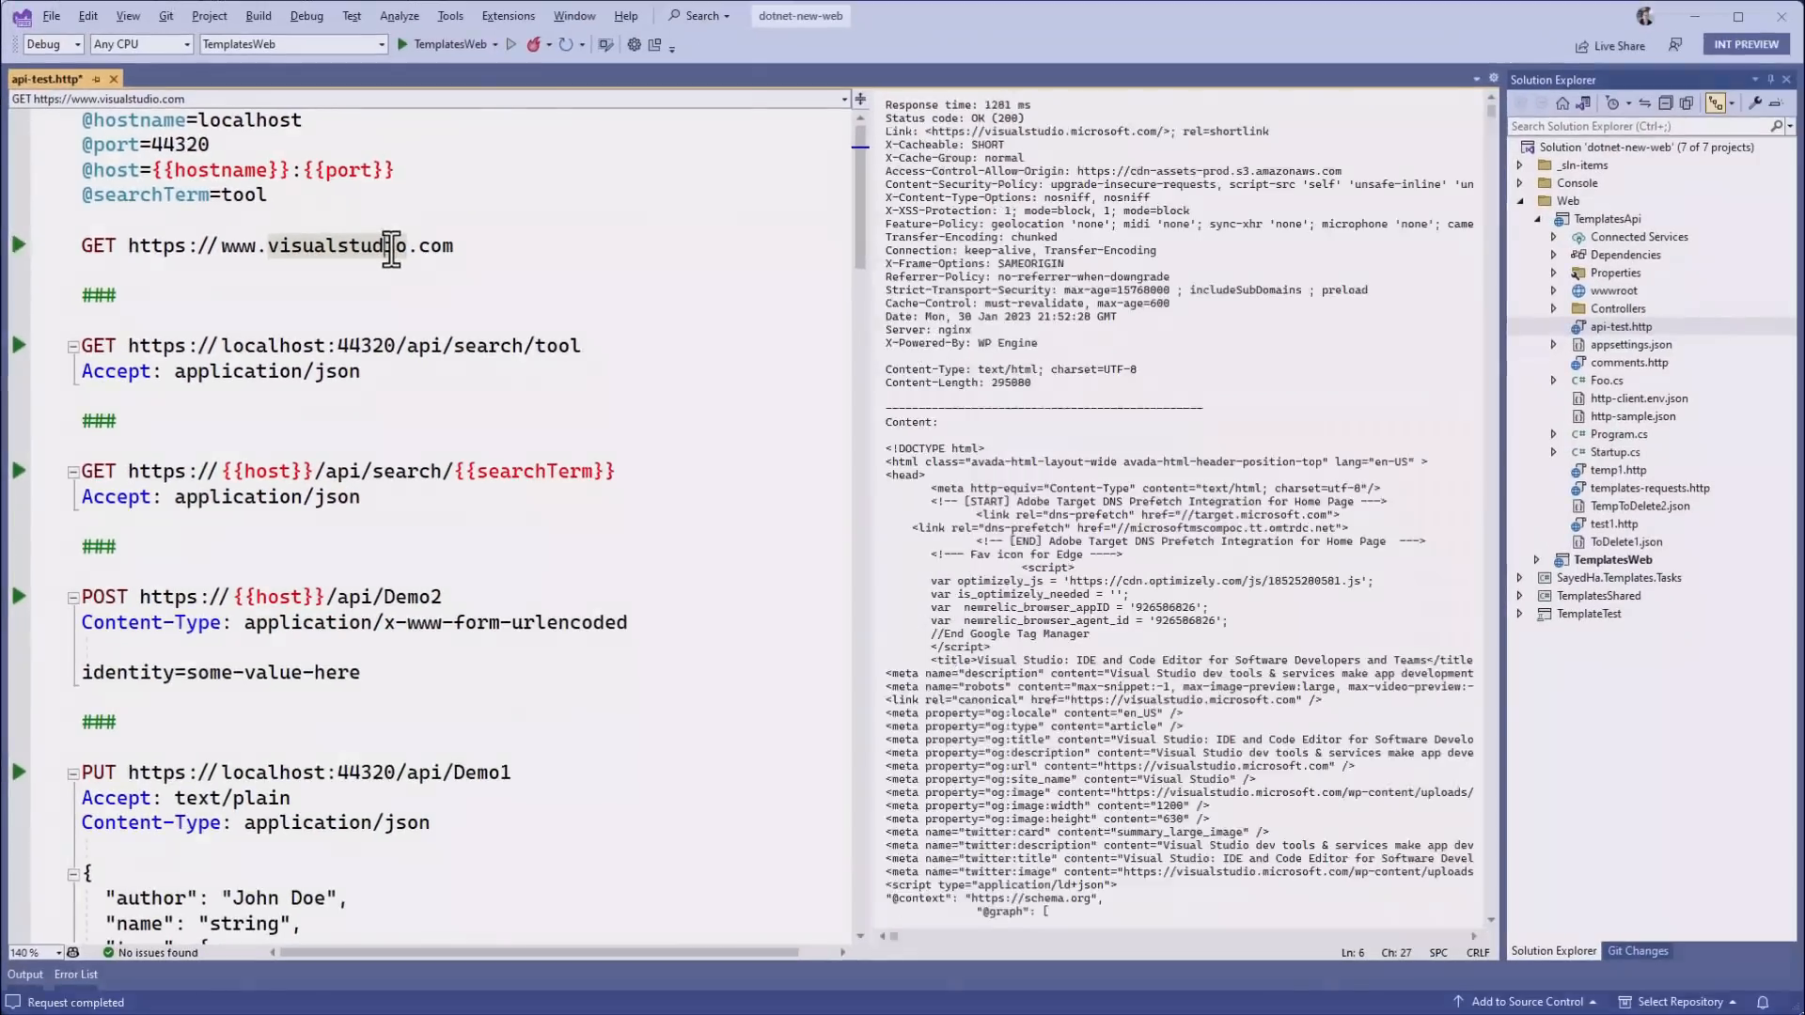
click(714, 29)
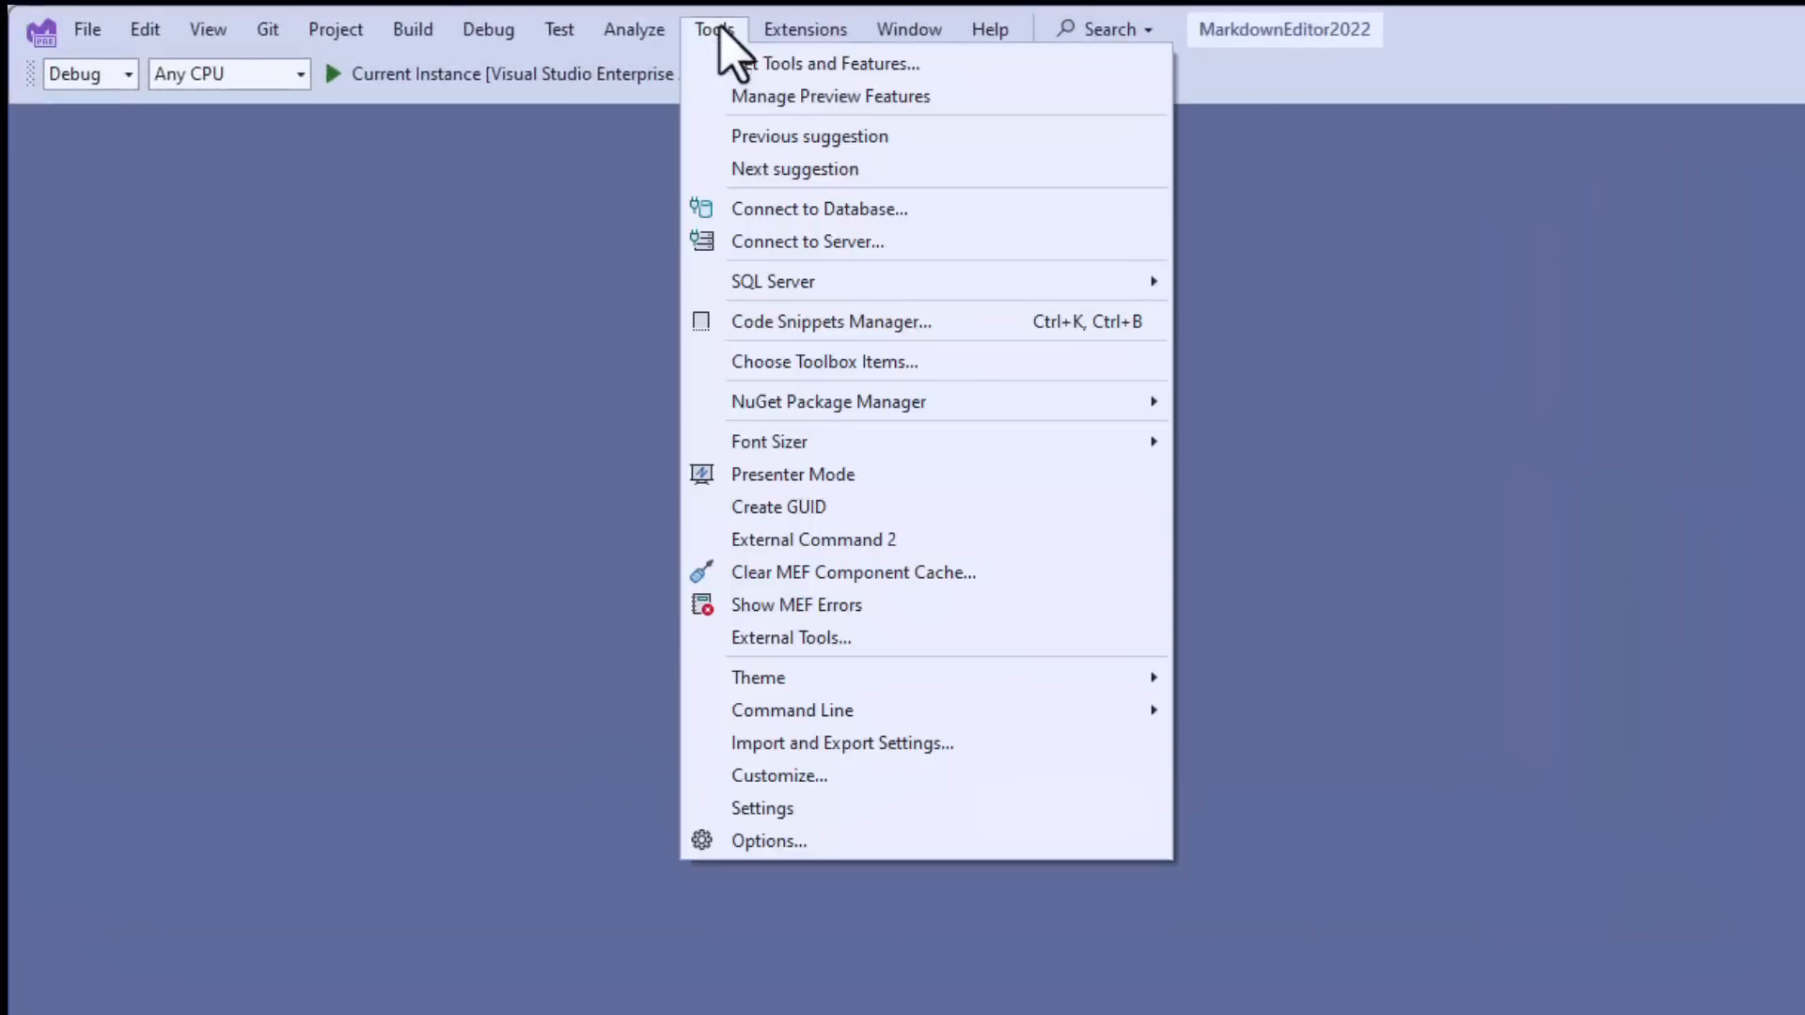
- Filter Options for 'search' and confirm New Visual Studio Search experience is enabled in Preview Features
click(768, 840)
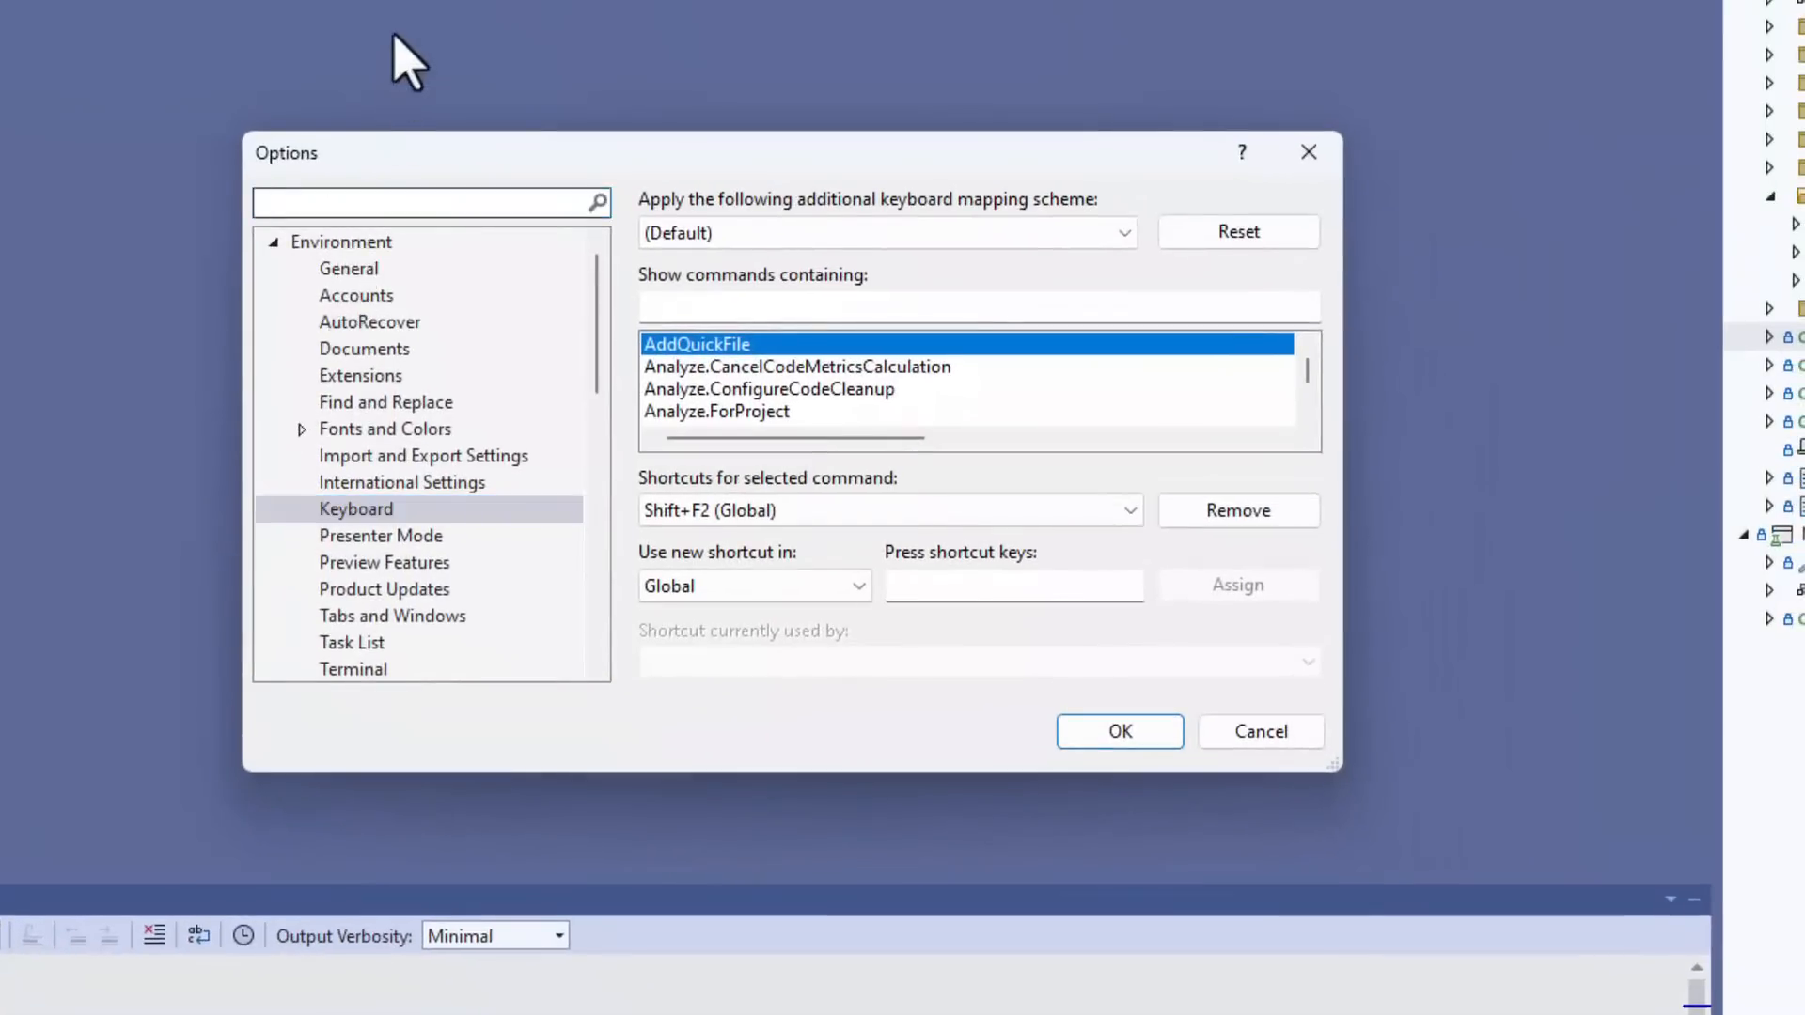
text(search)
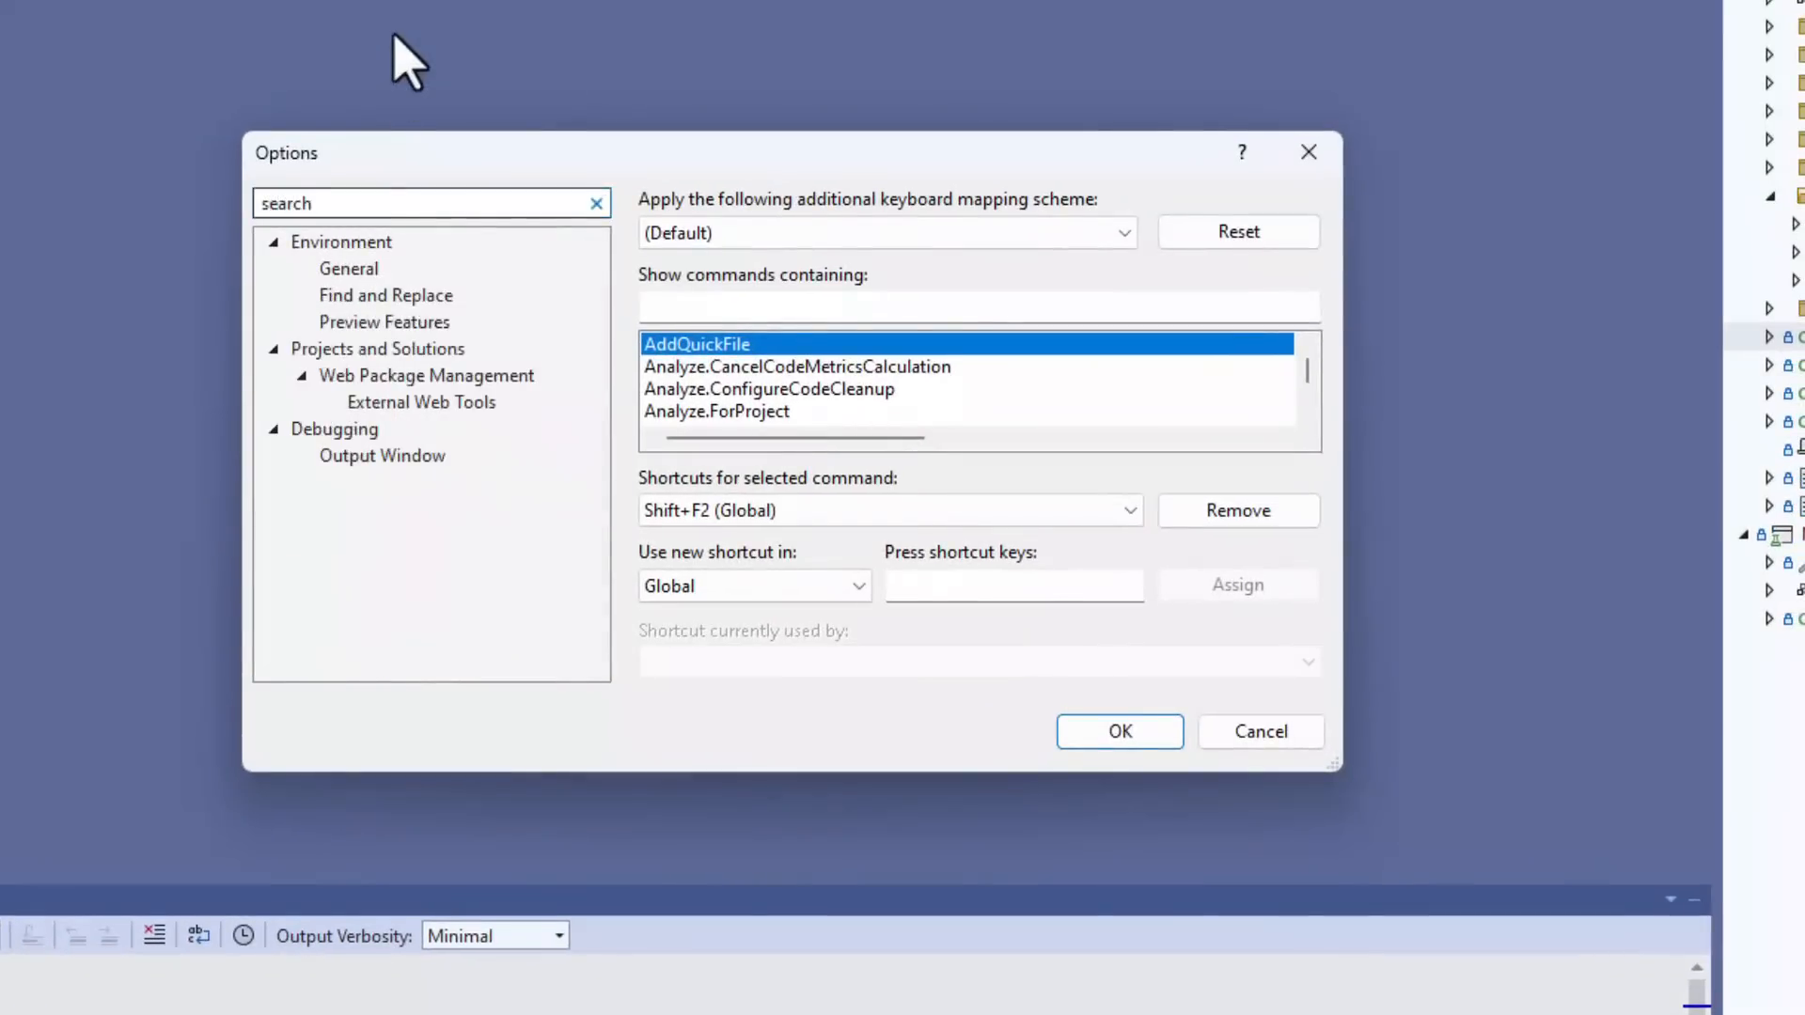
click(384, 322)
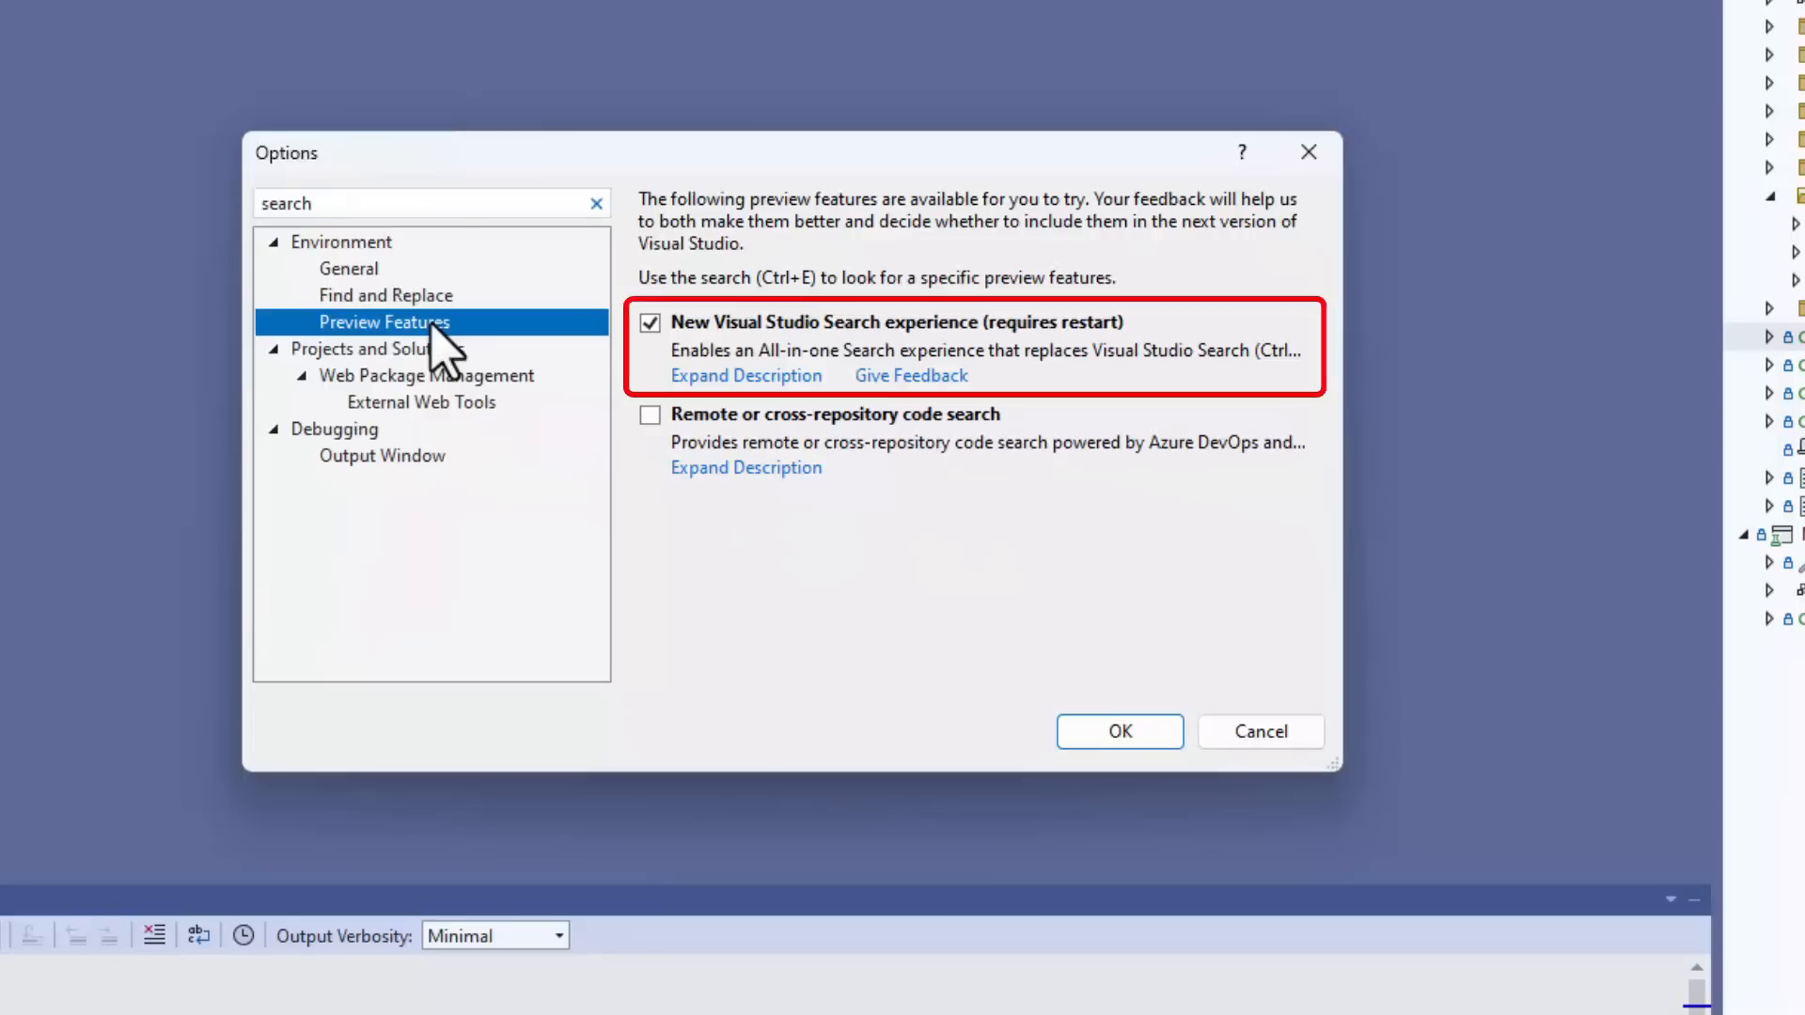
mouse_move(806, 357)
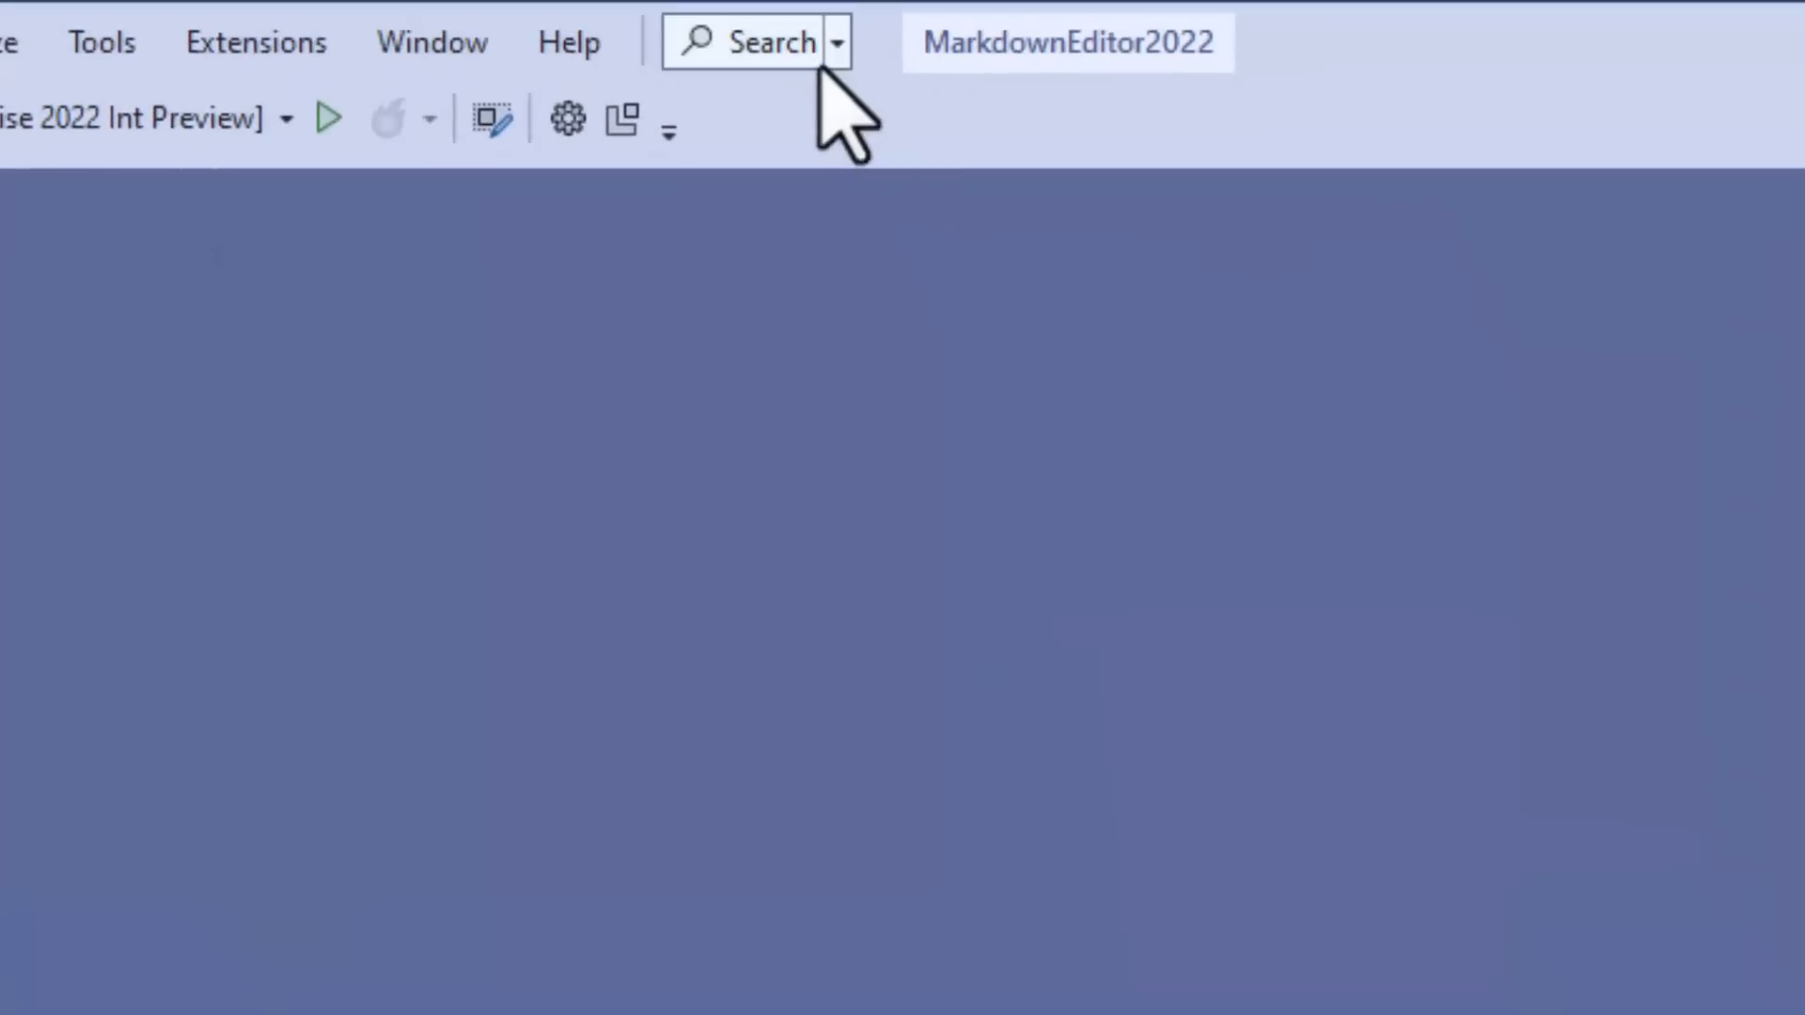
- Choose Code Search (Ctrl+T) from the title-bar Search dropdown
click(835, 43)
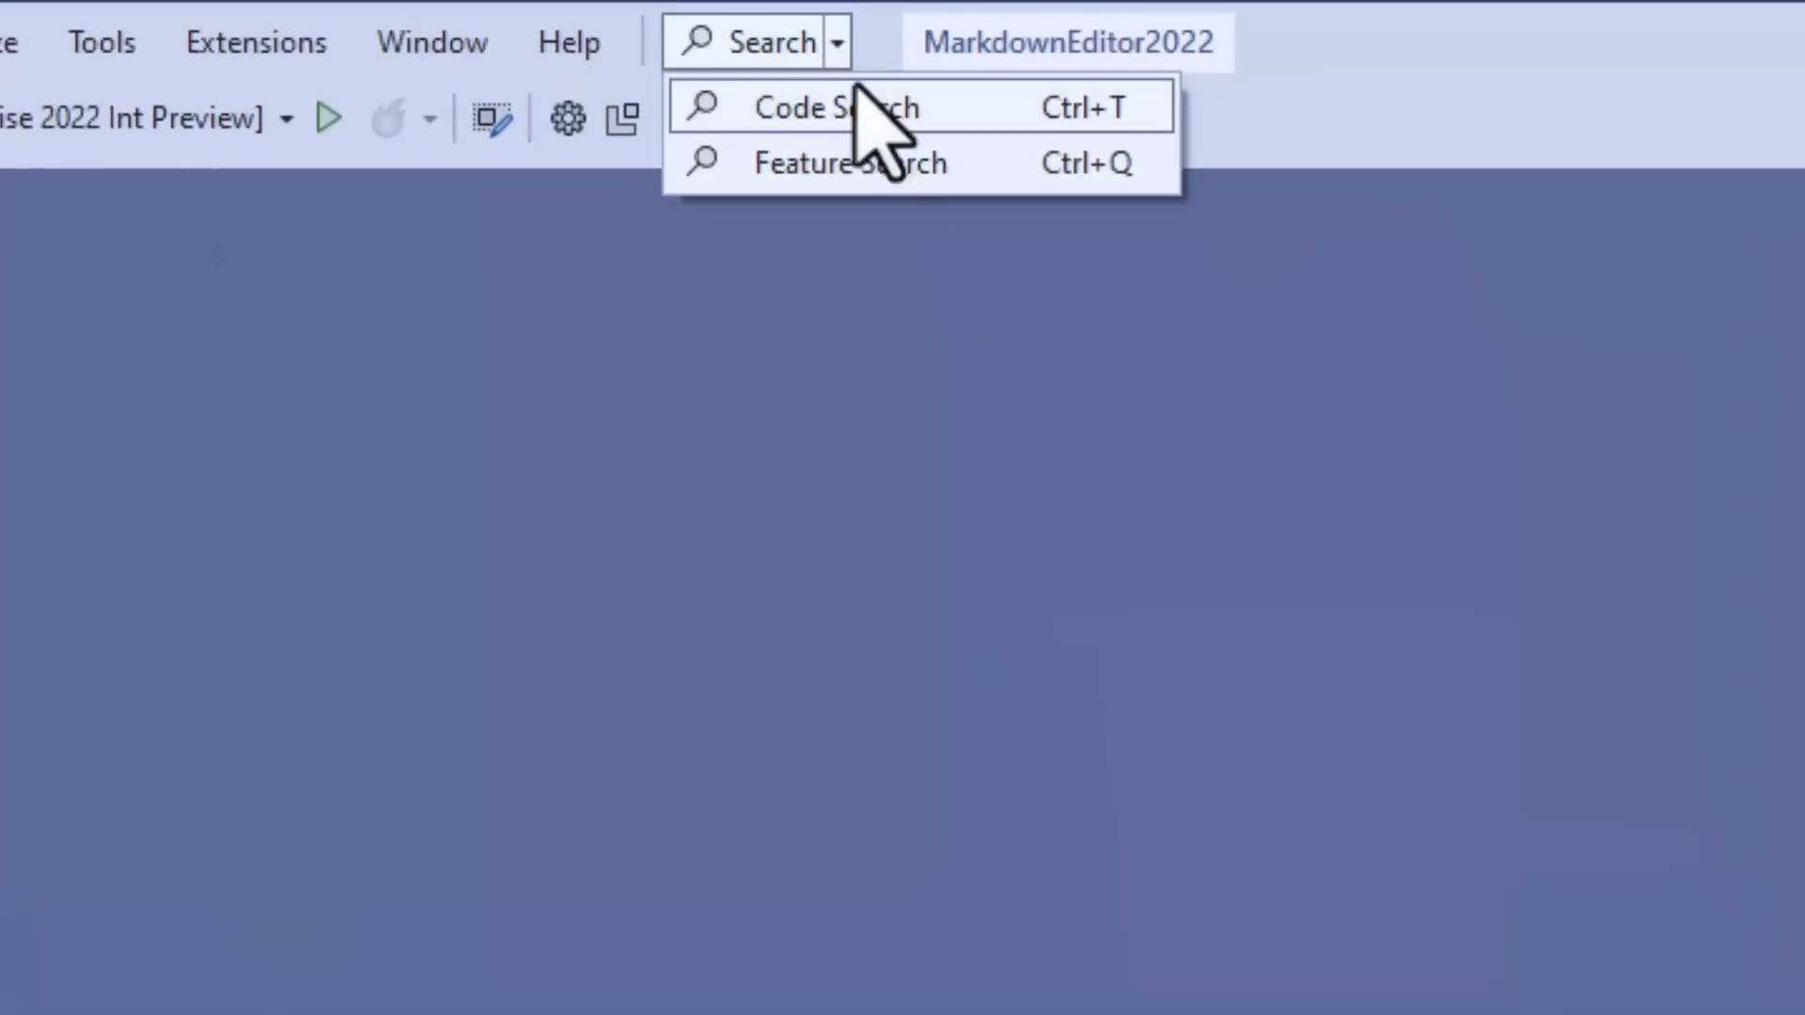
mouse_move(1041, 225)
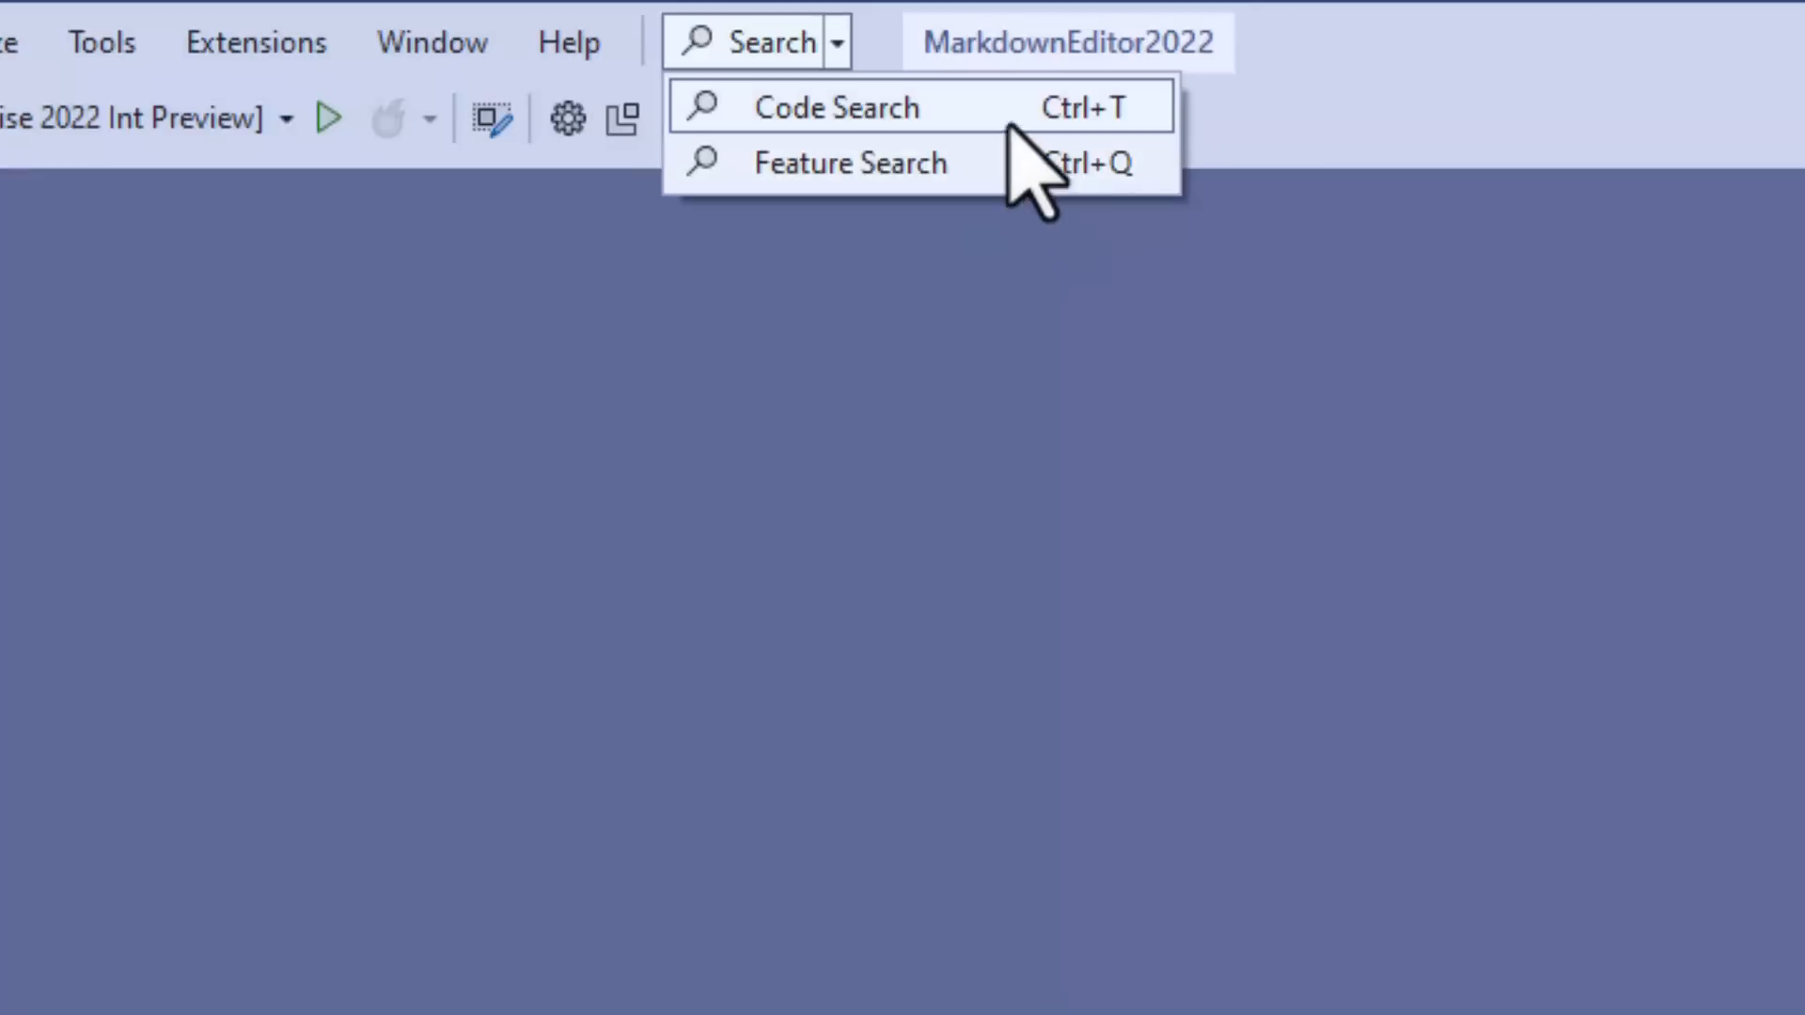
click(836, 107)
text(consta)
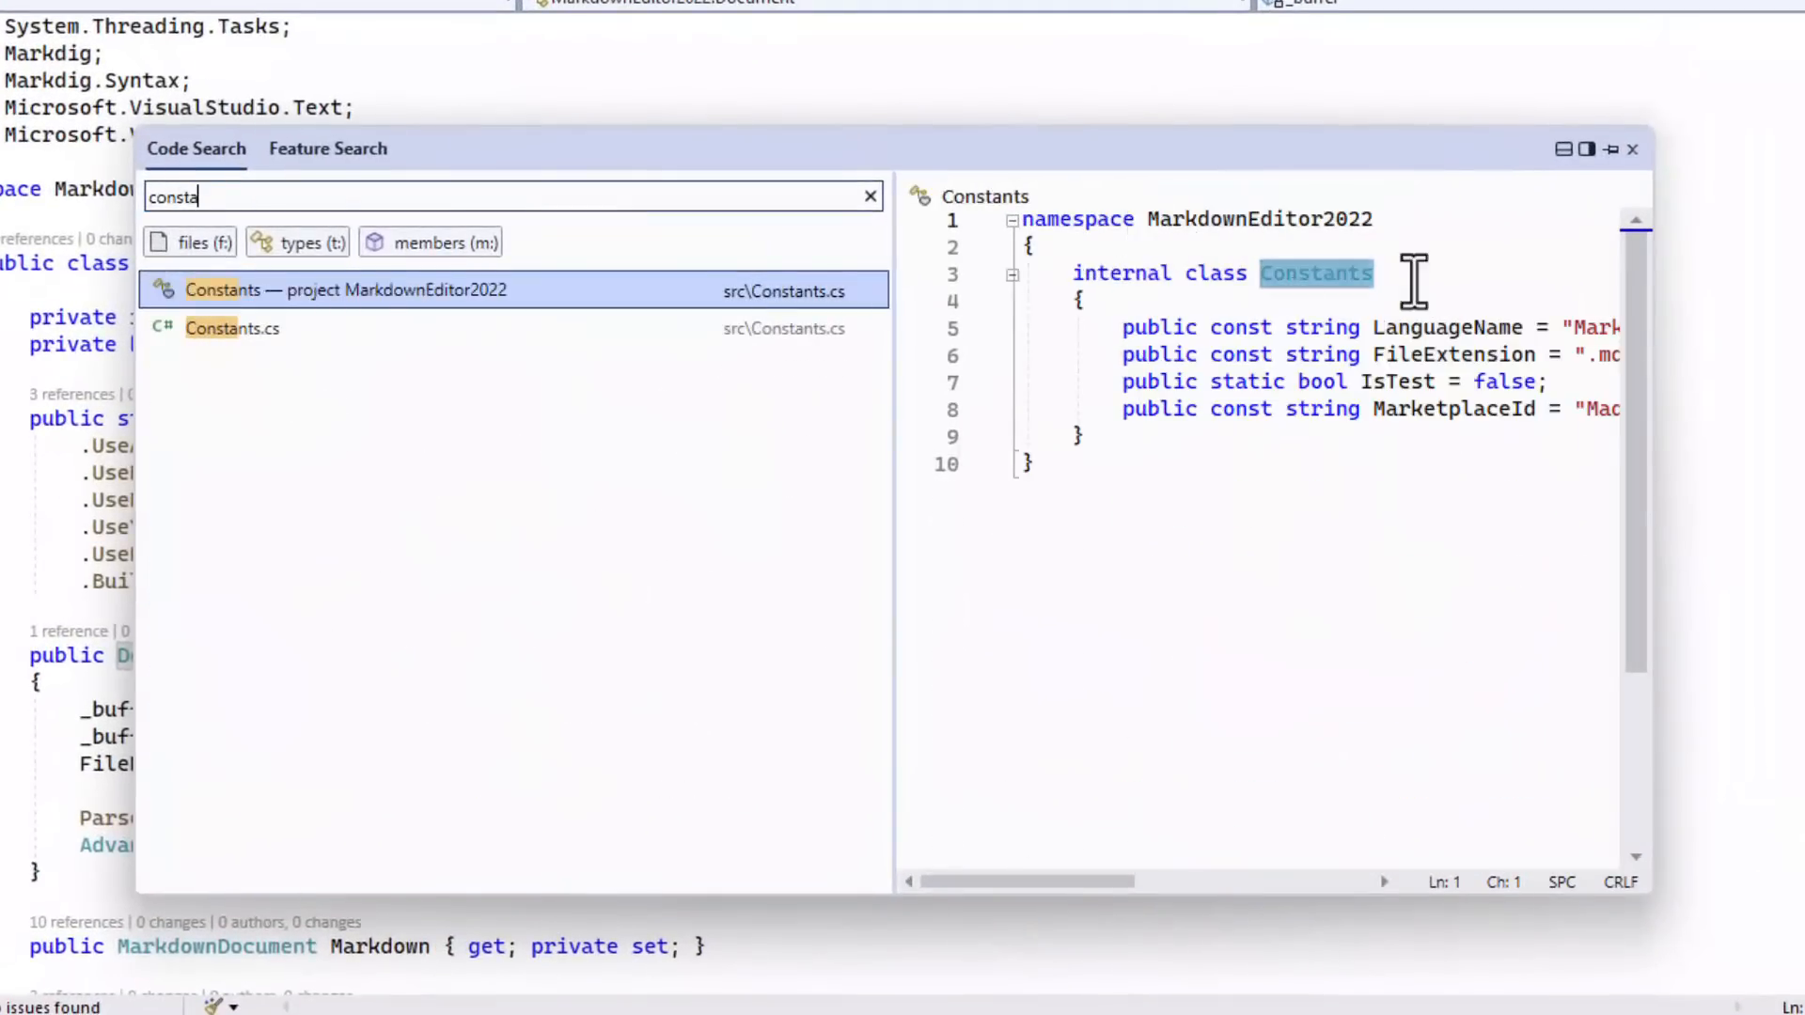
mouse_move(1563, 150)
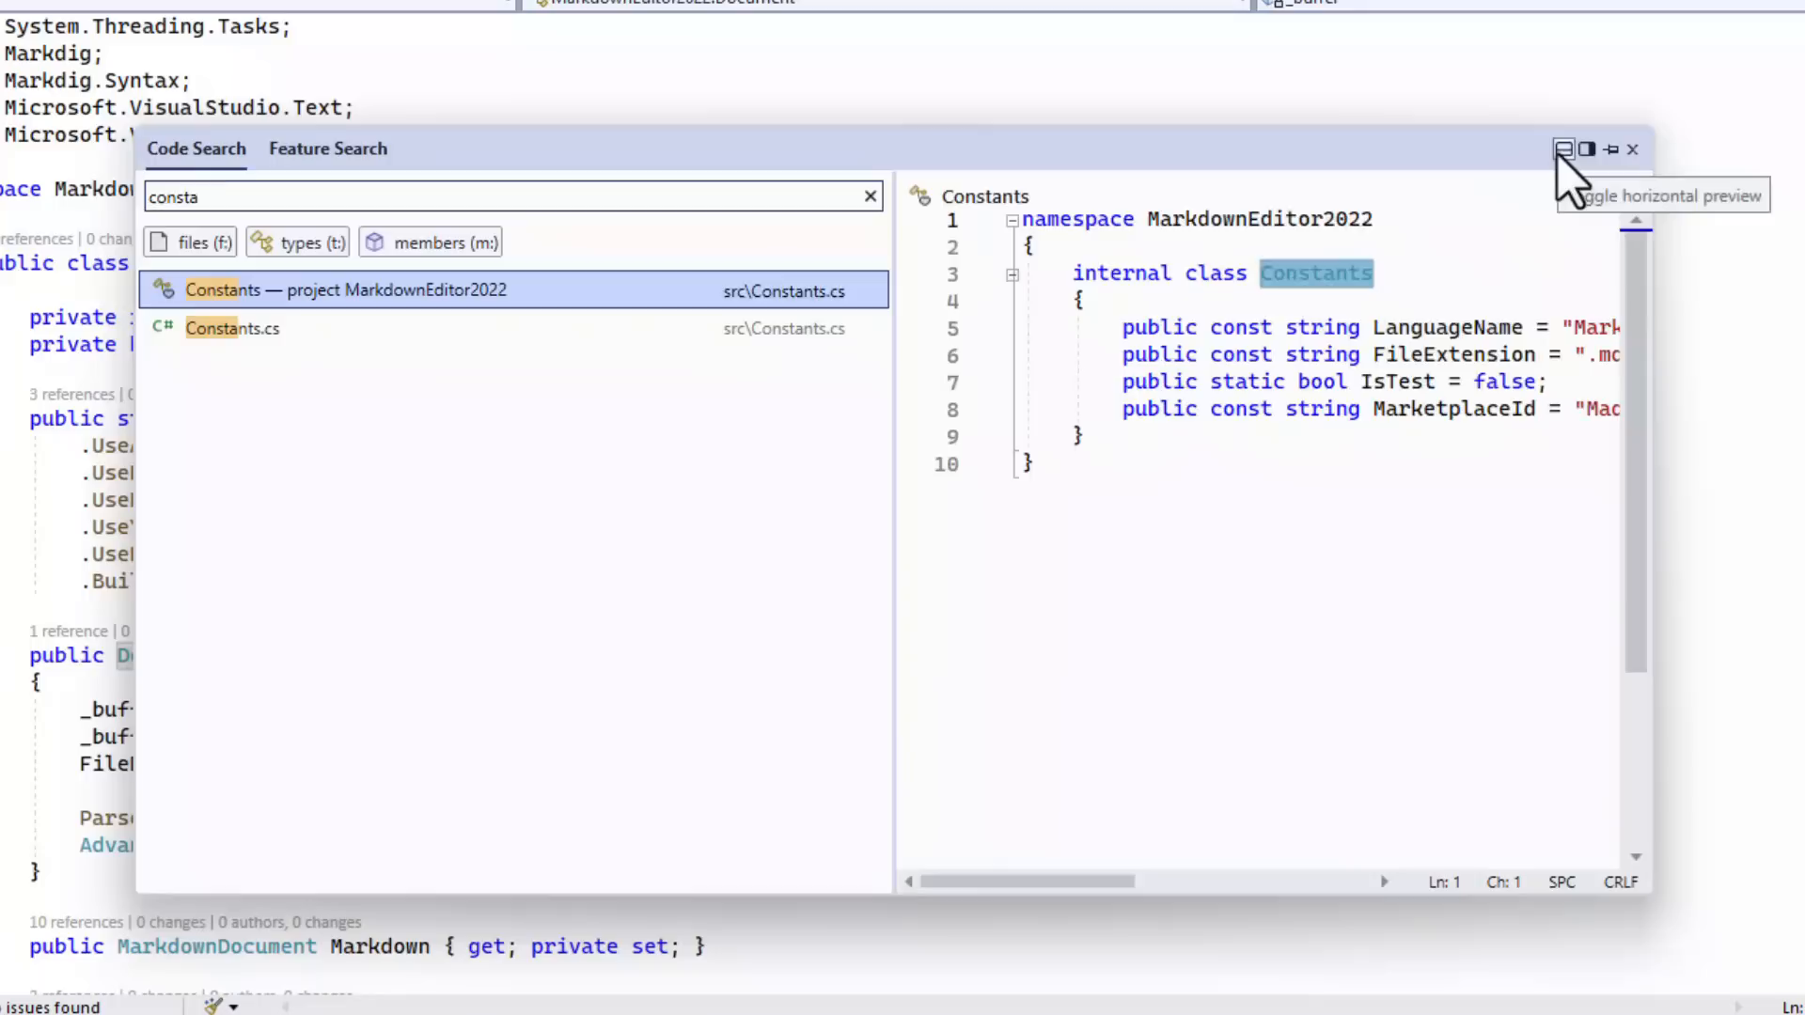
- Search 'consta' and rename the Constants class's LanguageName constant to Language
click(1563, 148)
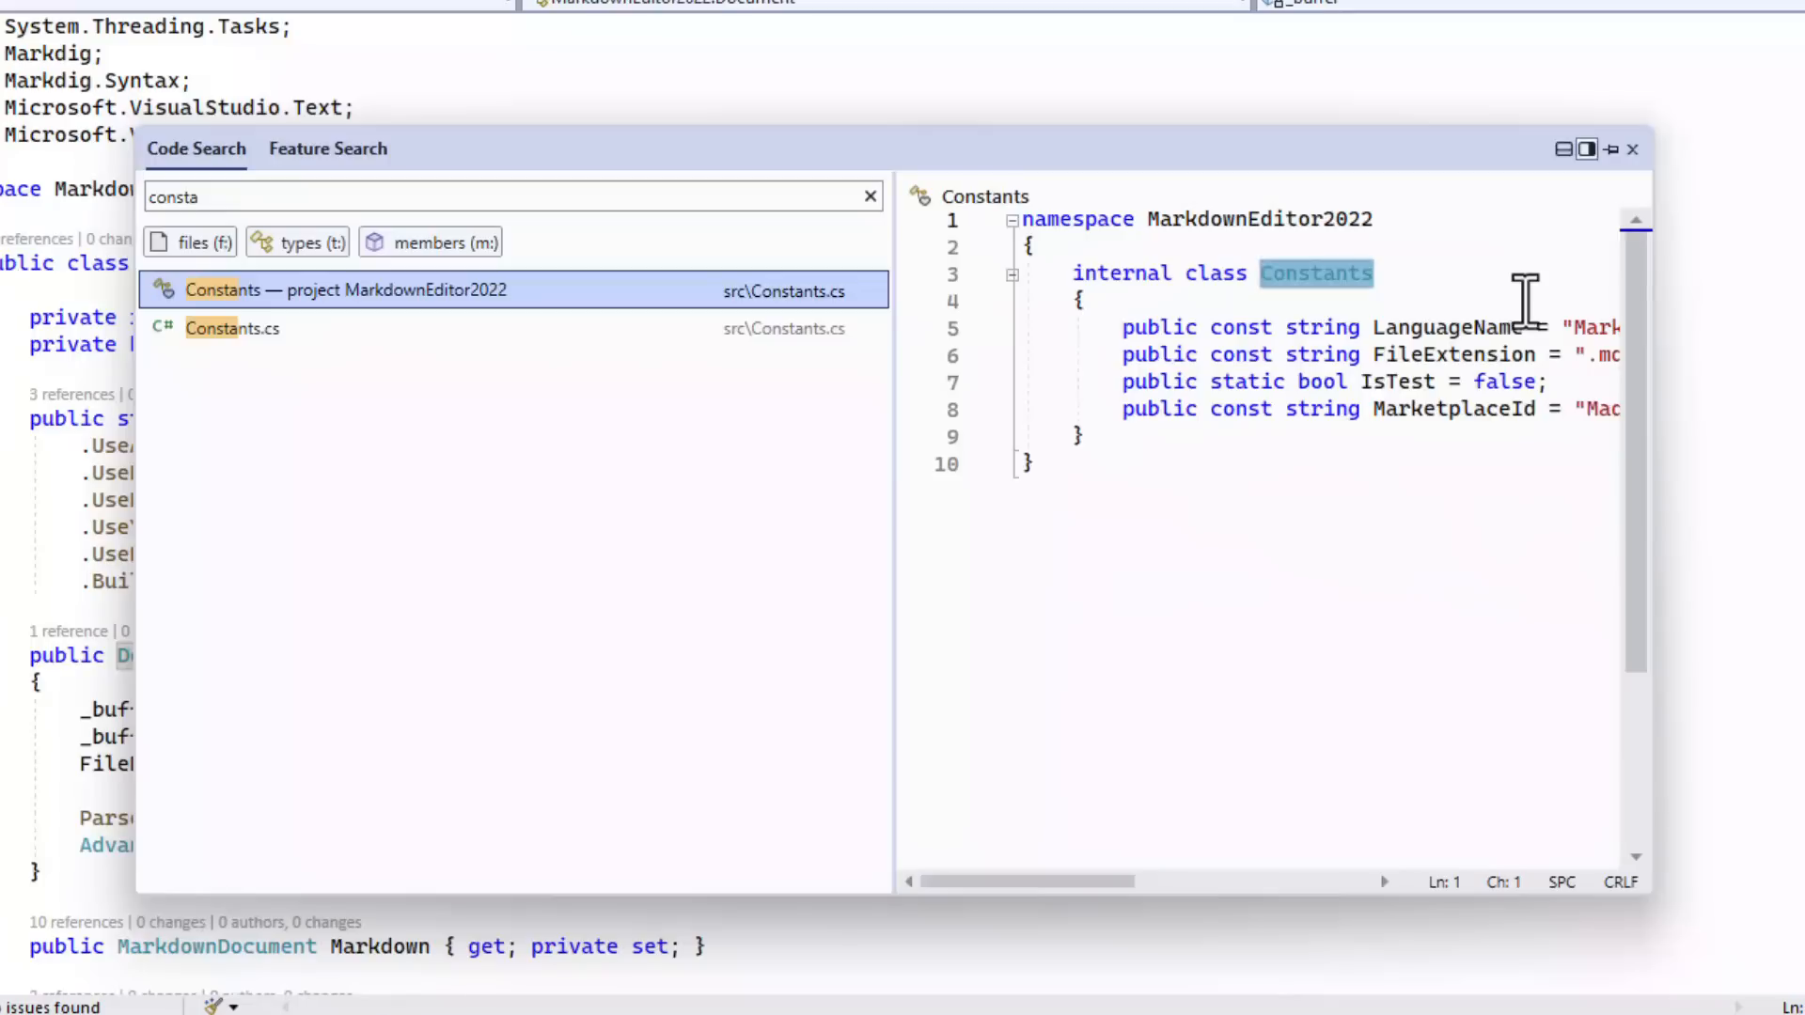
mouse_move(1439, 327)
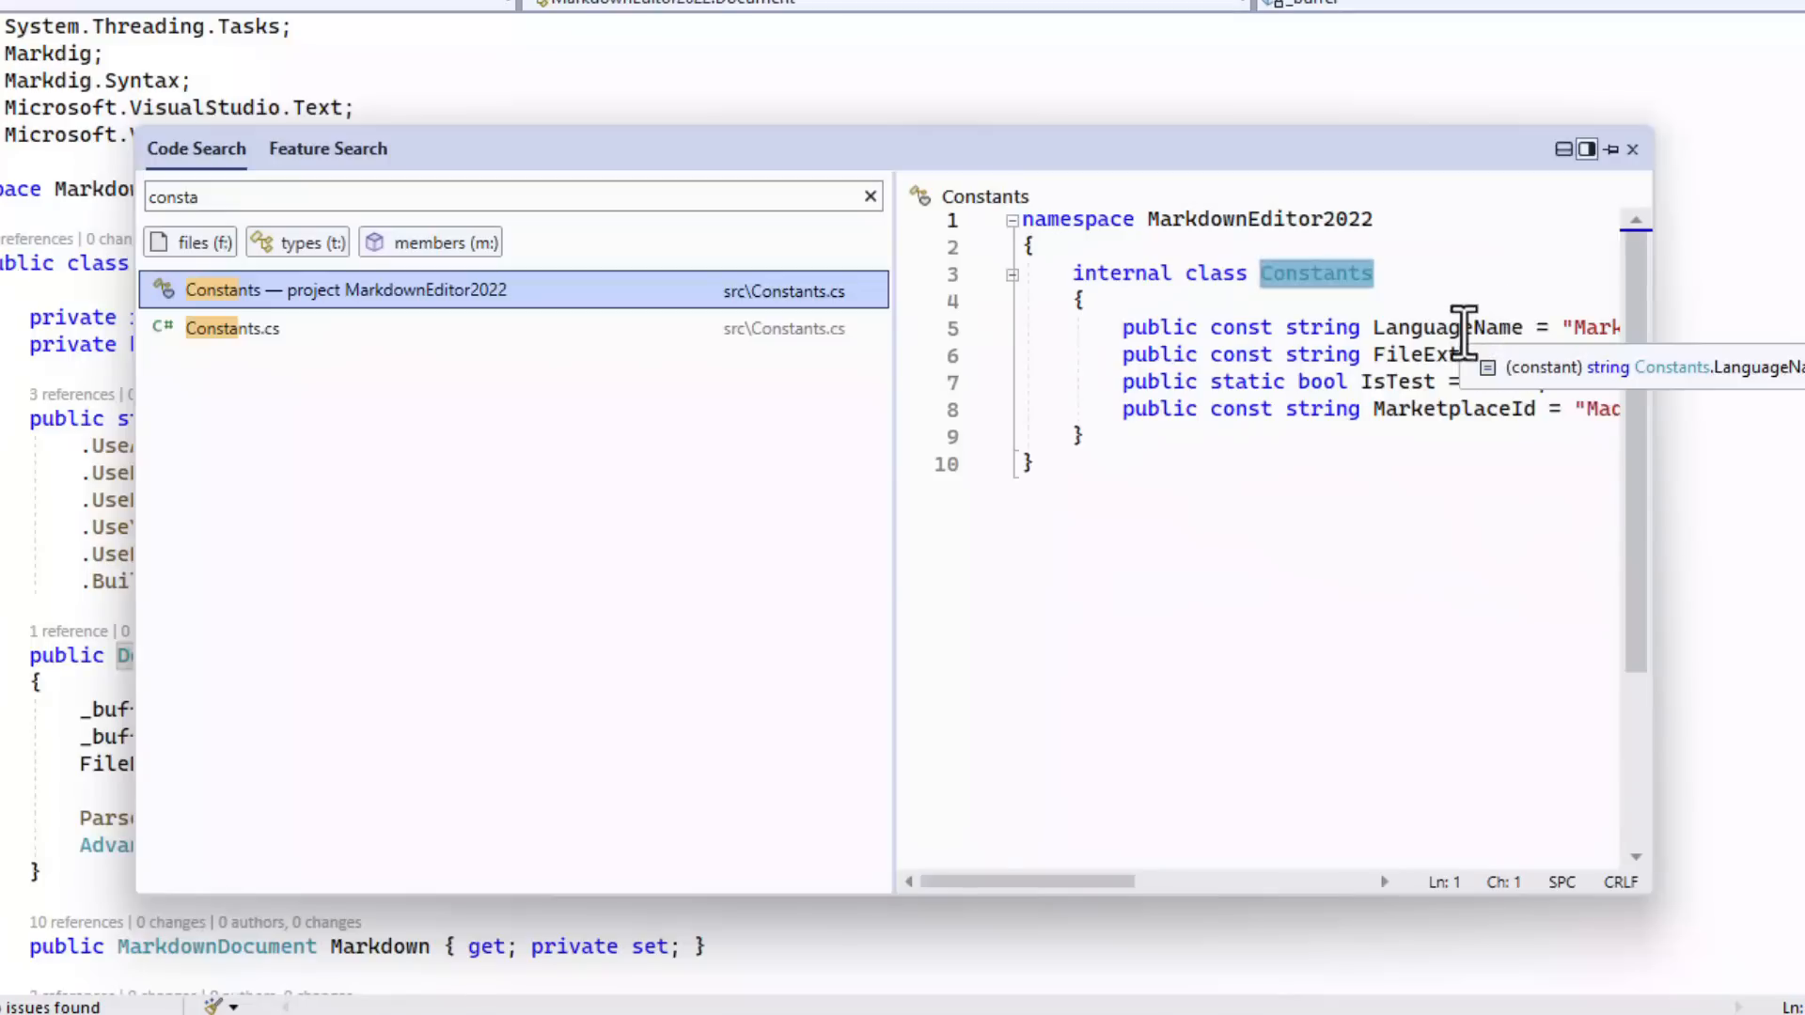
right_click(1427, 327)
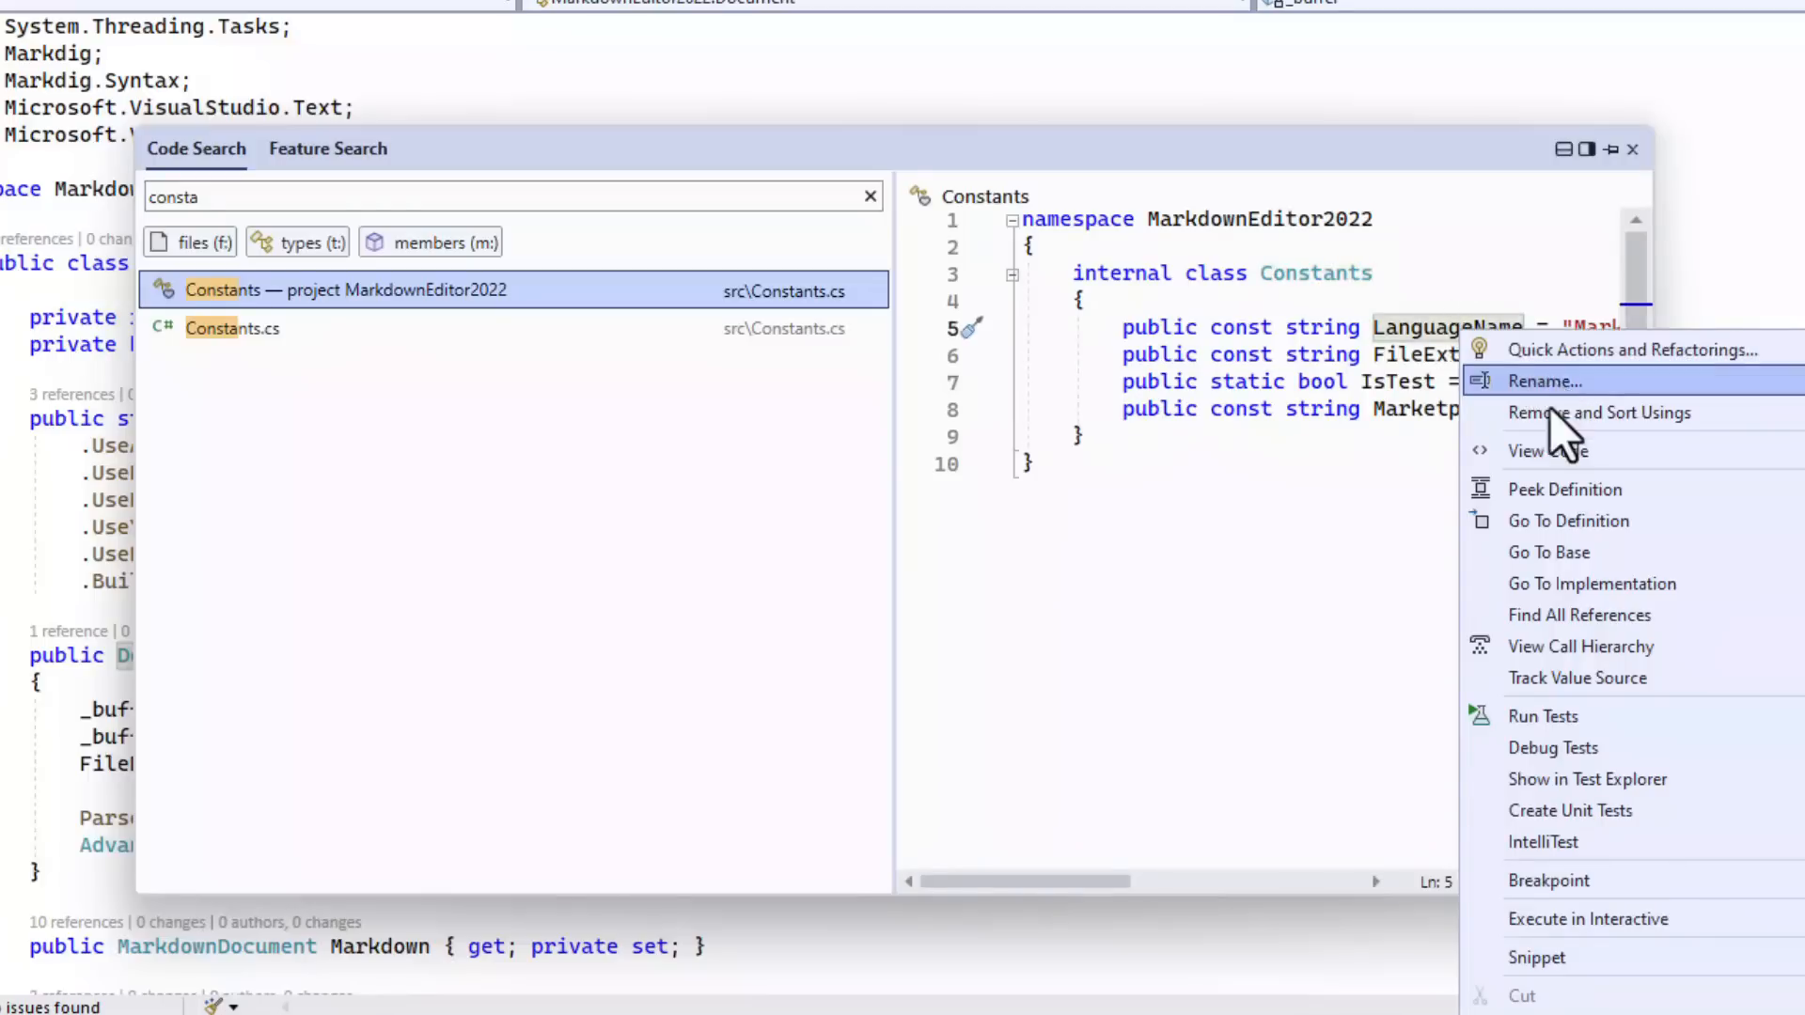
click(1544, 381)
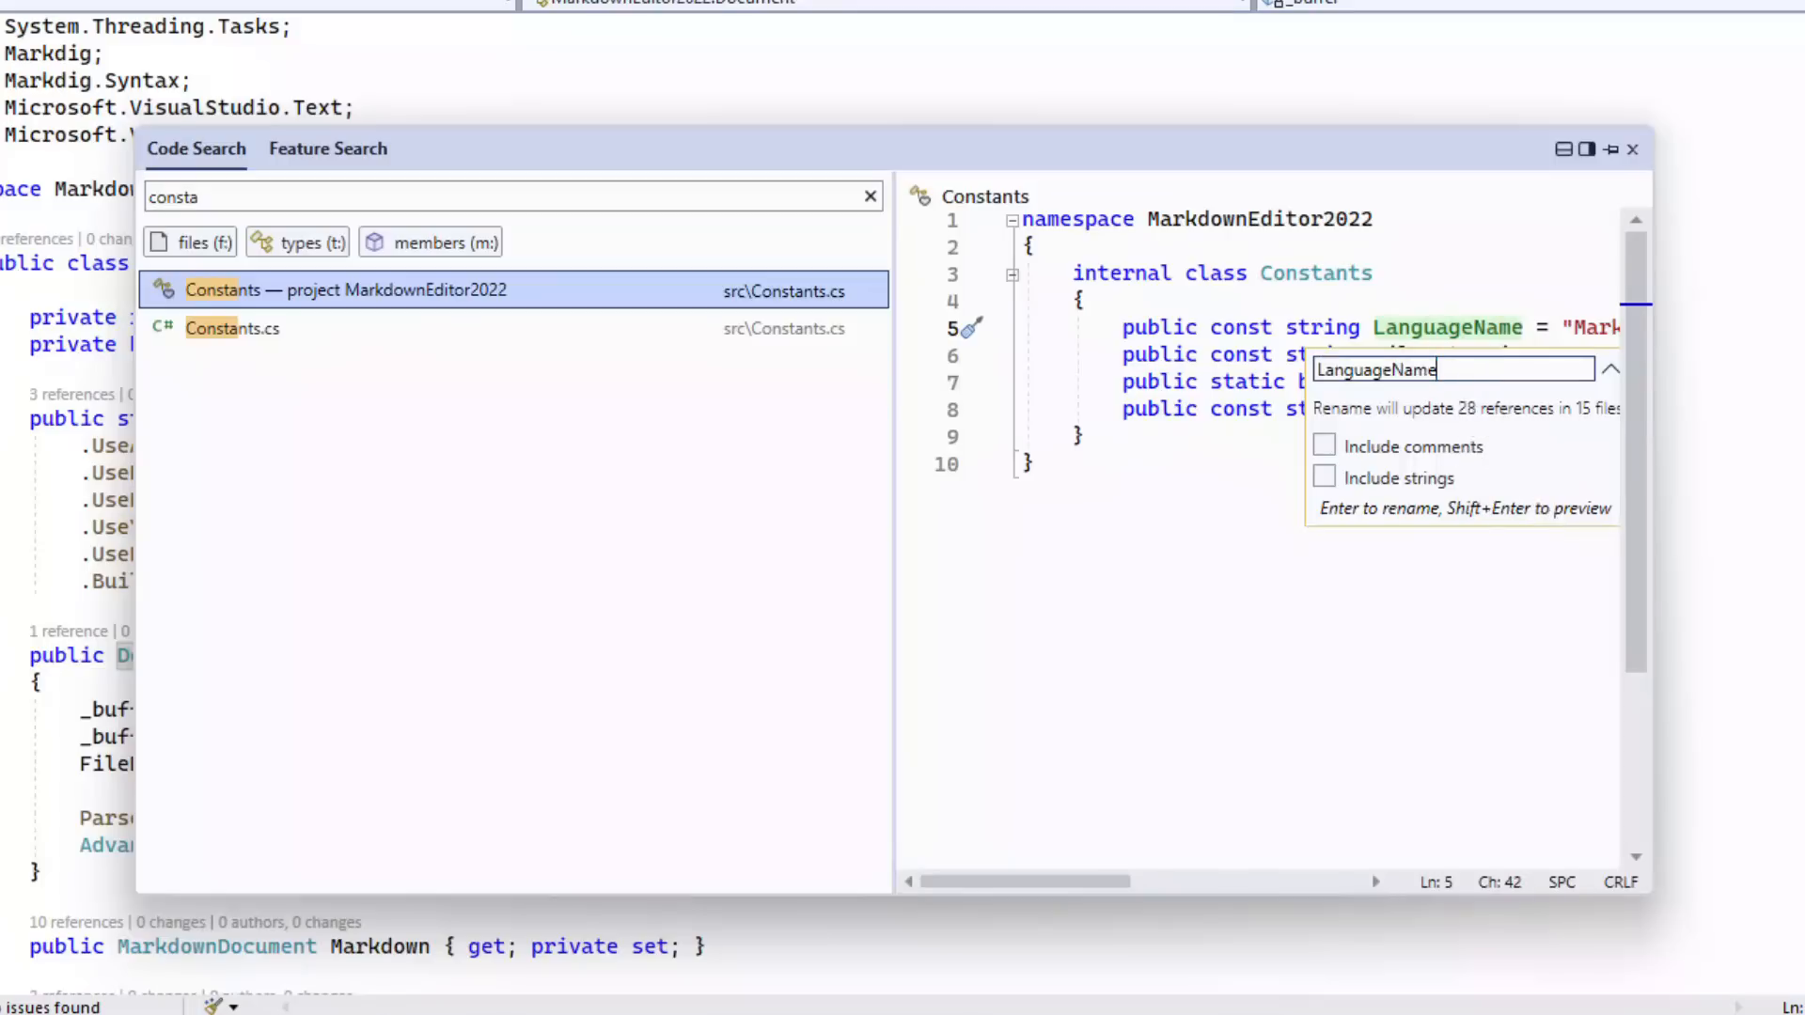
key(Backspace)
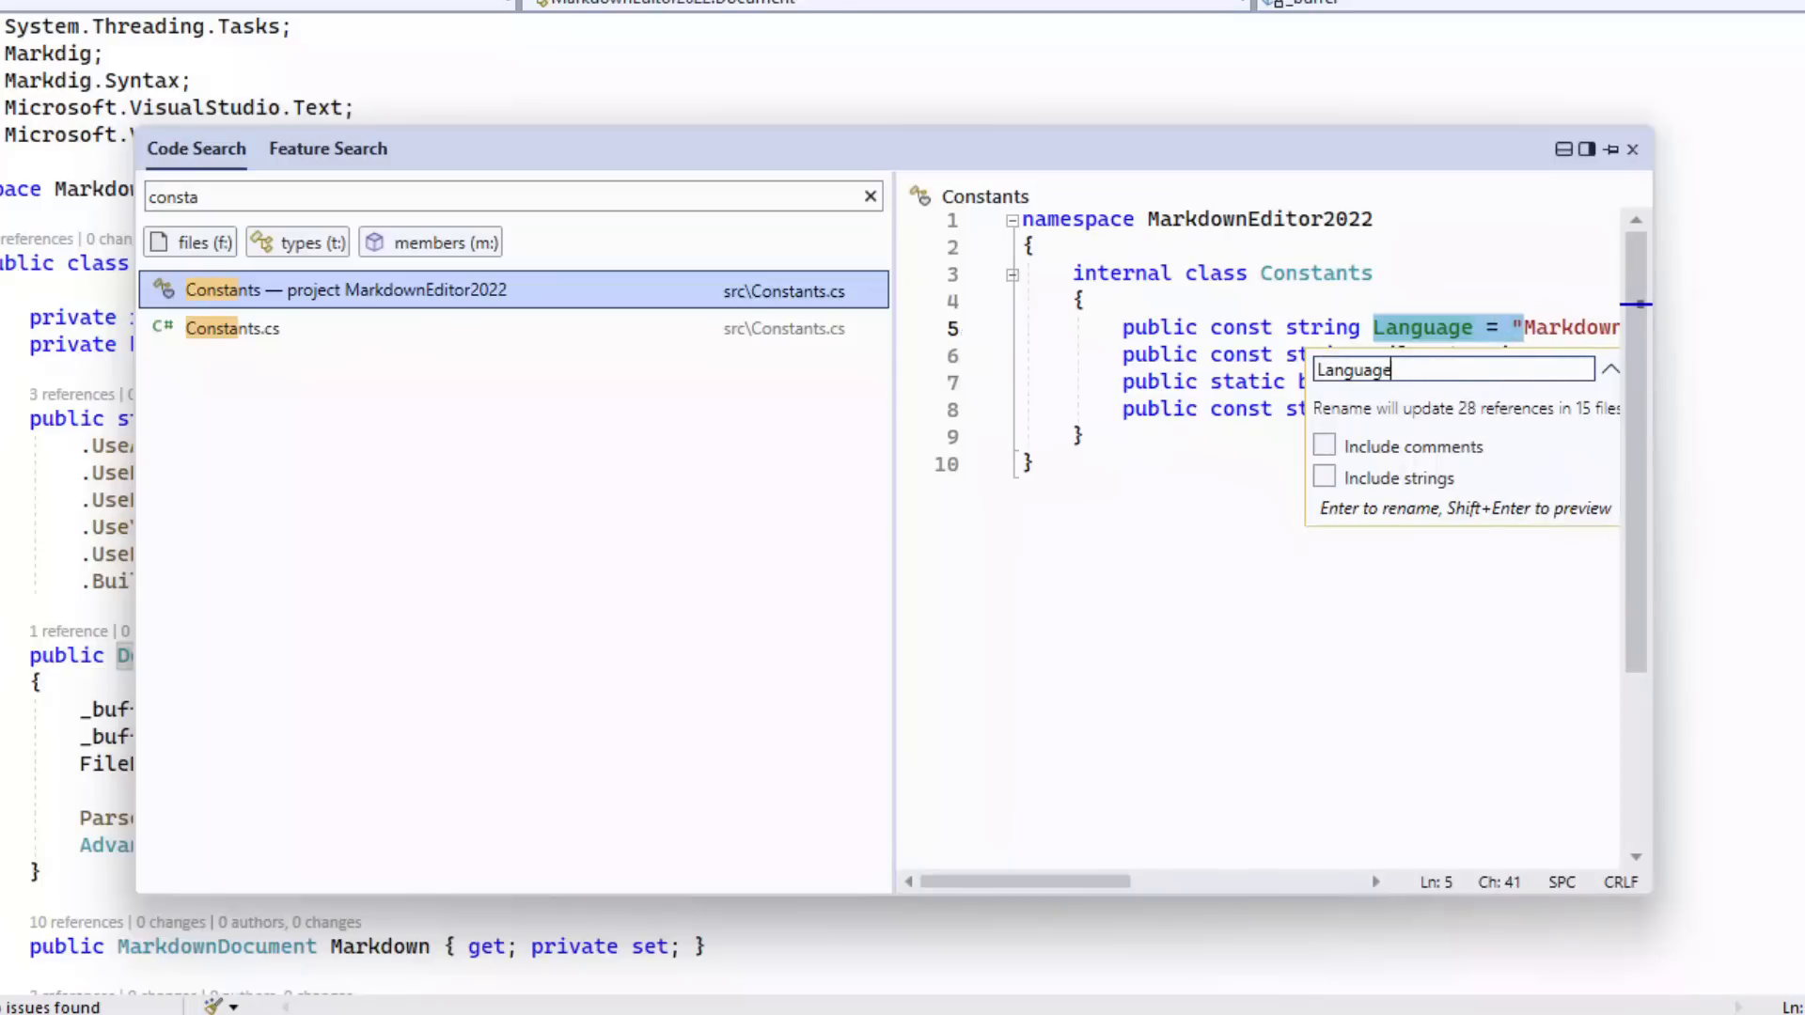
key(Escape)
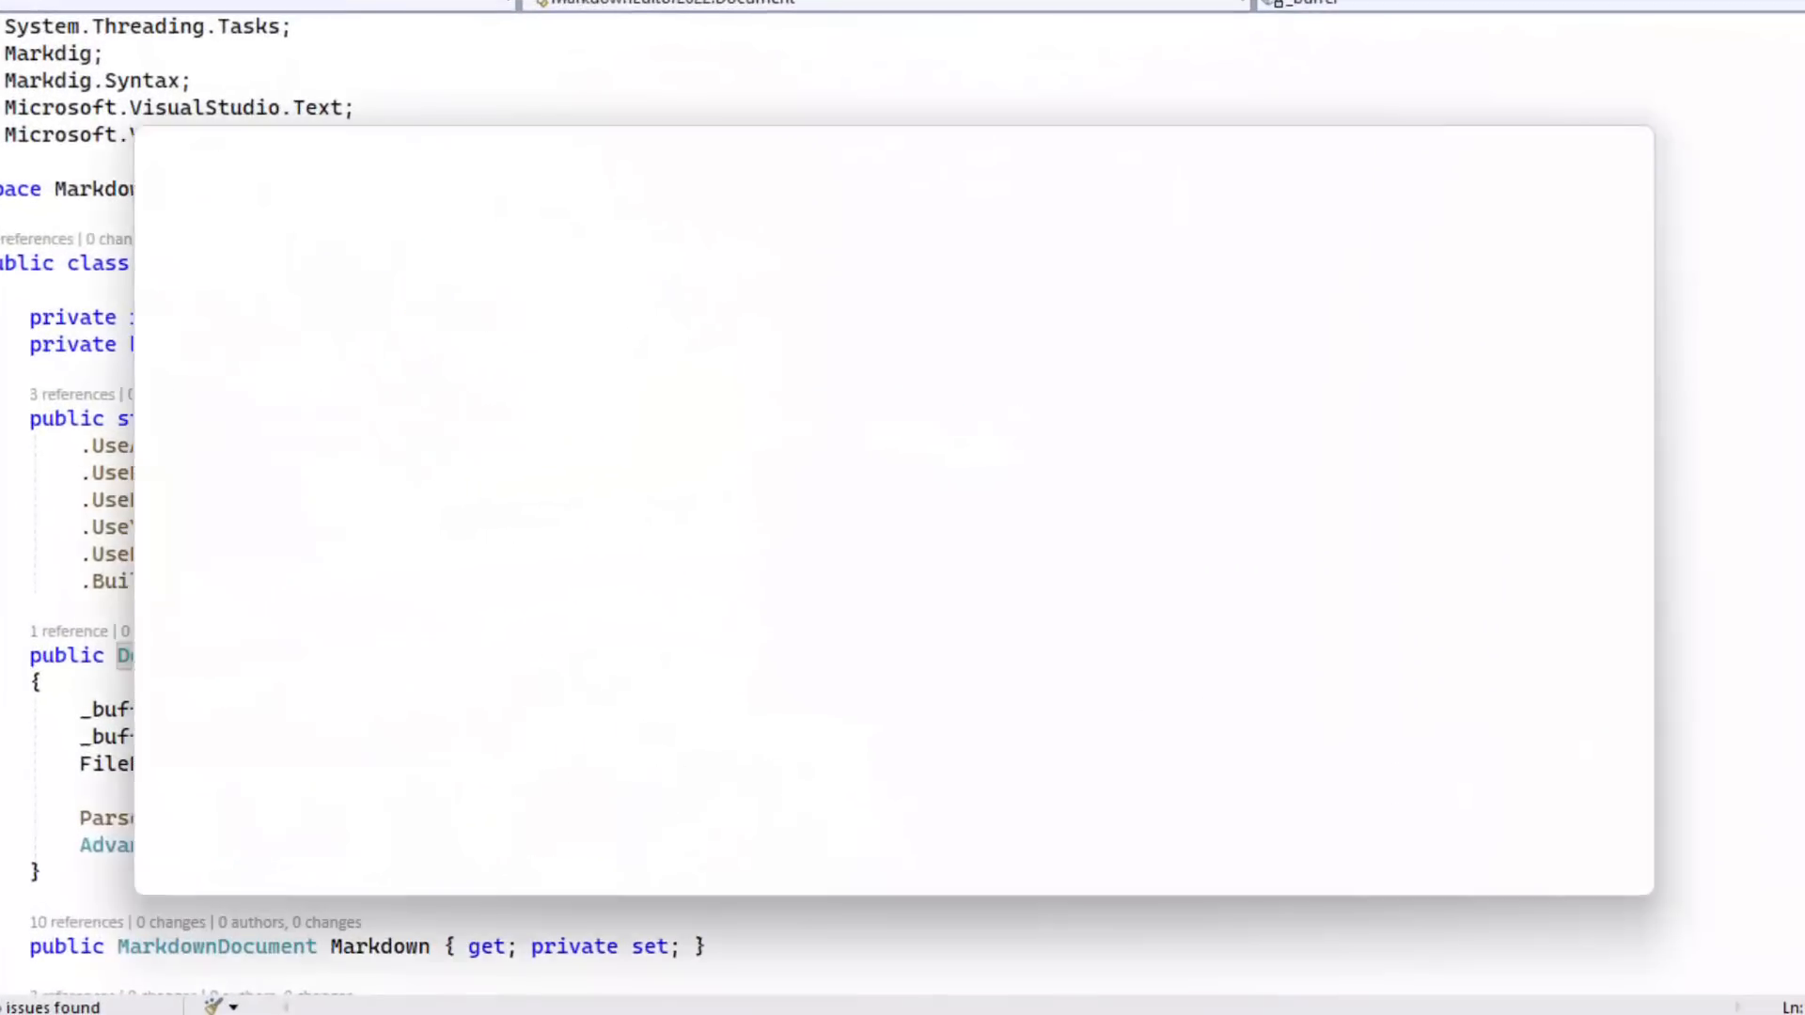
- Search features for 'test expl', then for 'keybo' to list Keyboard Shortcut Reference
text(test)
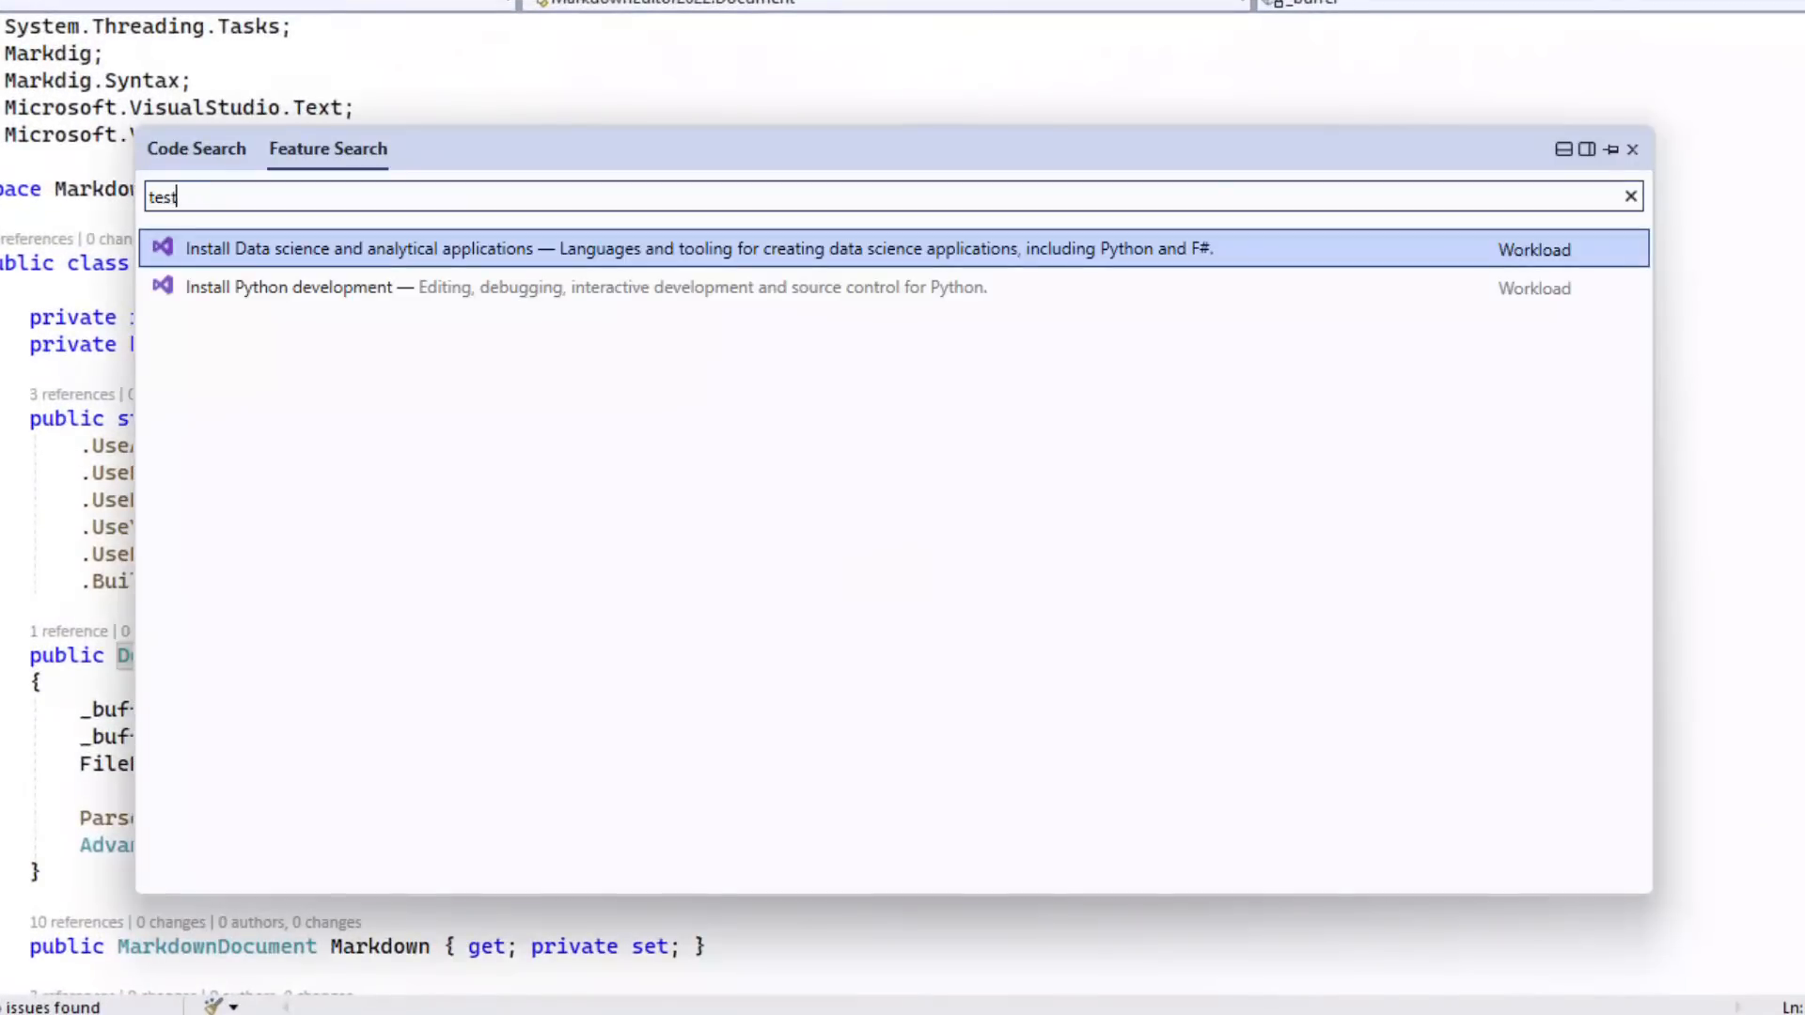
text(expl)
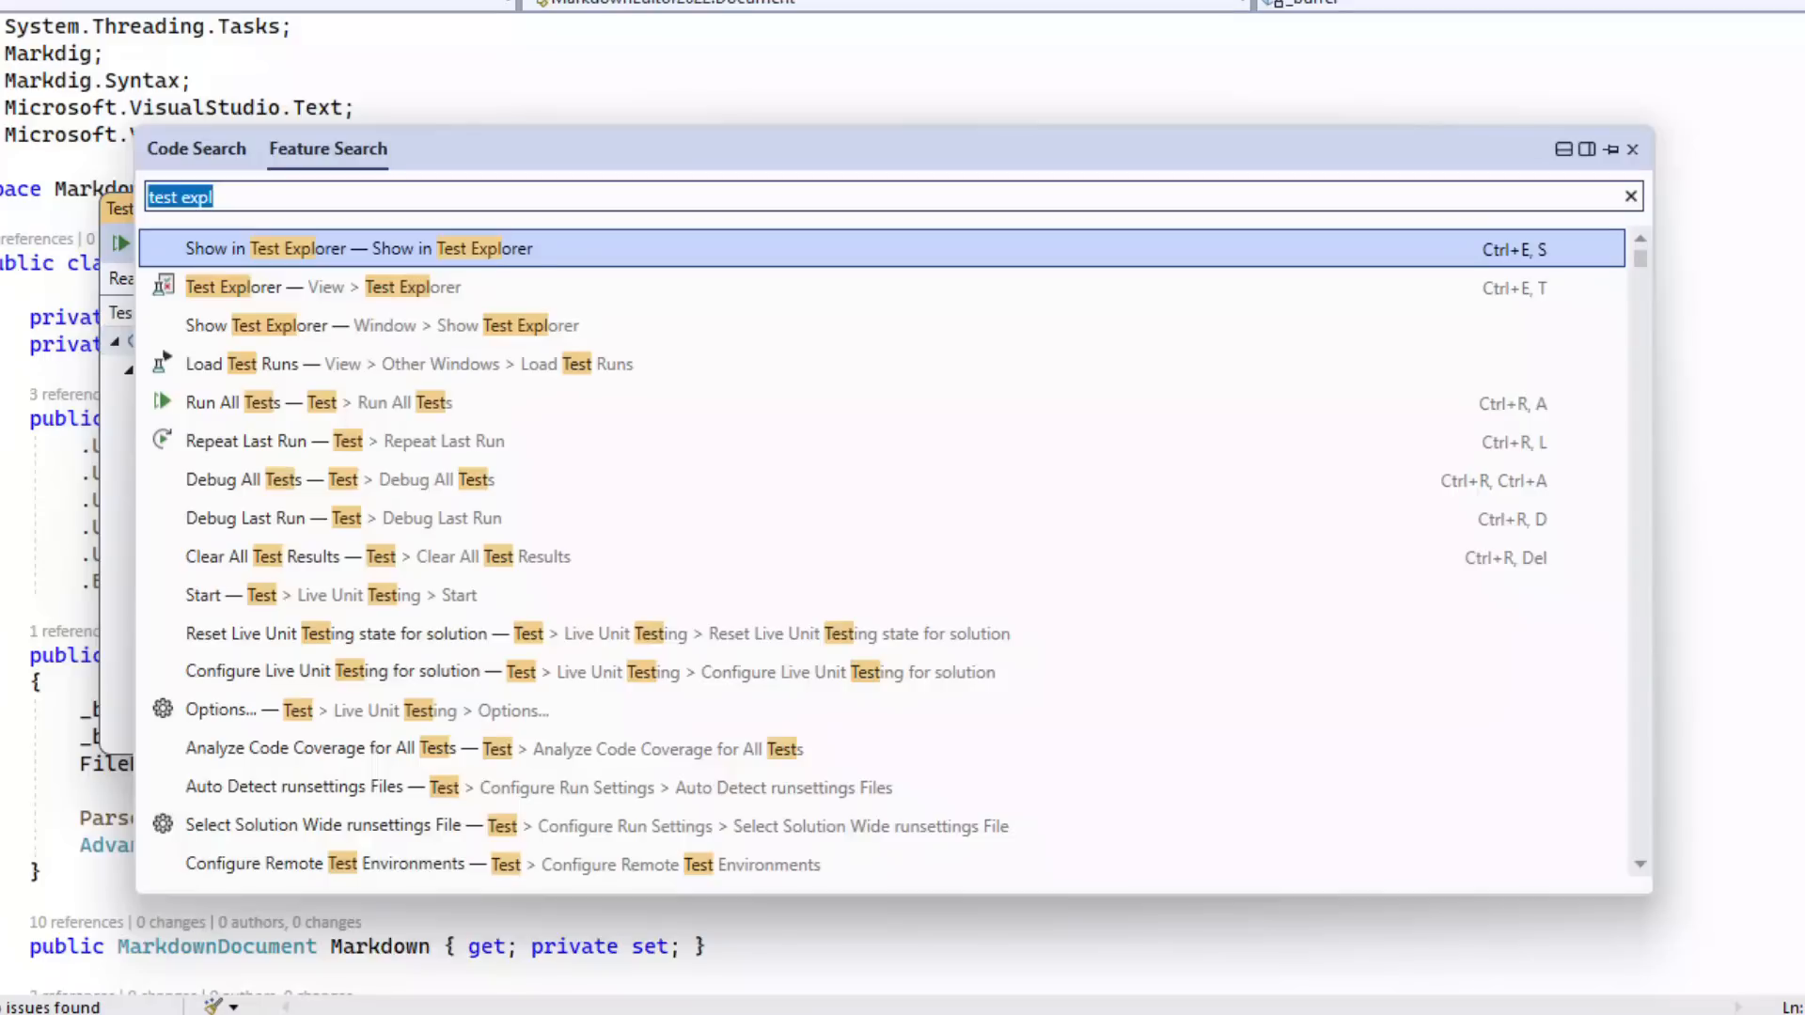
text(keybo)
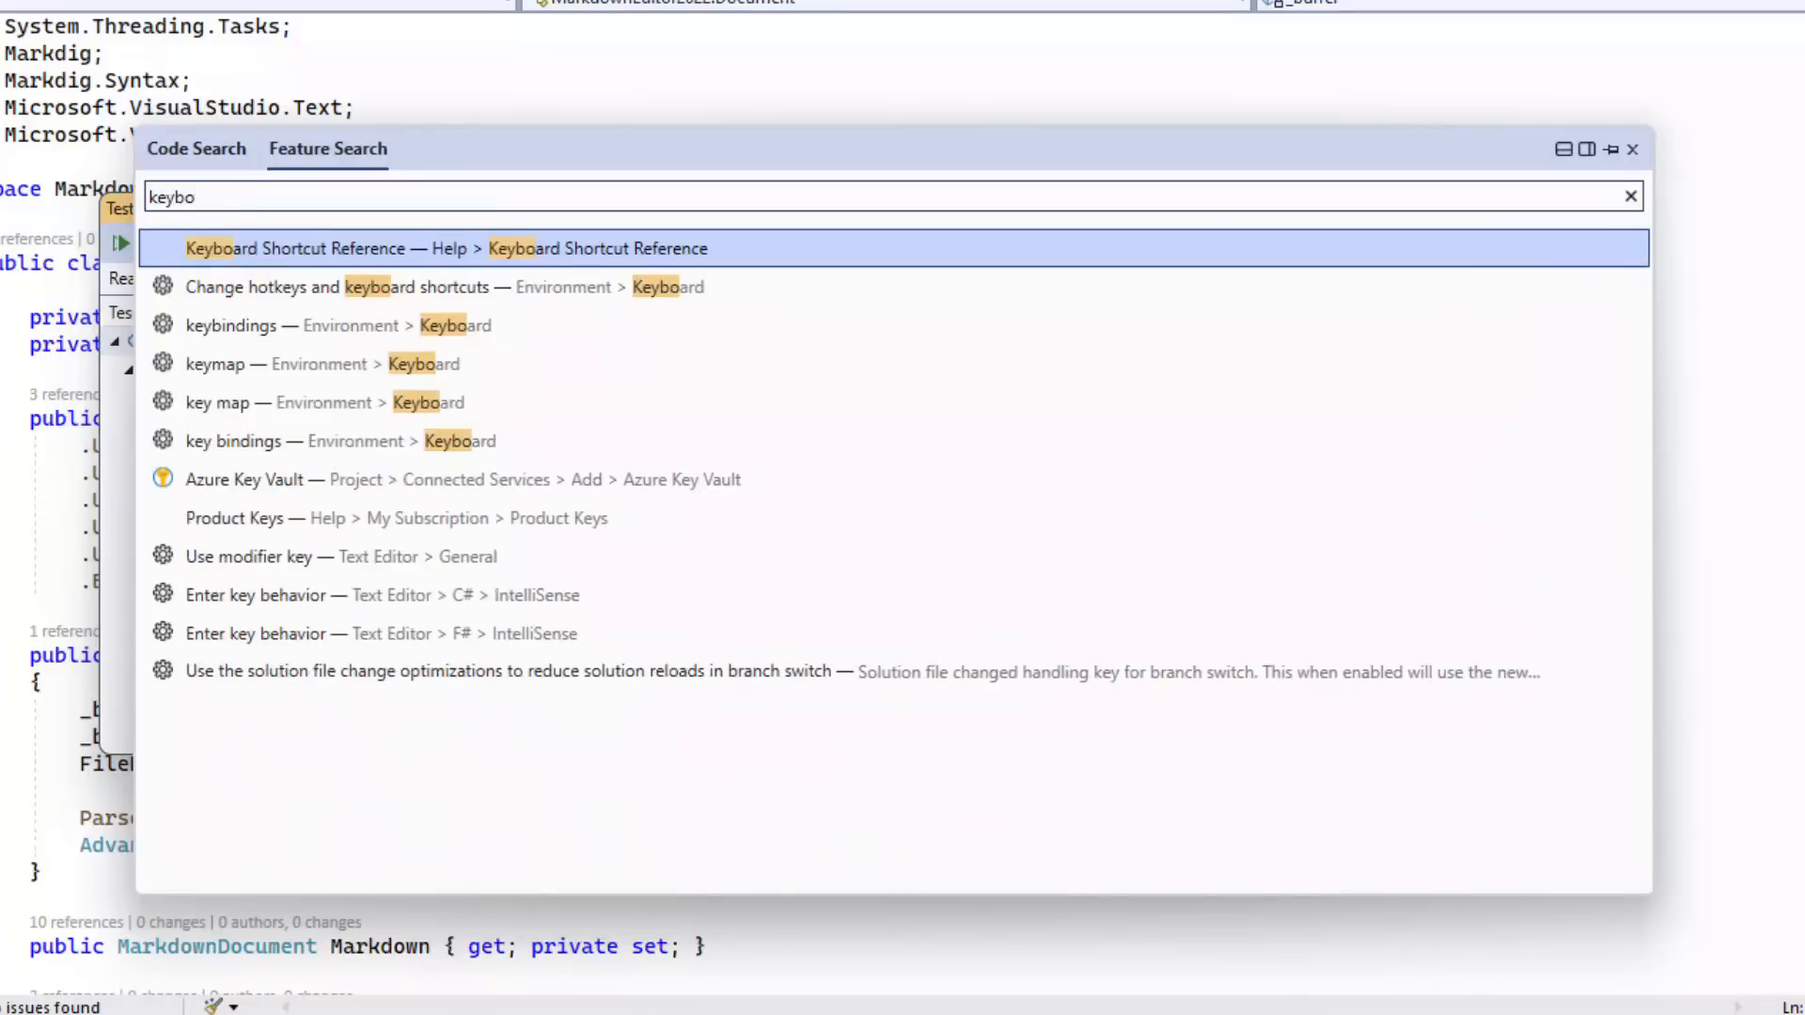